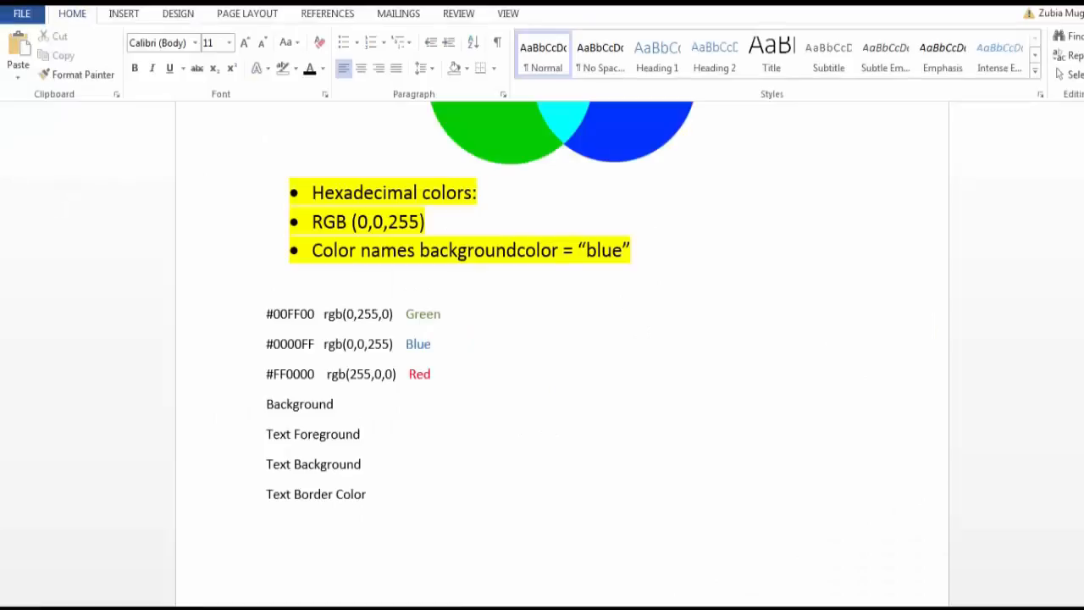
{"action": "mouse_move", "coordinate": [368, 501]}
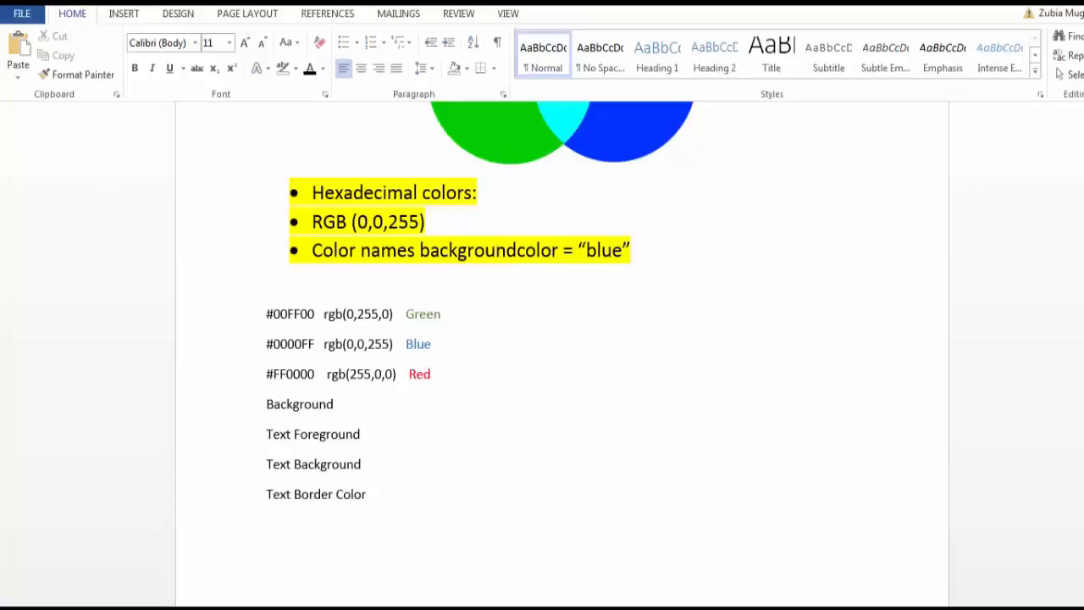
Step: Type the note line 'Transparency using RGB' at the end of the color-property list
{"action": "left_click", "coordinate": [366, 494]}
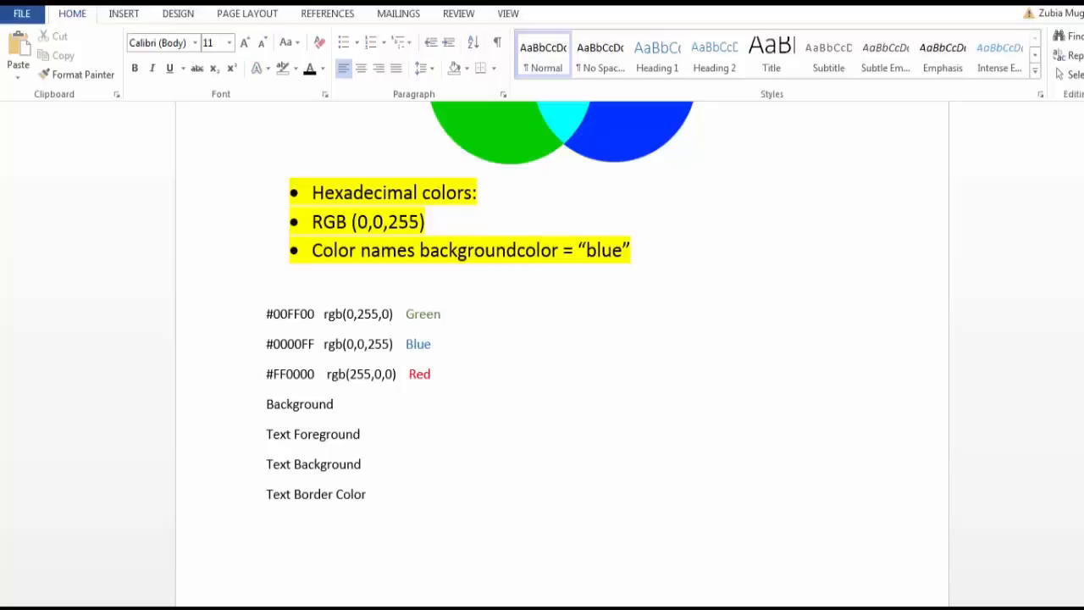
{"action": "type", "text": "Tr"}
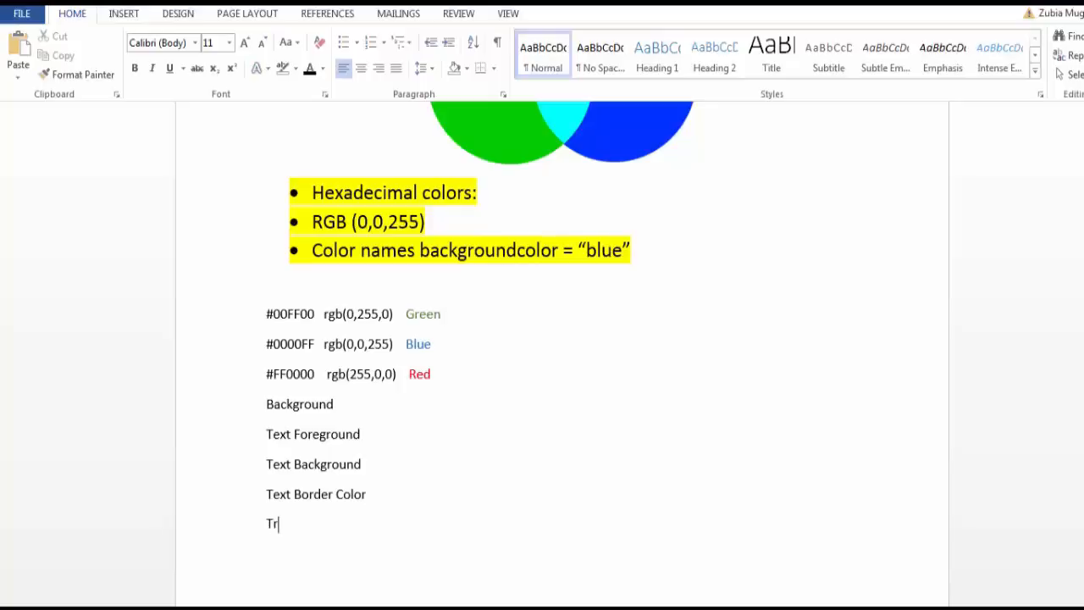
{"action": "type", "text": "ansc"}
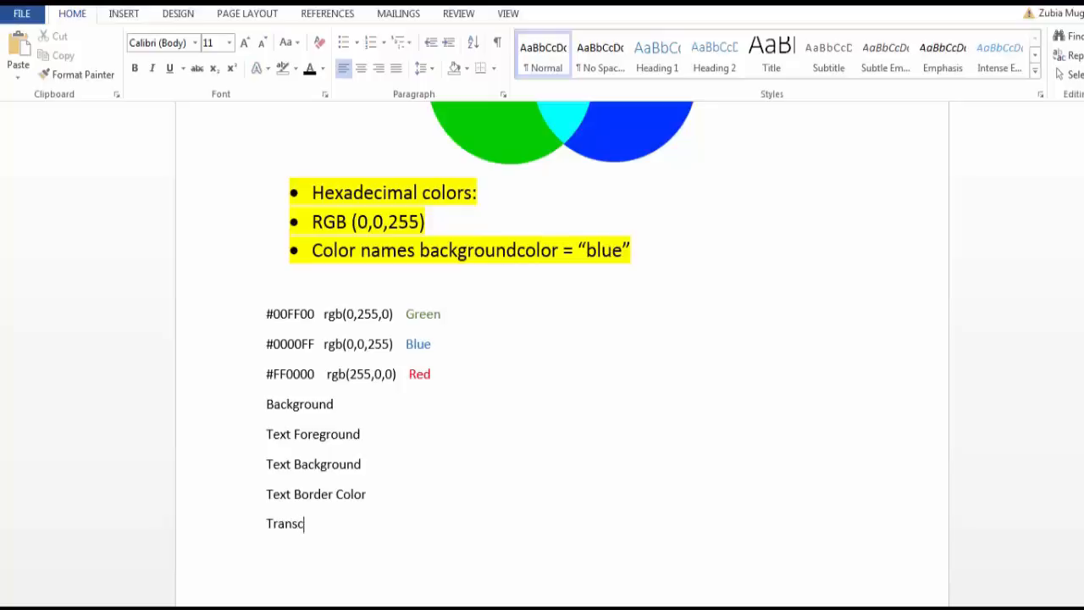
{"action": "type", "text": "pare"}
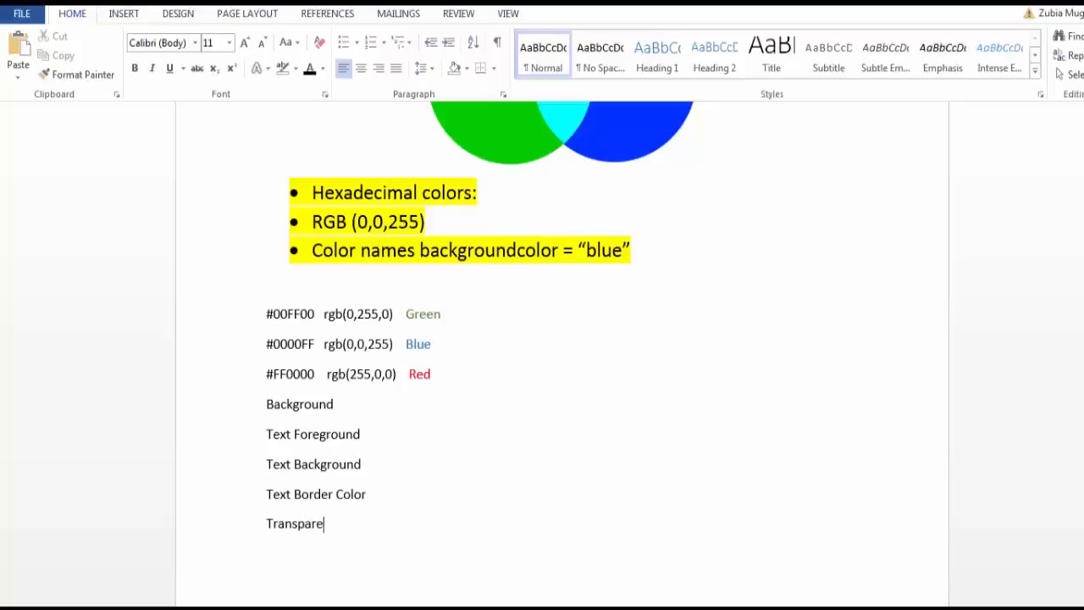
{"action": "type", "text": "ncy"}
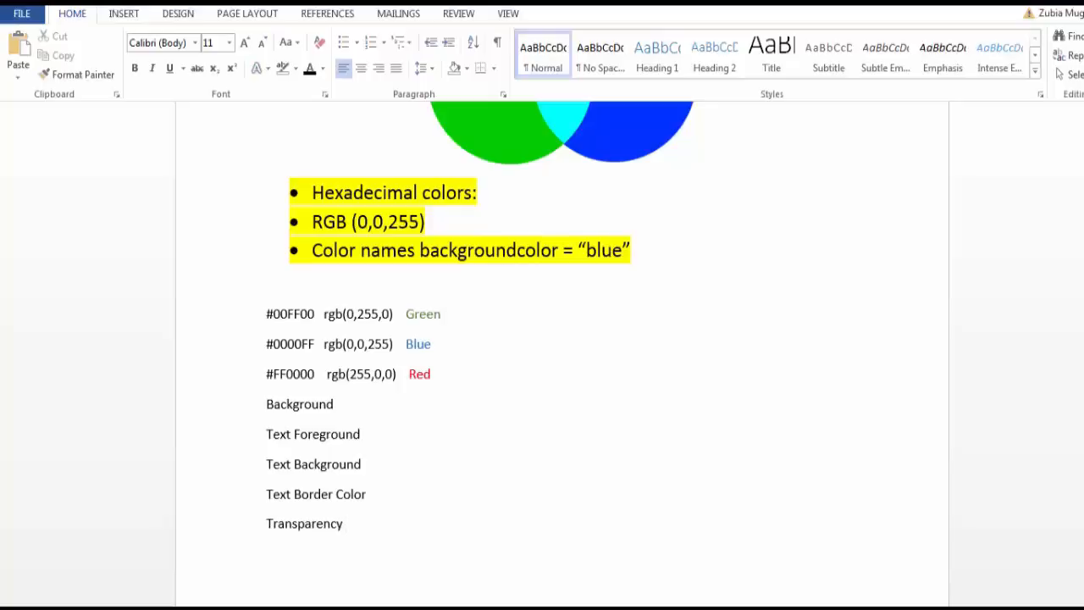
{"action": "type", "text": "us"}
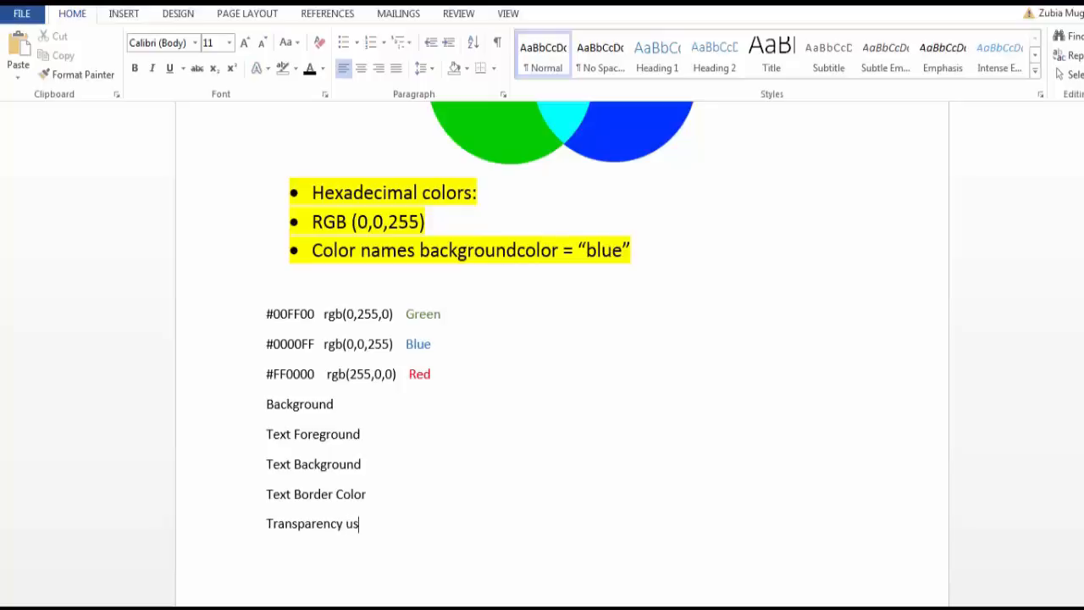
{"action": "type", "text": "ing R"}
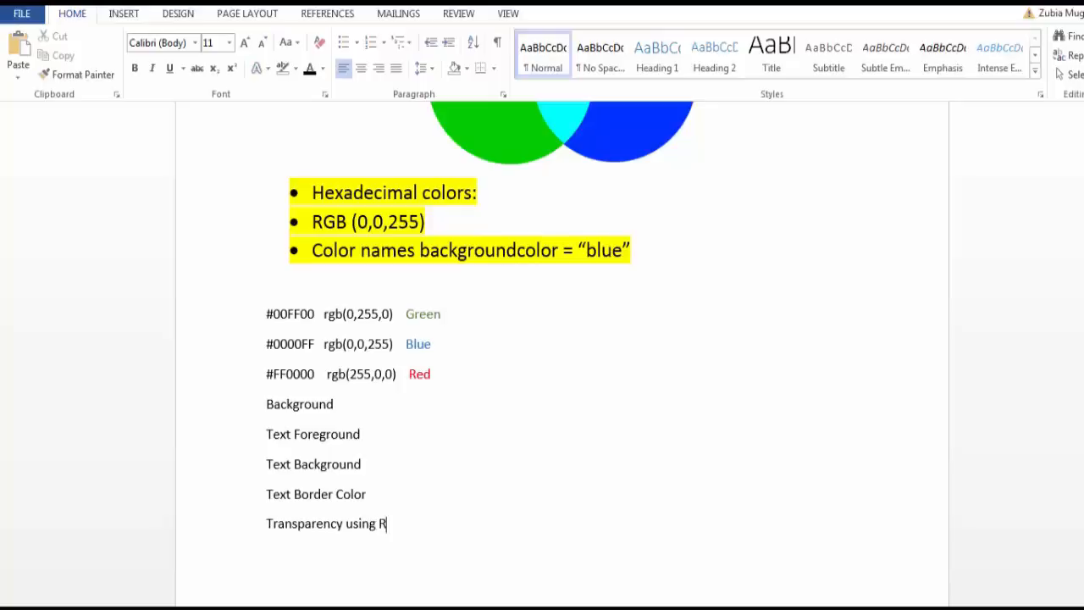
{"action": "type", "text": "GB"}
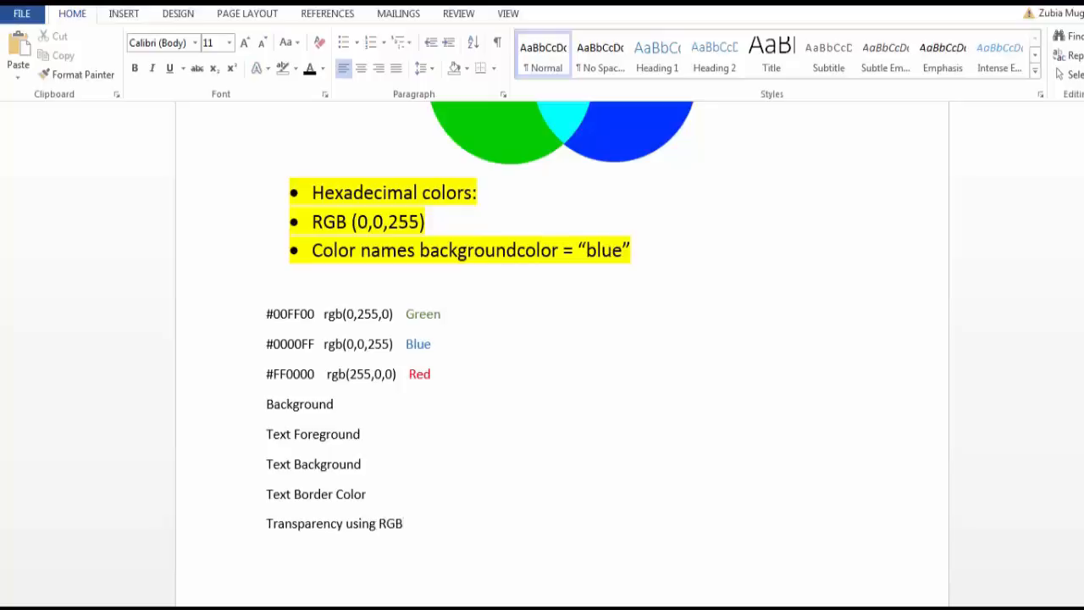
{"action": "mouse_move", "coordinate": [506, 515]}
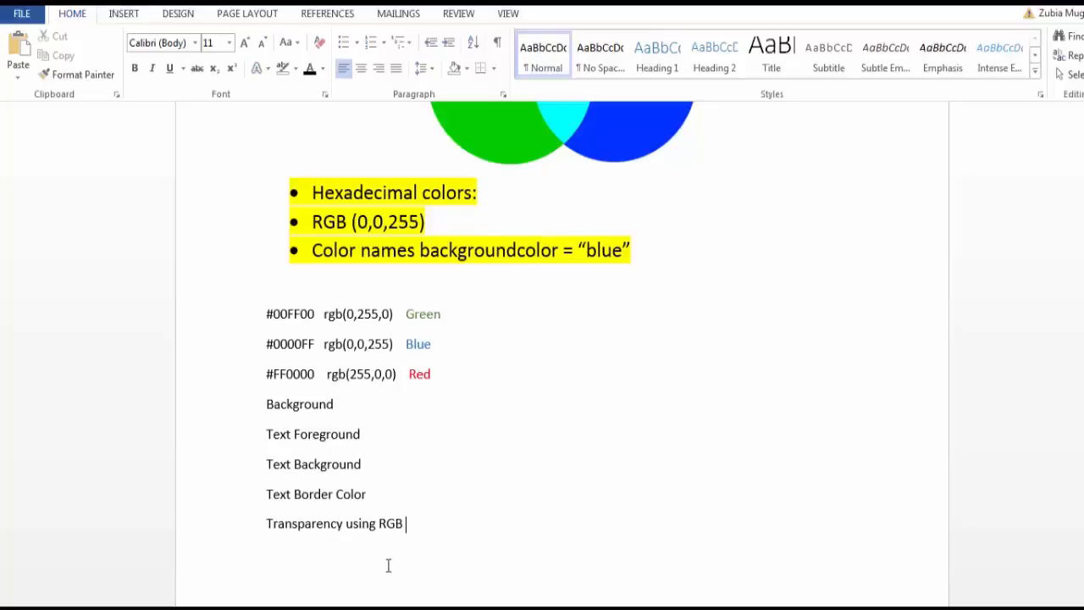
{"action": "mouse_move", "coordinate": [1075, 274]}
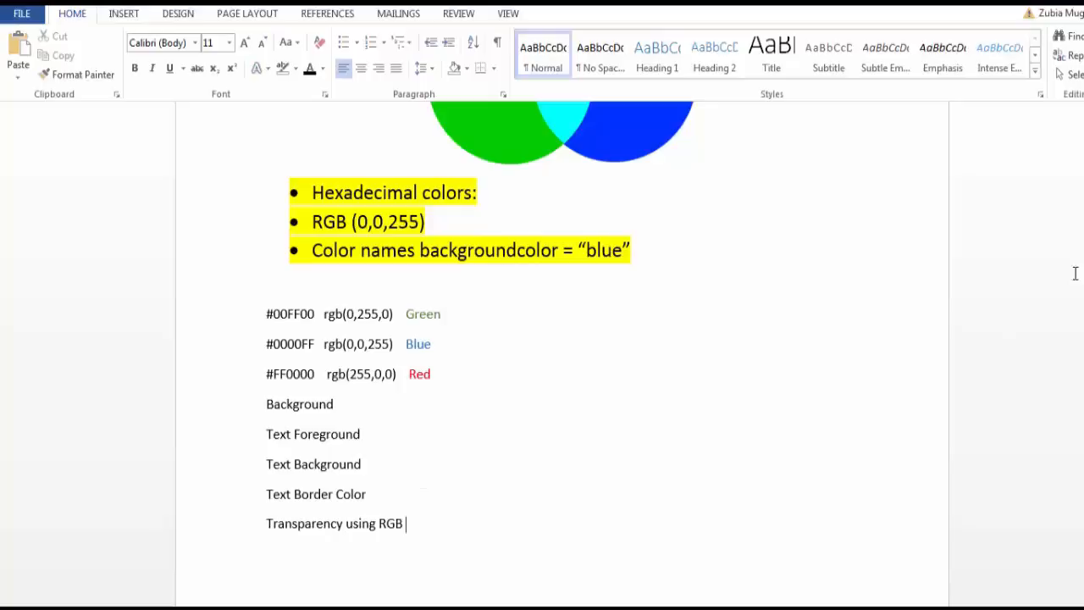
Step: Scroll the Word page down to bring the end of the notes into view
{"action": "scroll", "scroll_direction": "down", "scroll_amount": 3}
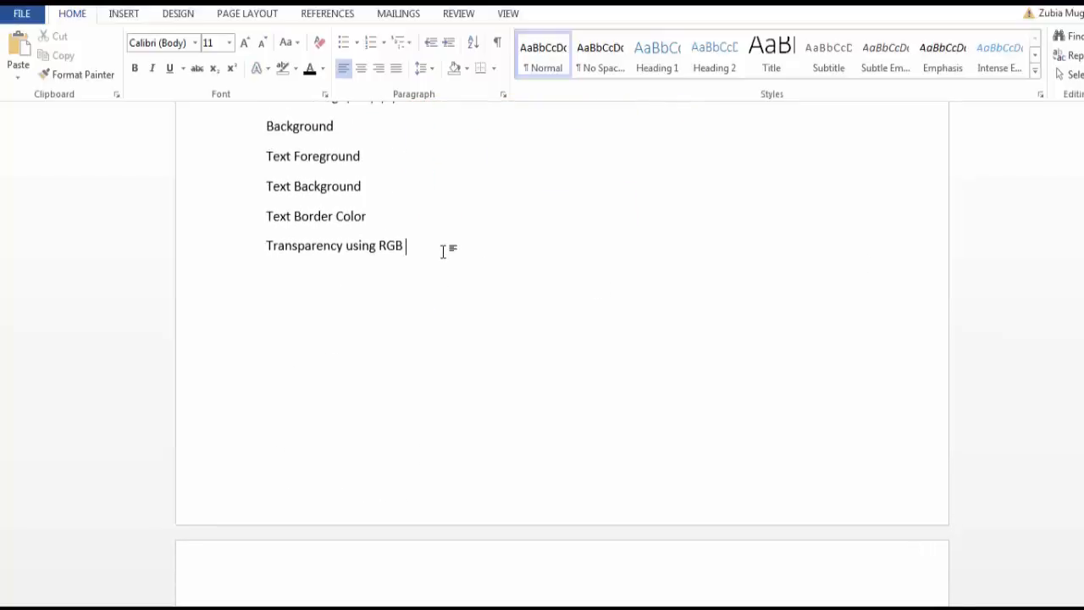
{"action": "mouse_move", "coordinate": [406, 320]}
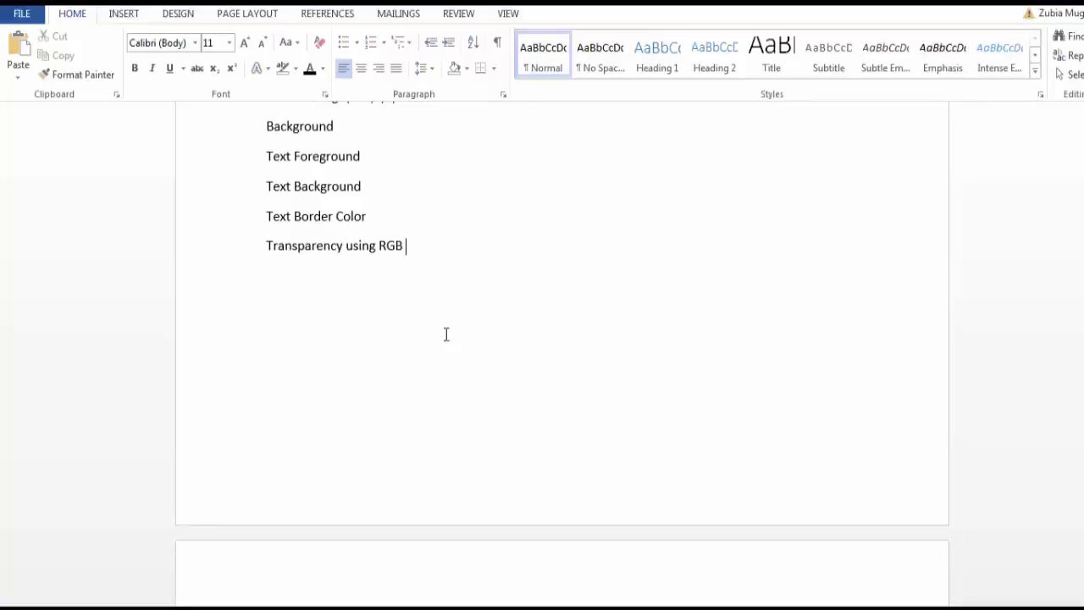
{"action": "mouse_move", "coordinate": [469, 288]}
{"action": "type", "text": "Alp"}
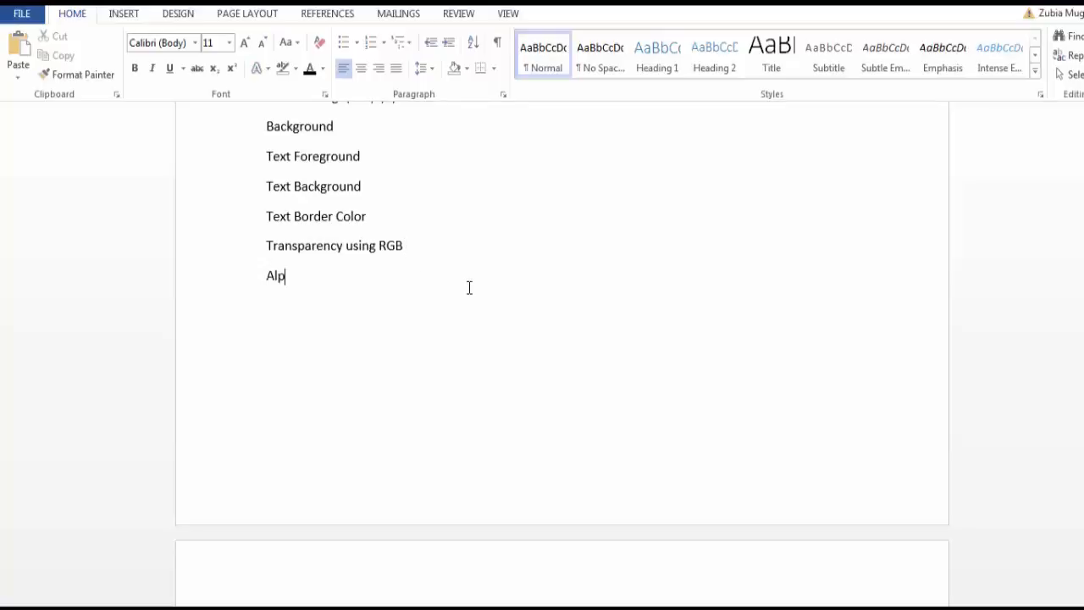
Step: Type the start of the note line 'Alpha A , RGBA rgba'
{"action": "type", "text": "ha A"}
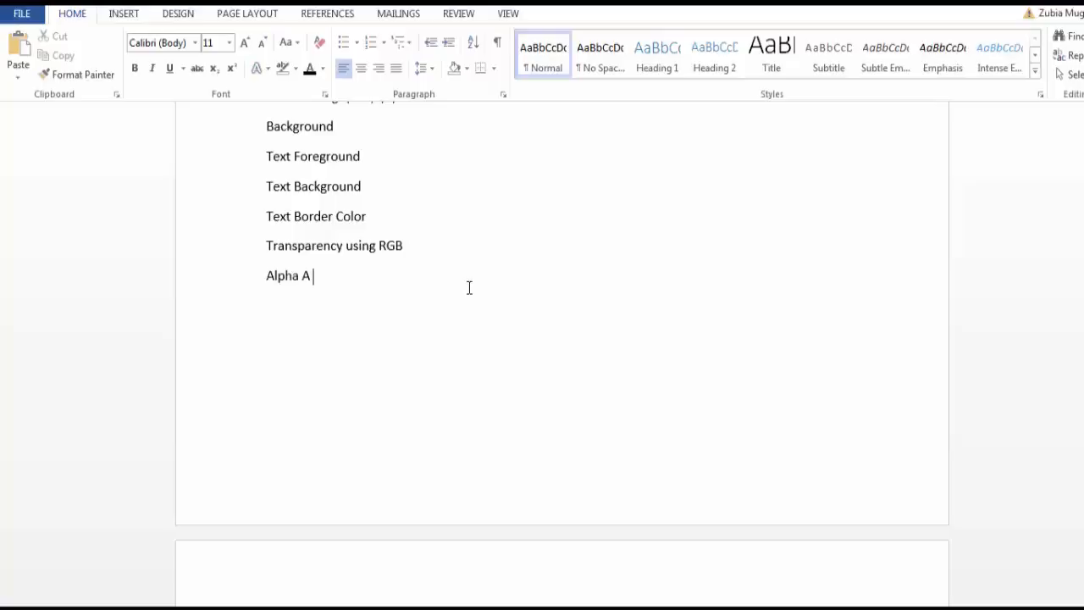
{"action": "mouse_move", "coordinate": [422, 366]}
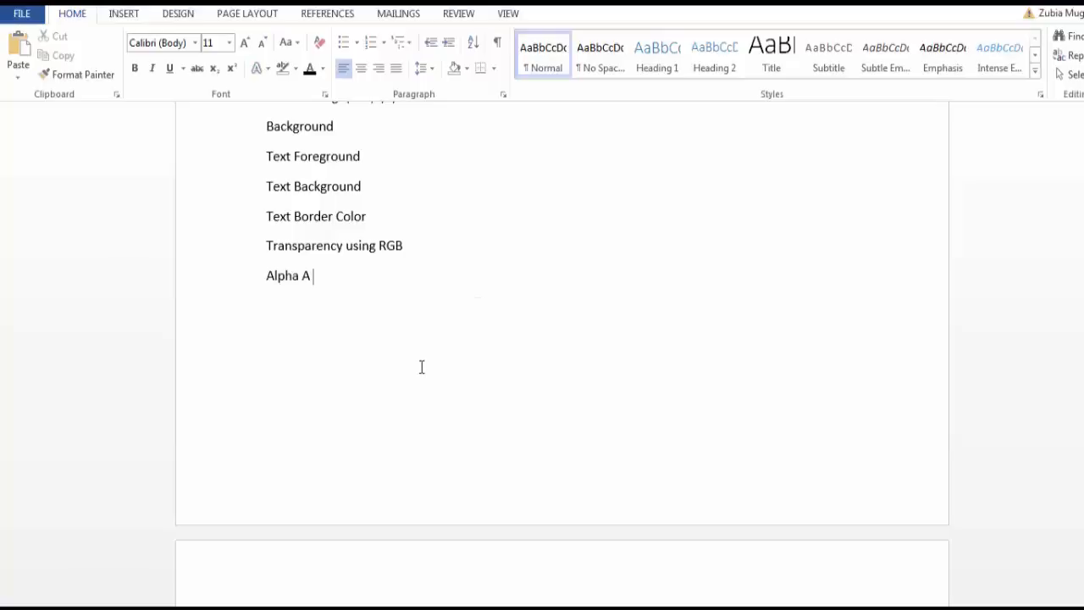
{"action": "type", "text": ","}
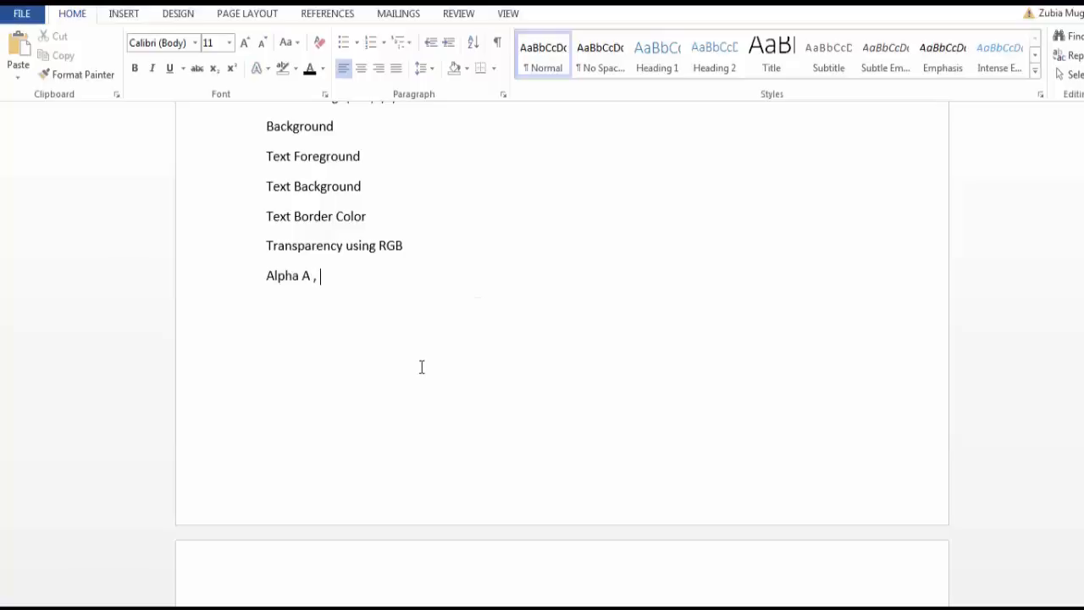
{"action": "type", "text": "R"}
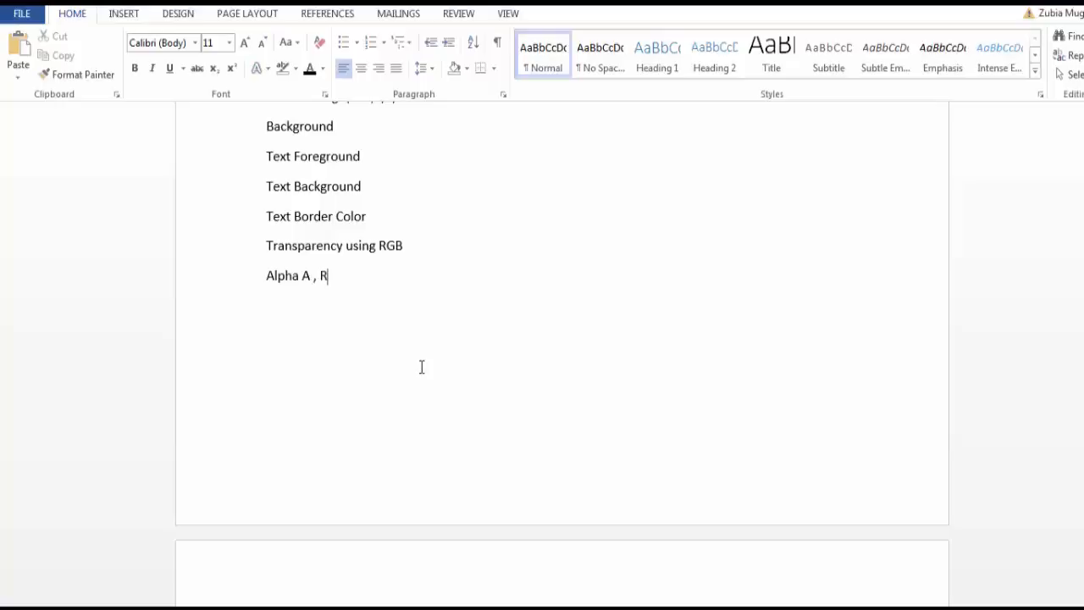
{"action": "type", "text": "GB"}
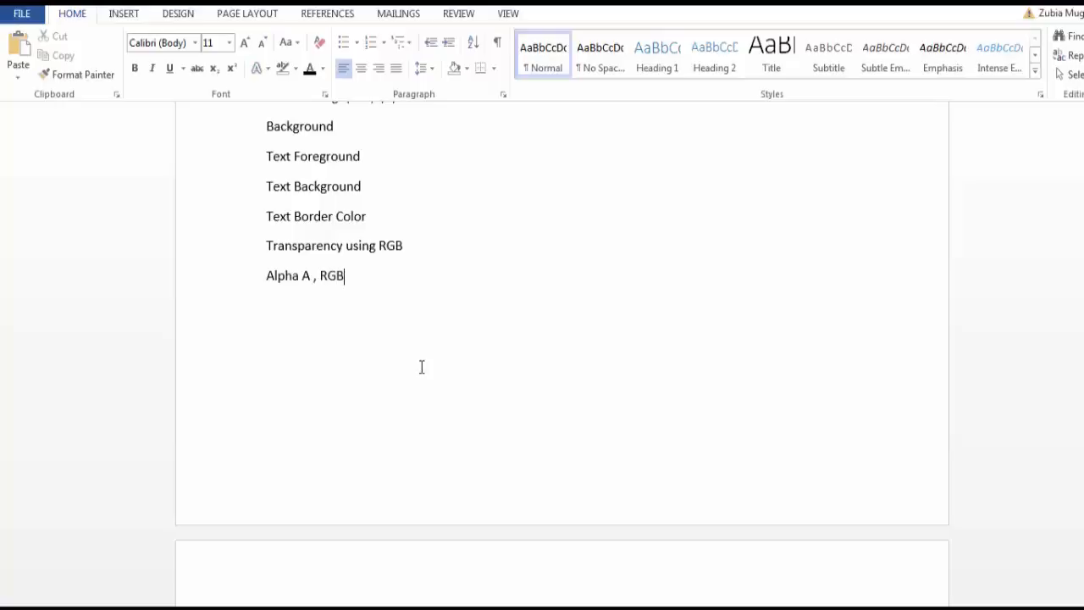
{"action": "type", "text": "A"}
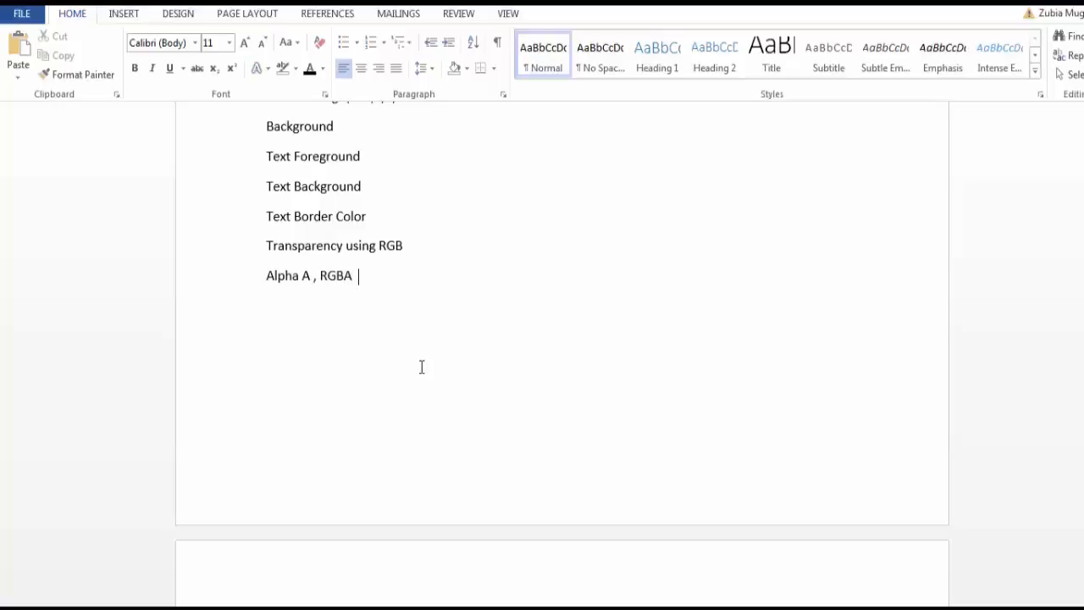
{"action": "type", "text": "r"}
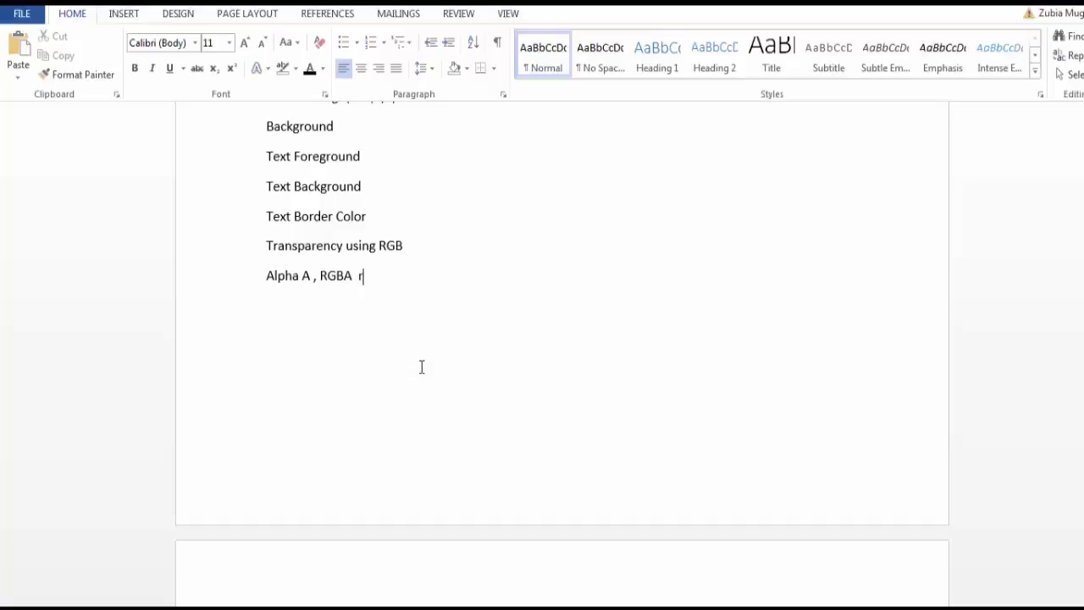
{"action": "type", "text": "gba"}
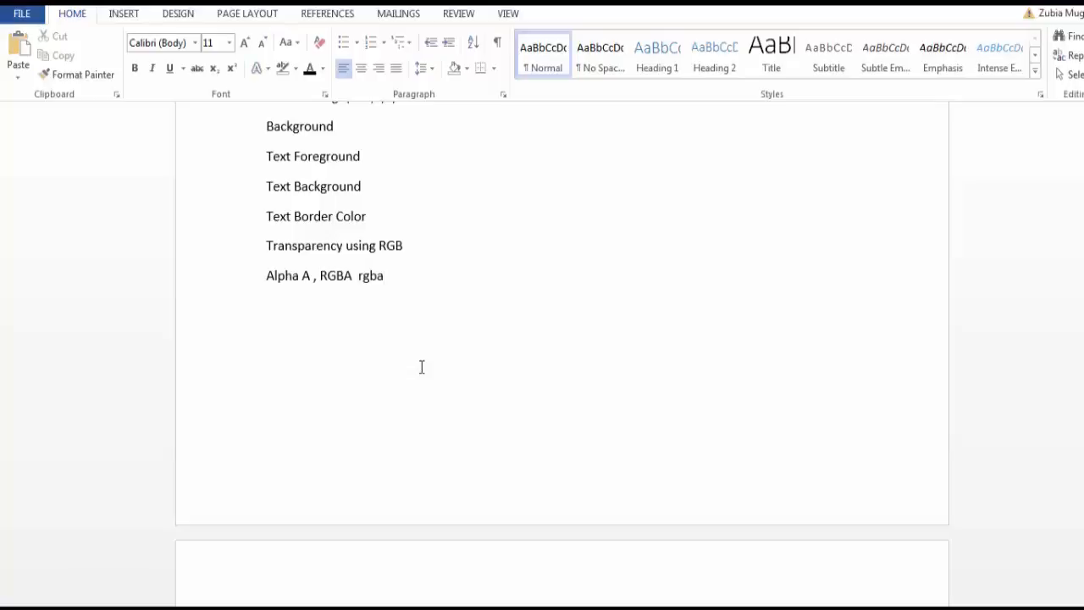
Step: Complete the alpha example value '(0,0,255,0.5)'
{"action": "type", "text": "(0"}
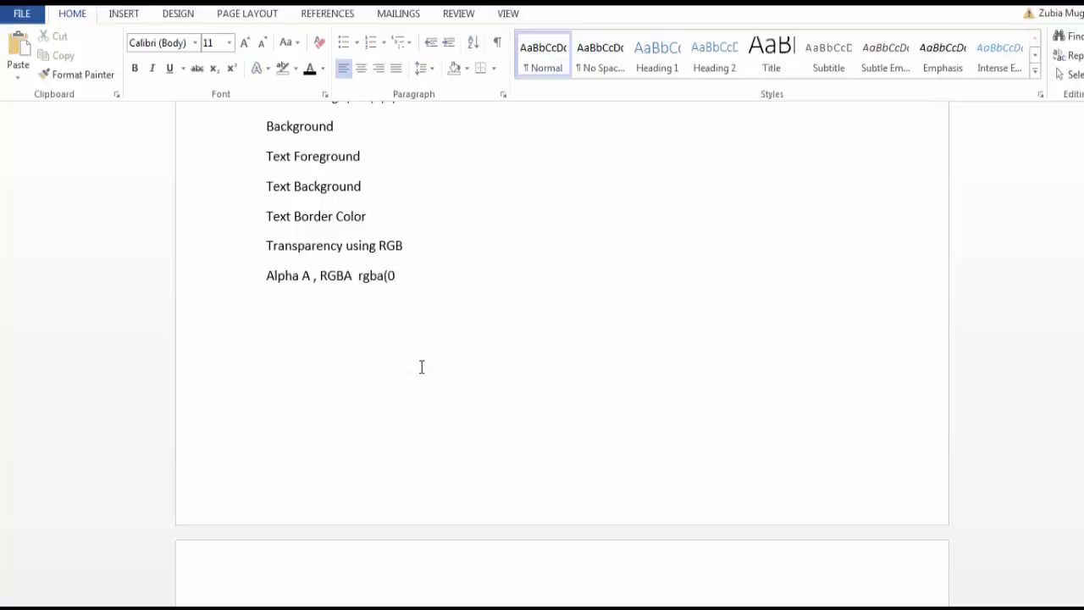
{"action": "type", "text": ","}
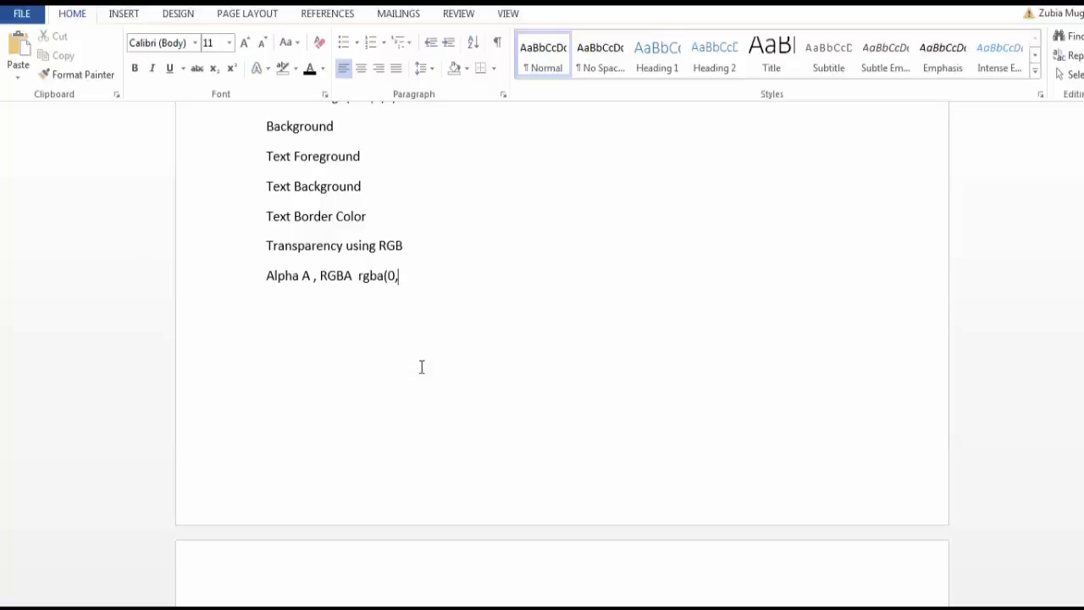
{"action": "type", "text": ",0"}
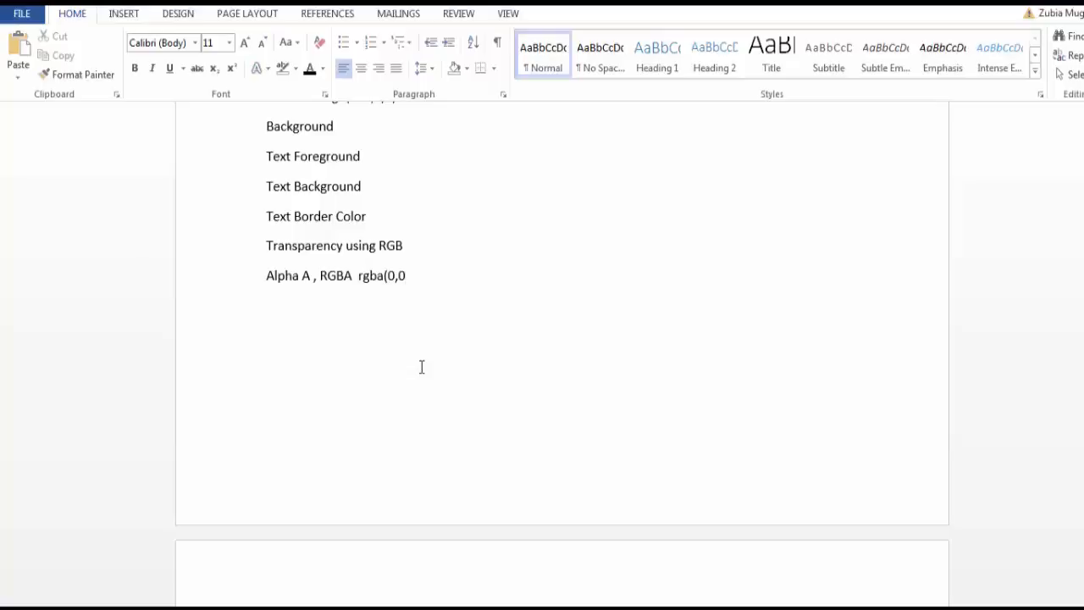
{"action": "type", "text": ",255"}
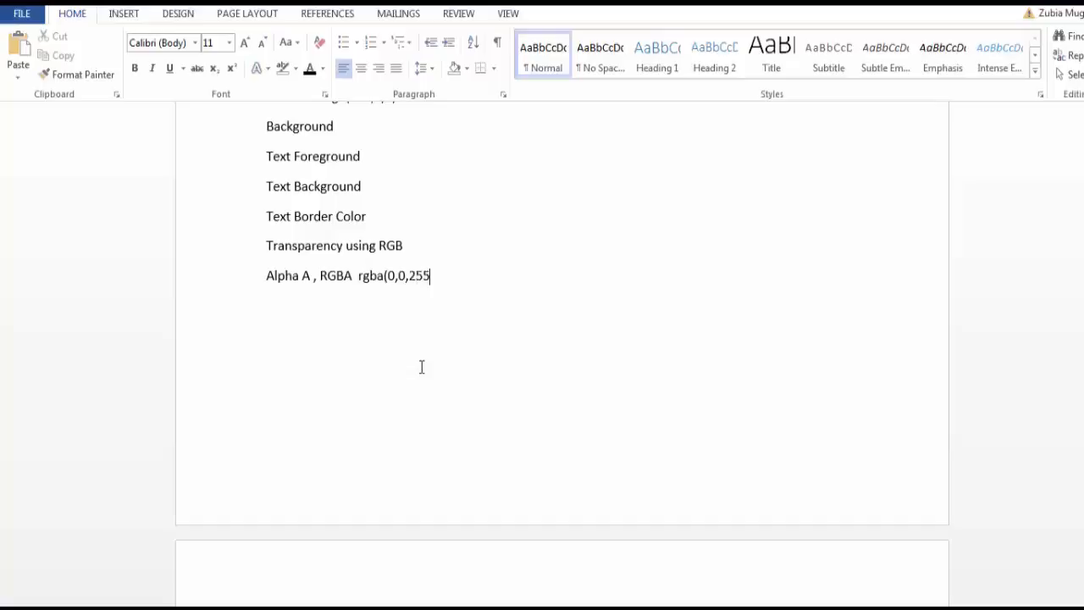
{"action": "type", "text": ","}
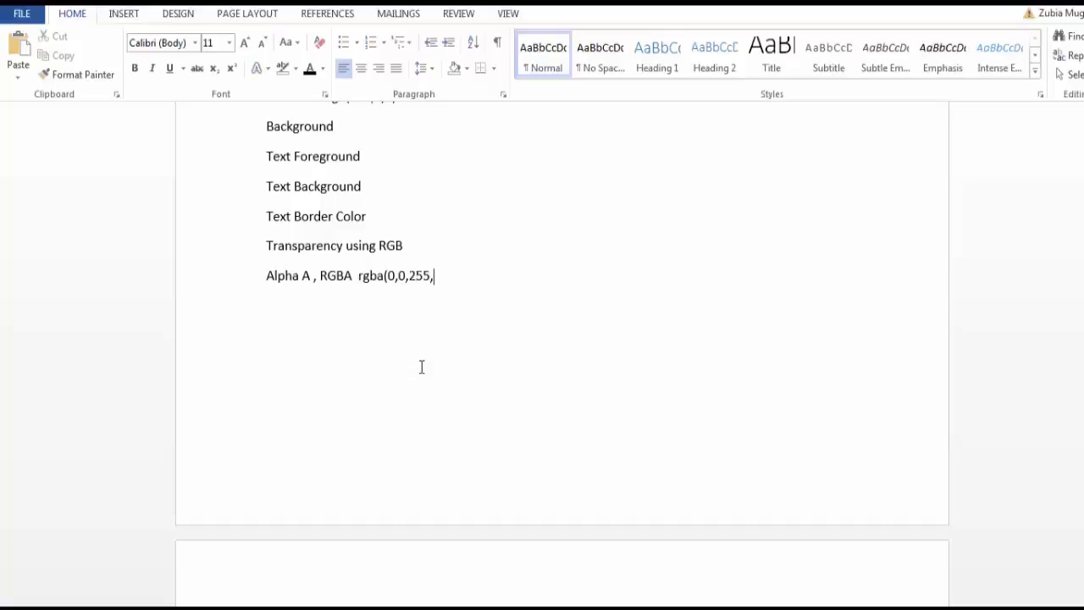
{"action": "type", "text": "0"}
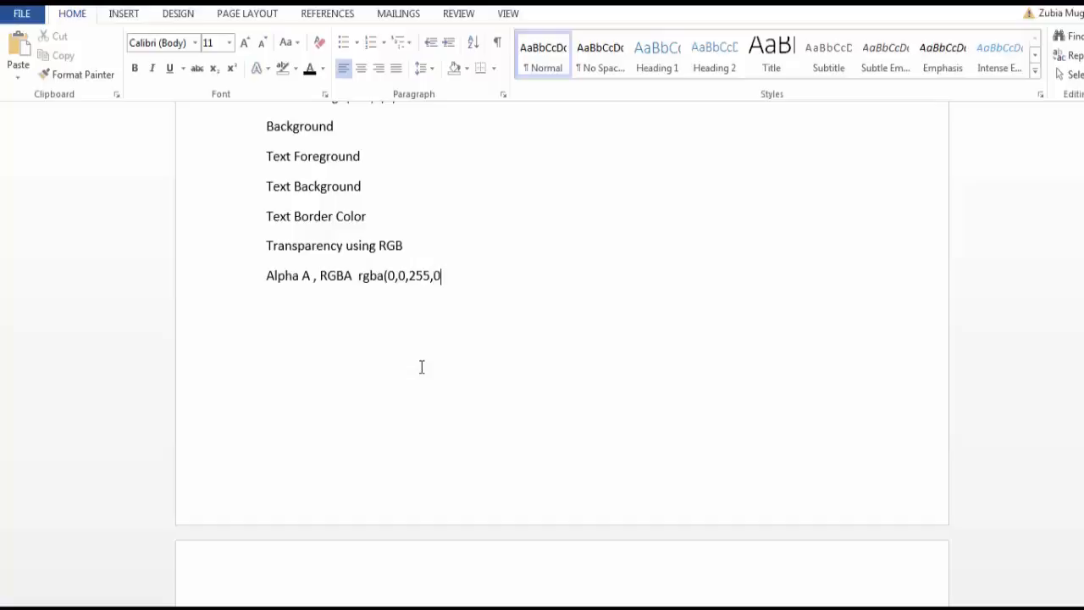
{"action": "type", "text": ".5"}
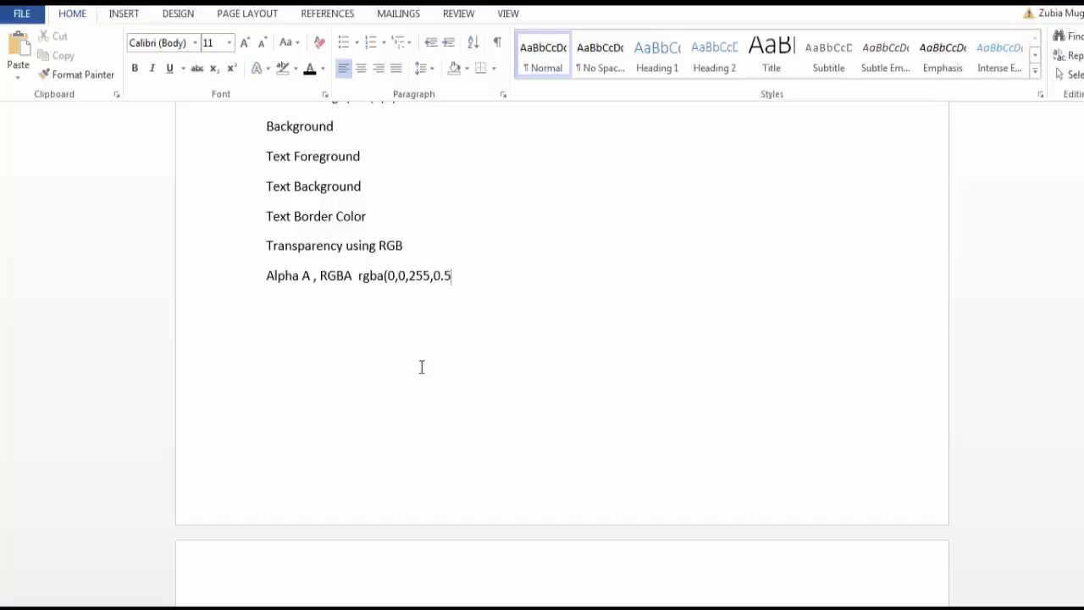
{"action": "type", "text": ")"}
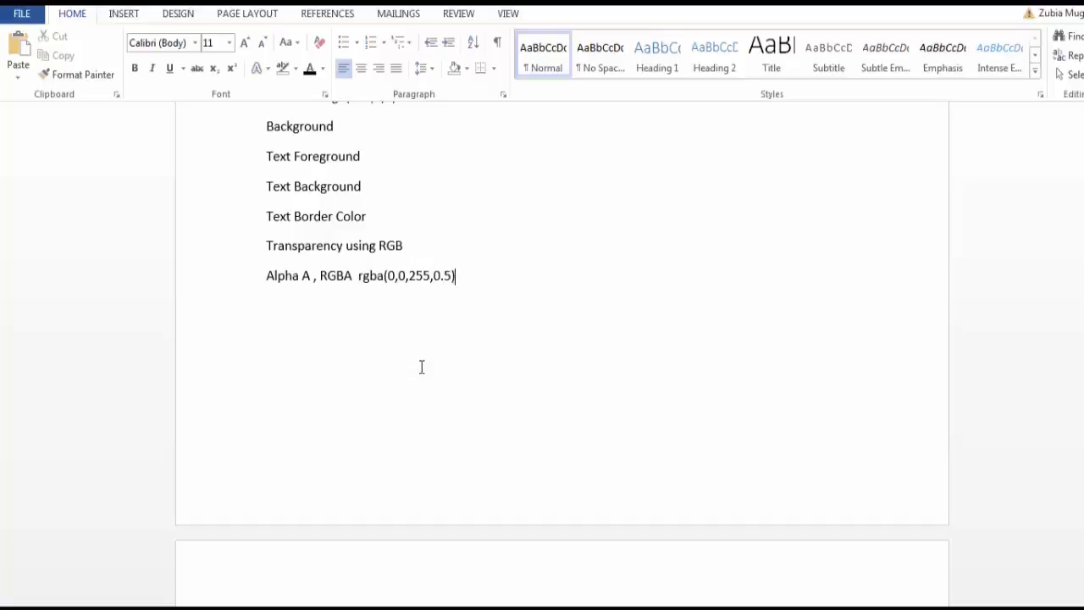
{"action": "mouse_move", "coordinate": [447, 303]}
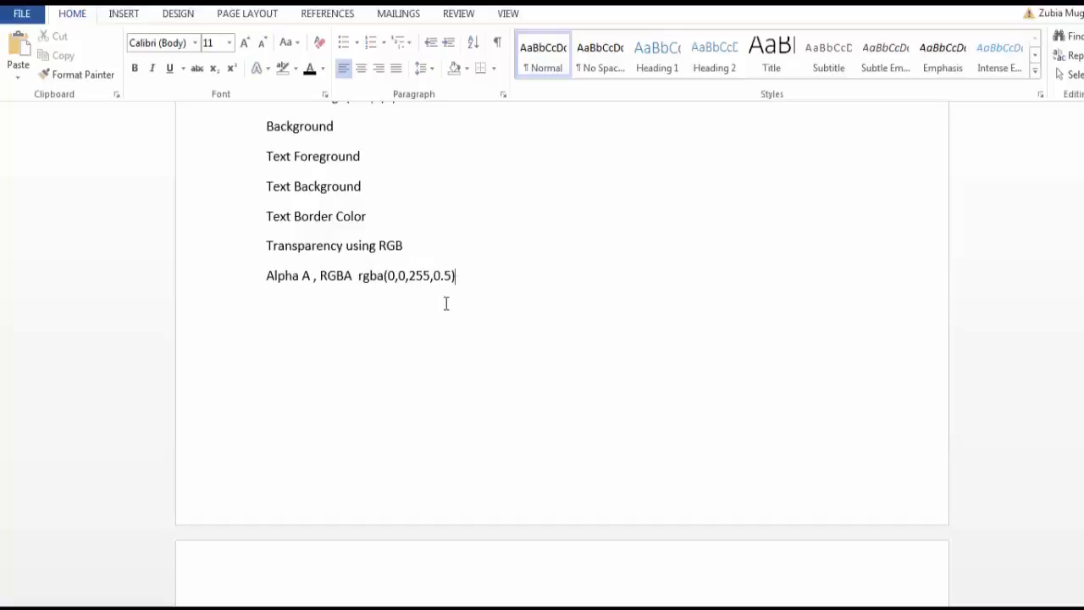
{"action": "mouse_move", "coordinate": [535, 262]}
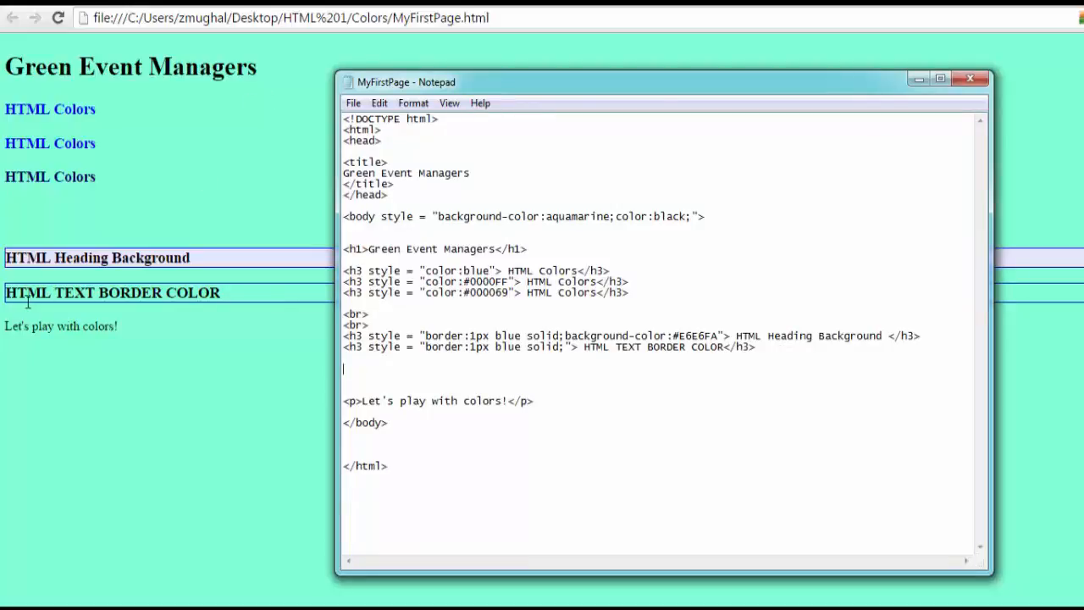
{"action": "mouse_move", "coordinate": [213, 498]}
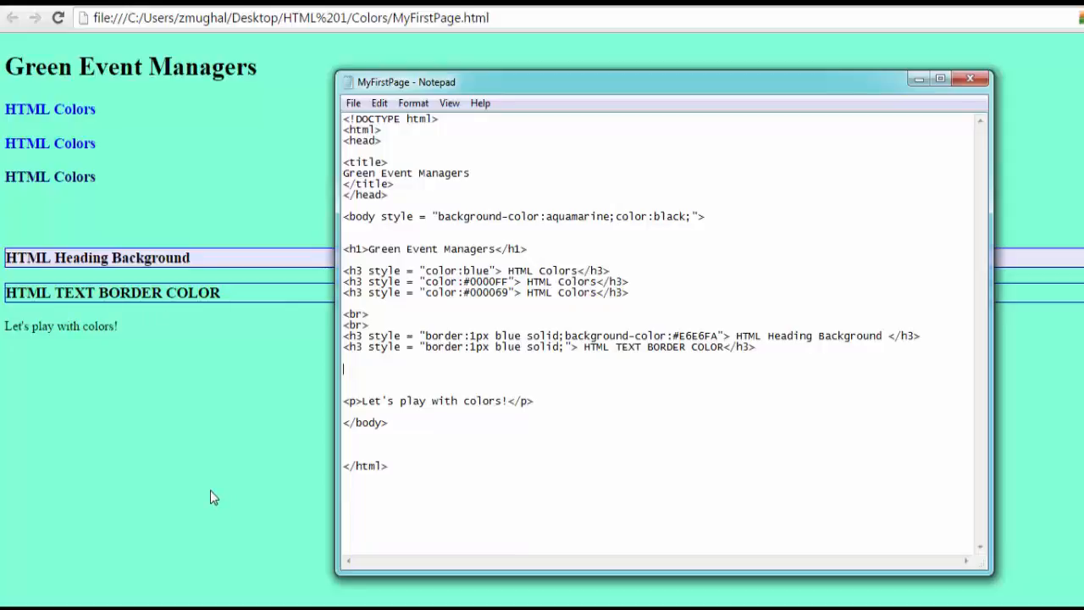
Step: Add two <br> tags and an h3 with style "background-color:" in the source
{"action": "type", "text": "<br"}
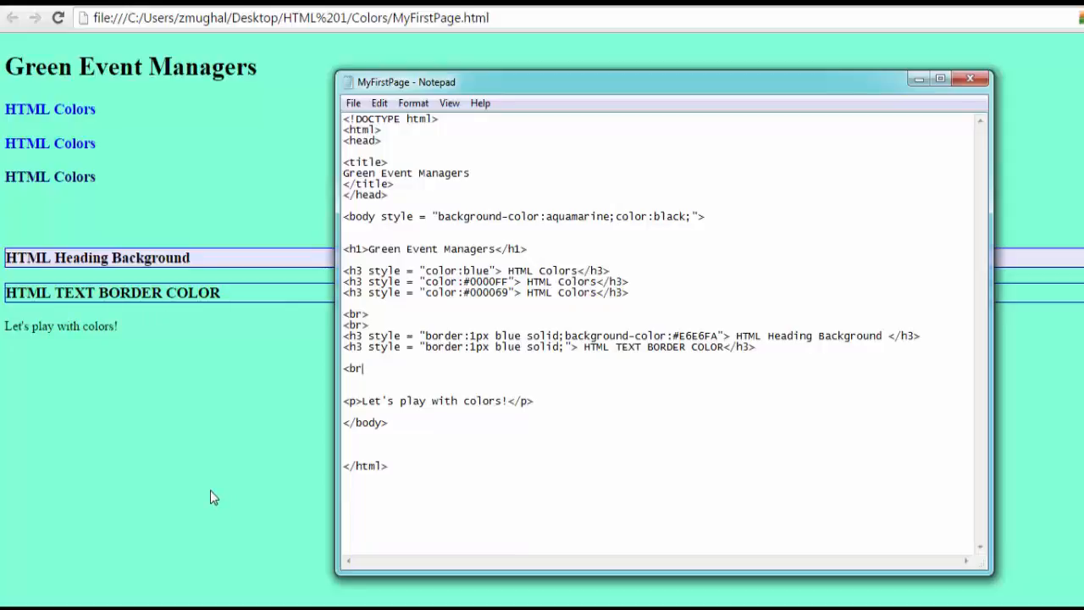
{"action": "type", "text": ">"}
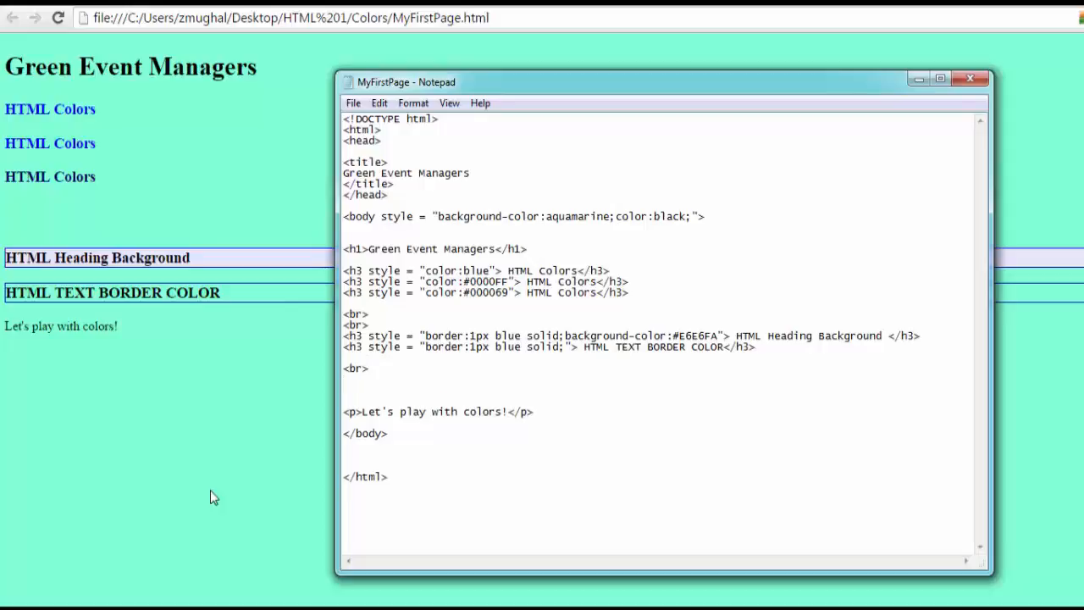
{"action": "type", "text": "<br>"}
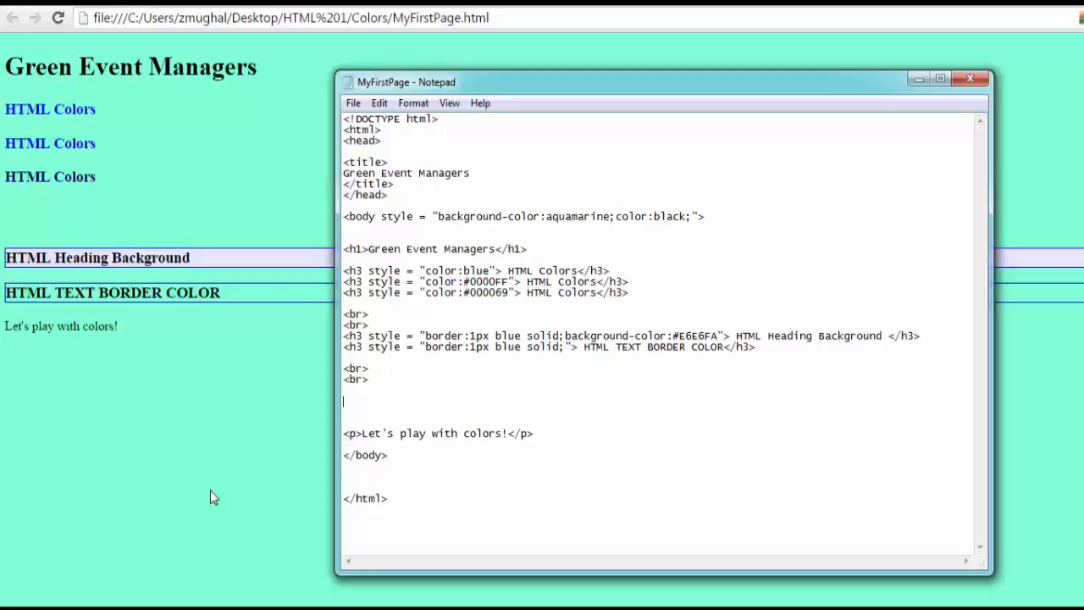
{"action": "type", "text": "<"}
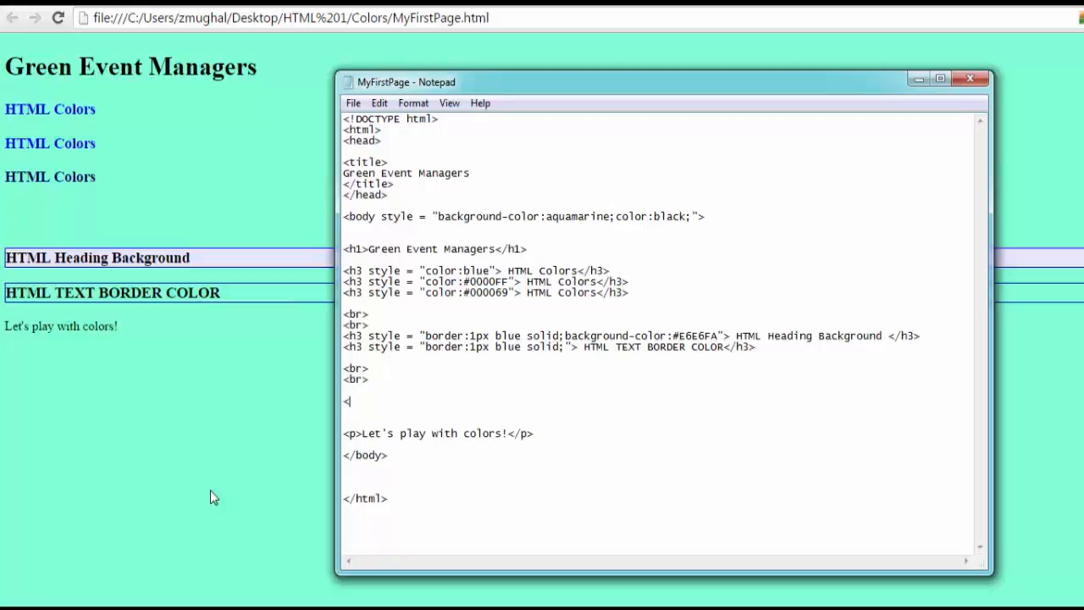
{"action": "type", "text": "h"}
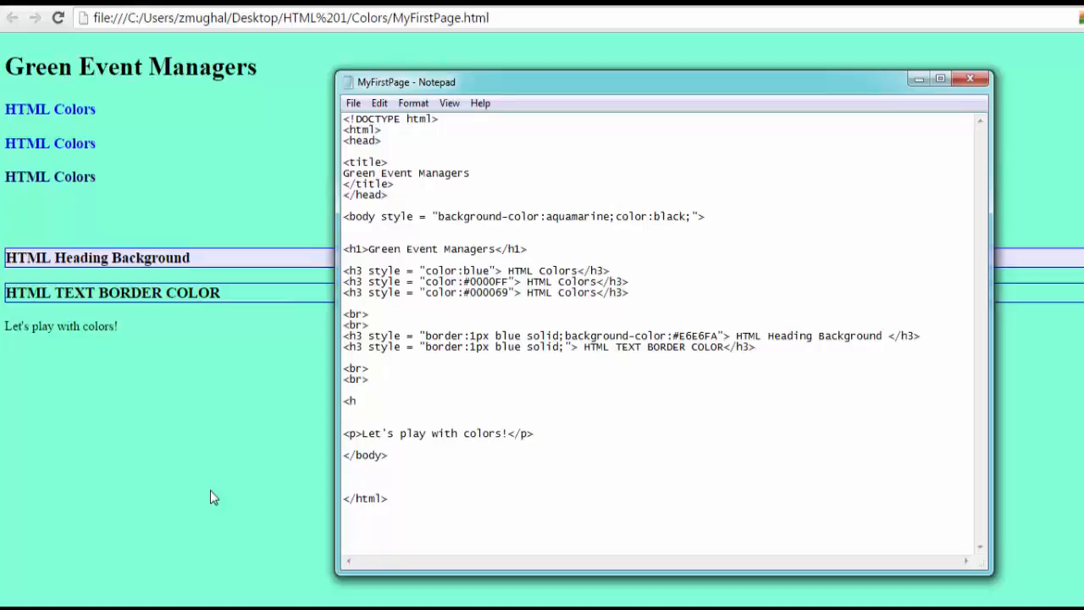
{"action": "type", "text": "3 st"}
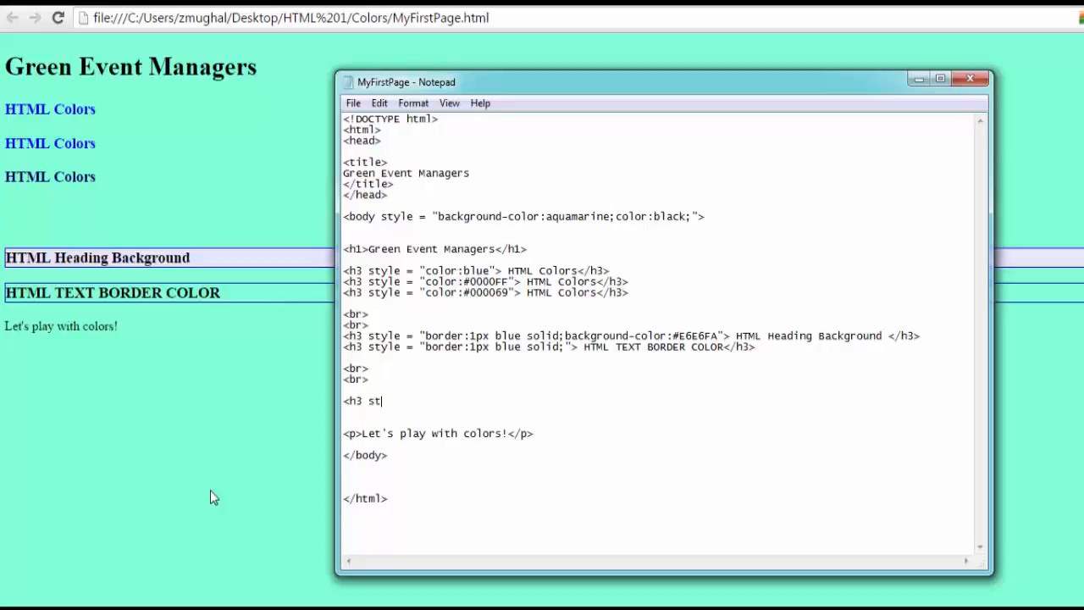
{"action": "type", "text": "yle ="}
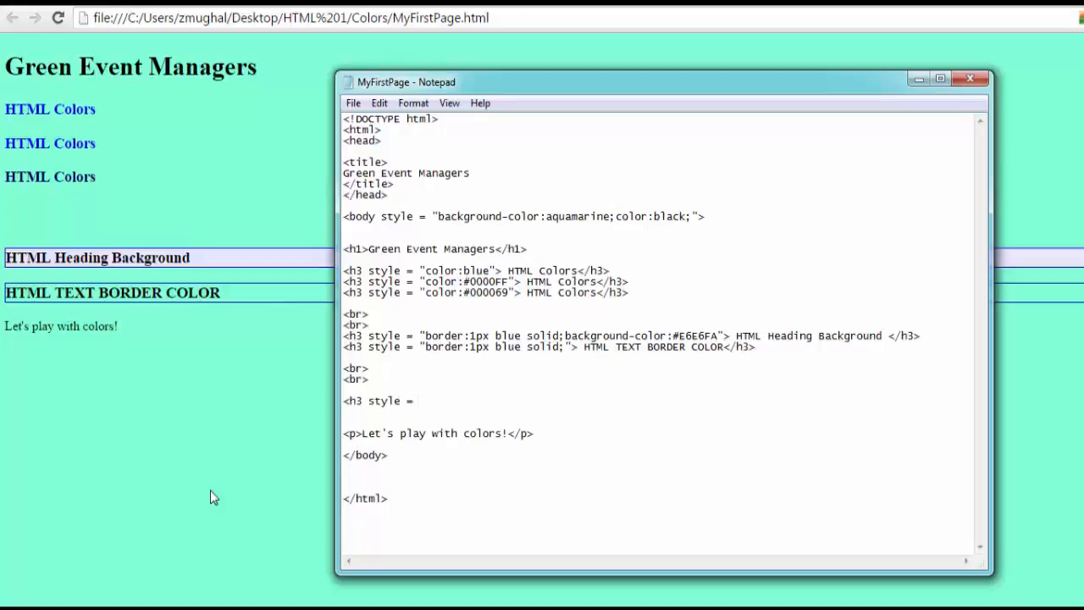
{"action": "type", "text": "\"back"}
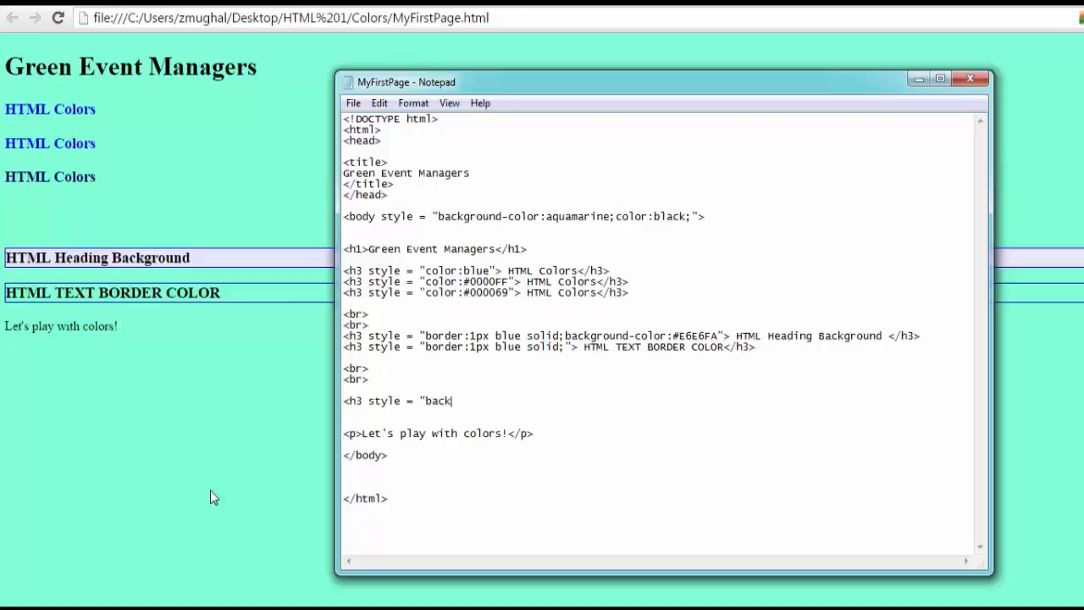
{"action": "type", "text": "ground"}
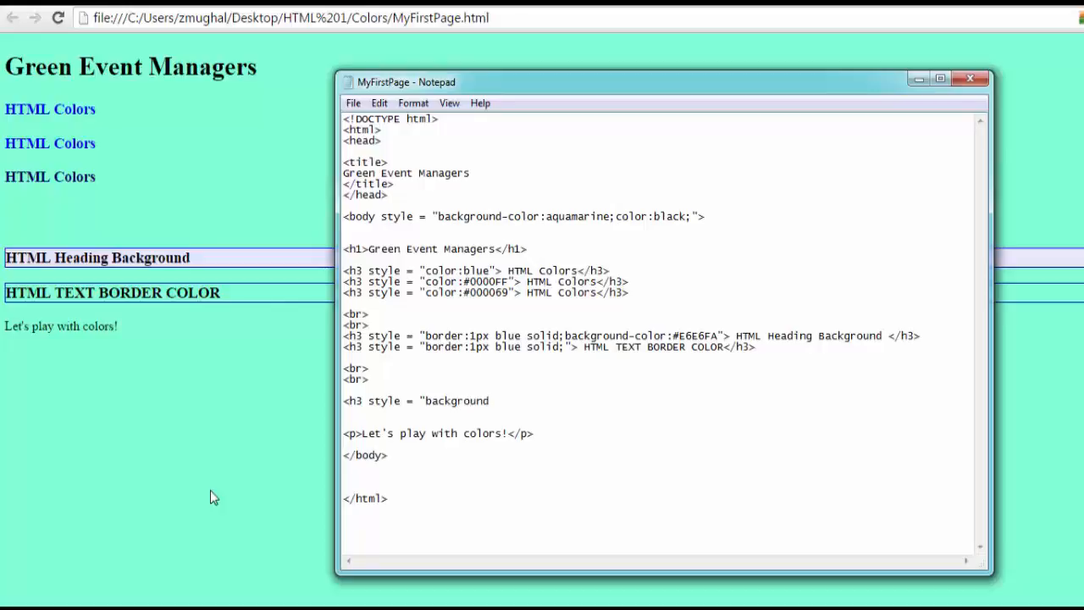
{"action": "type", "text": "-"}
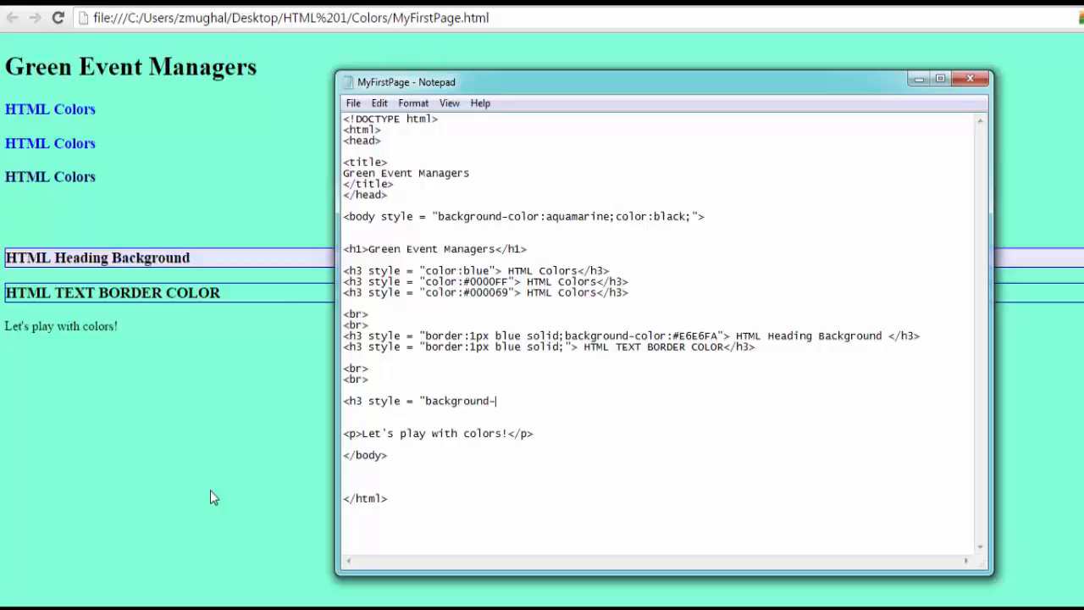
{"action": "type", "text": "color"}
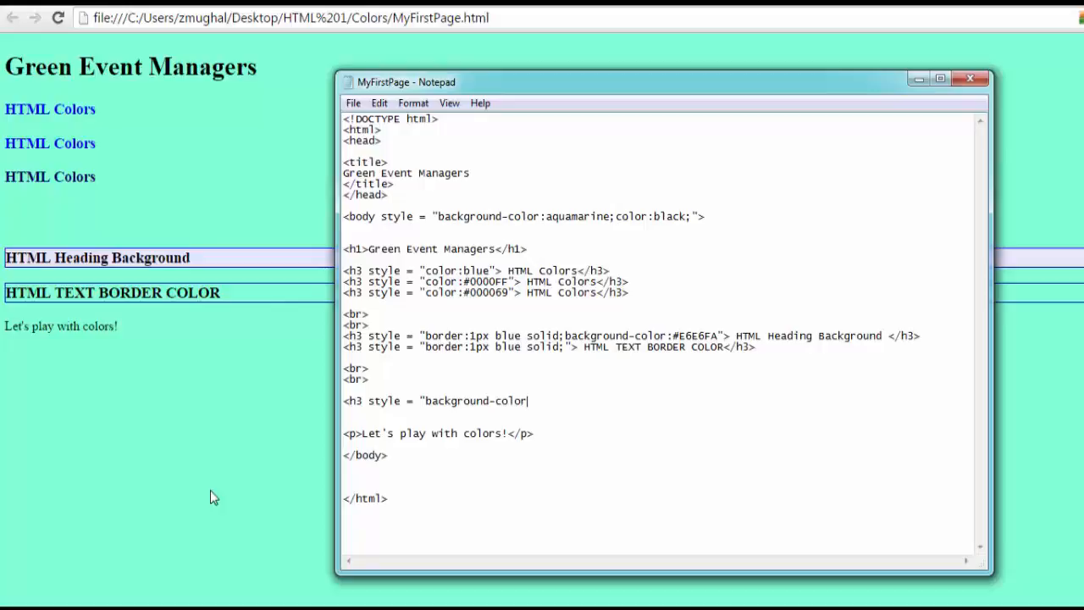
{"action": "type", "text": ":"}
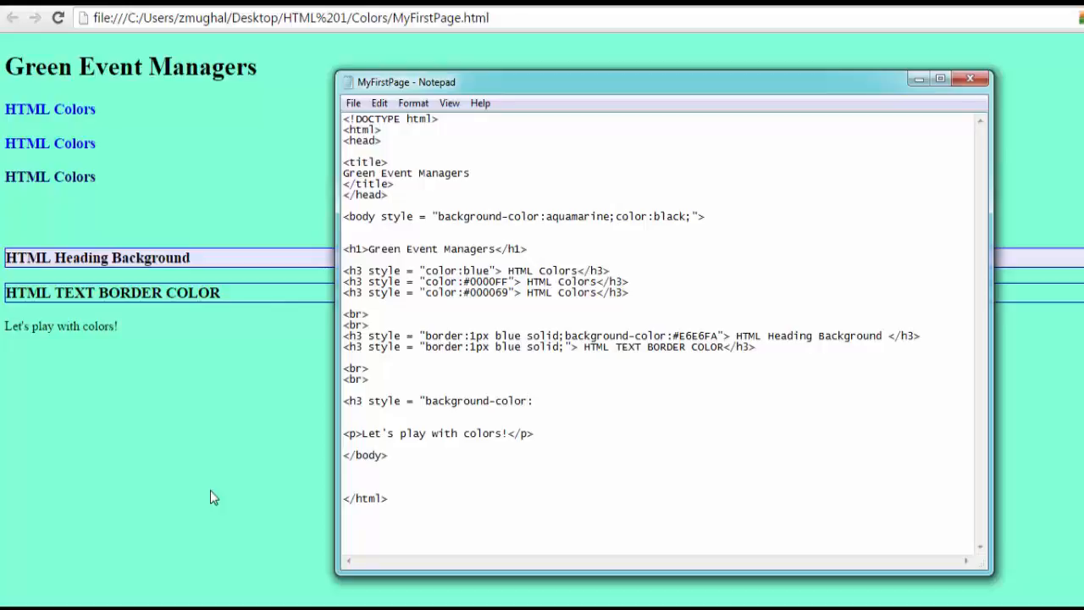
Step: Give the h3 the full-opacity blue value rgba(0,0,255,1)
{"action": "type", "text": "rg"}
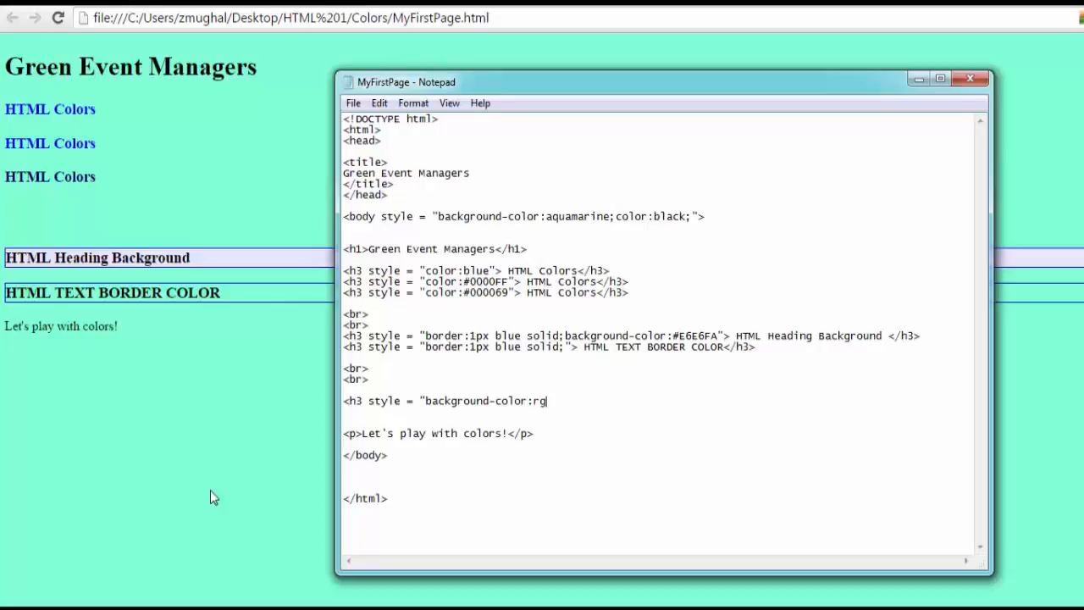
{"action": "type", "text": "ba"}
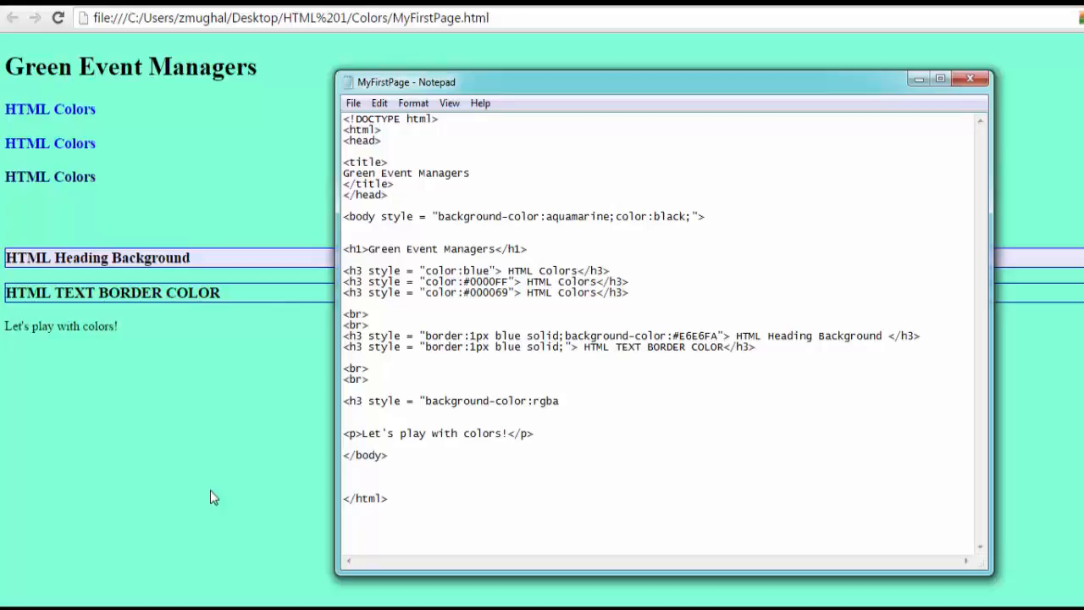
{"action": "type", "text": "("}
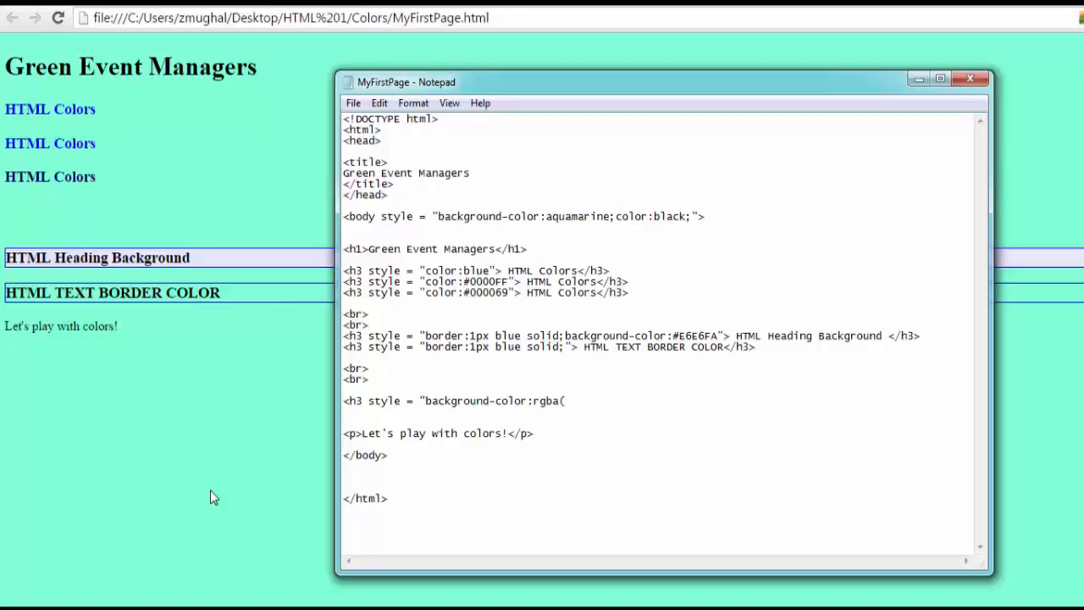
{"action": "mouse_move", "coordinate": [84, 162]}
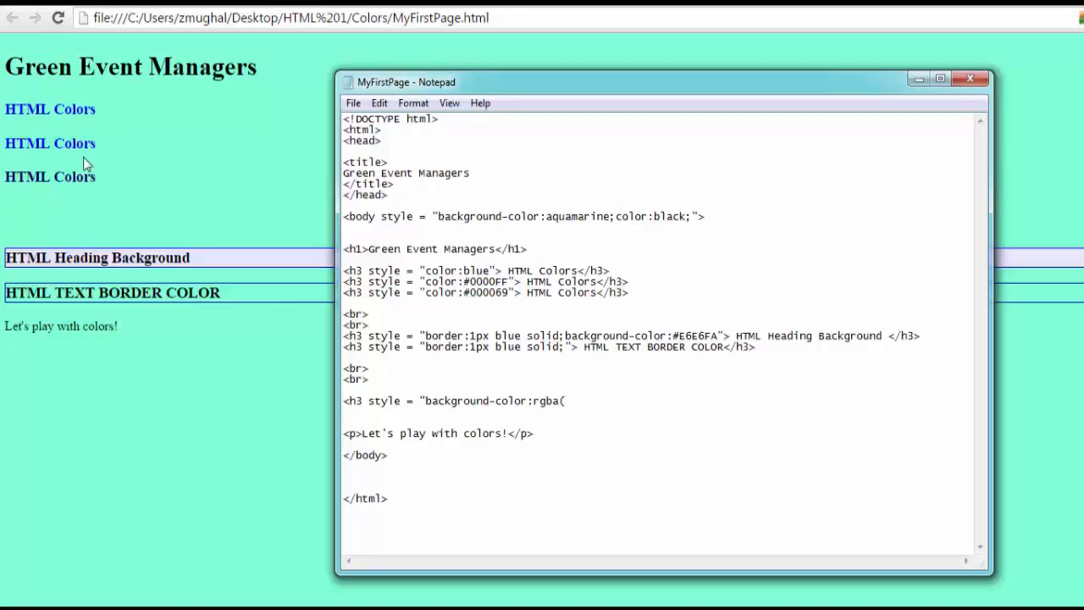
{"action": "mouse_move", "coordinate": [99, 276]}
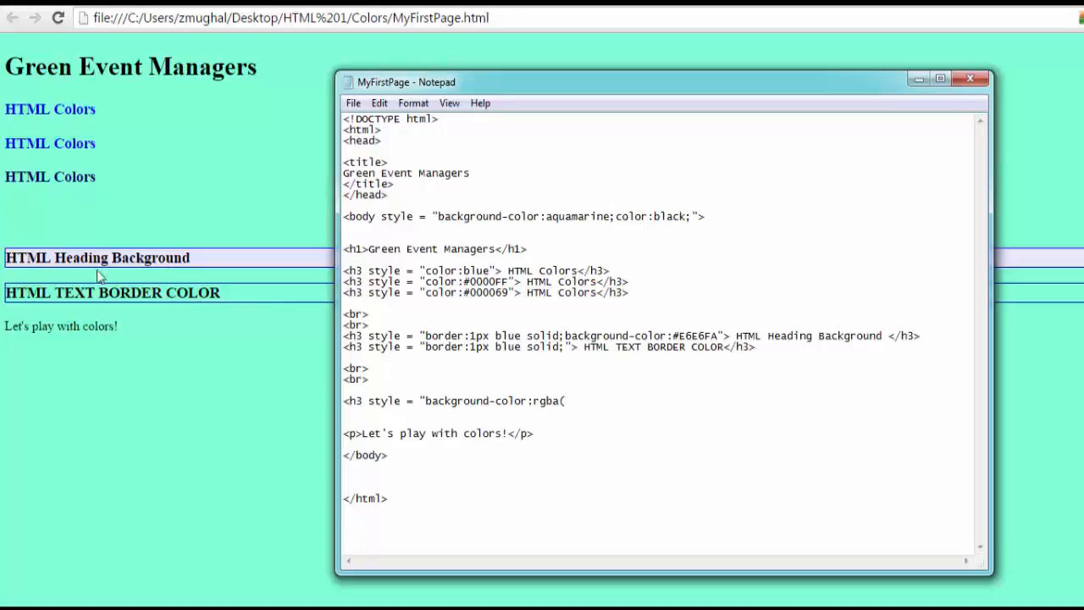
{"action": "mouse_move", "coordinate": [186, 362]}
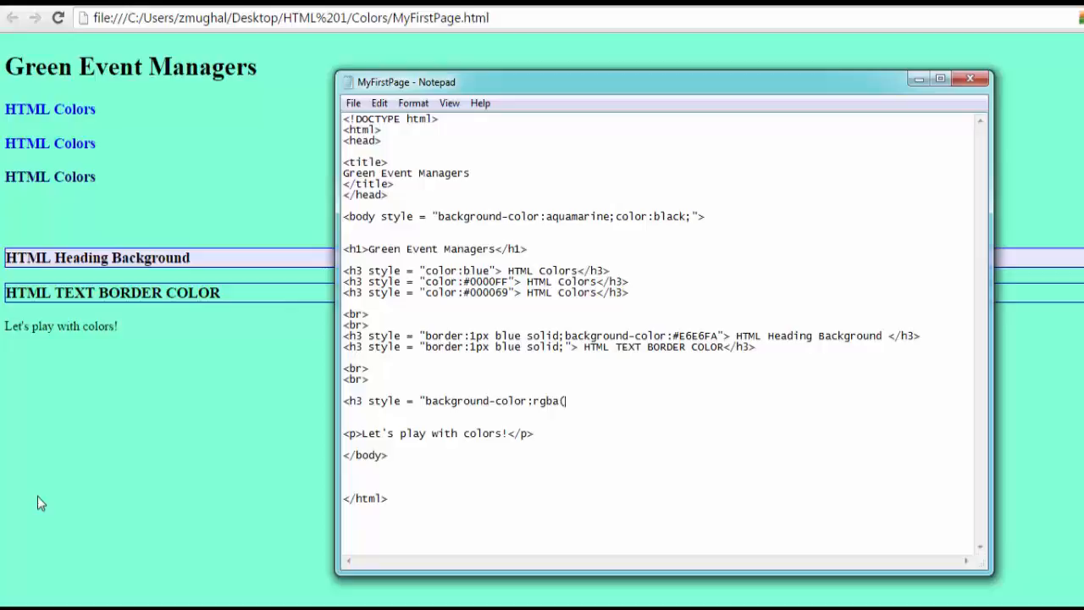
{"action": "type", "text": "0,"}
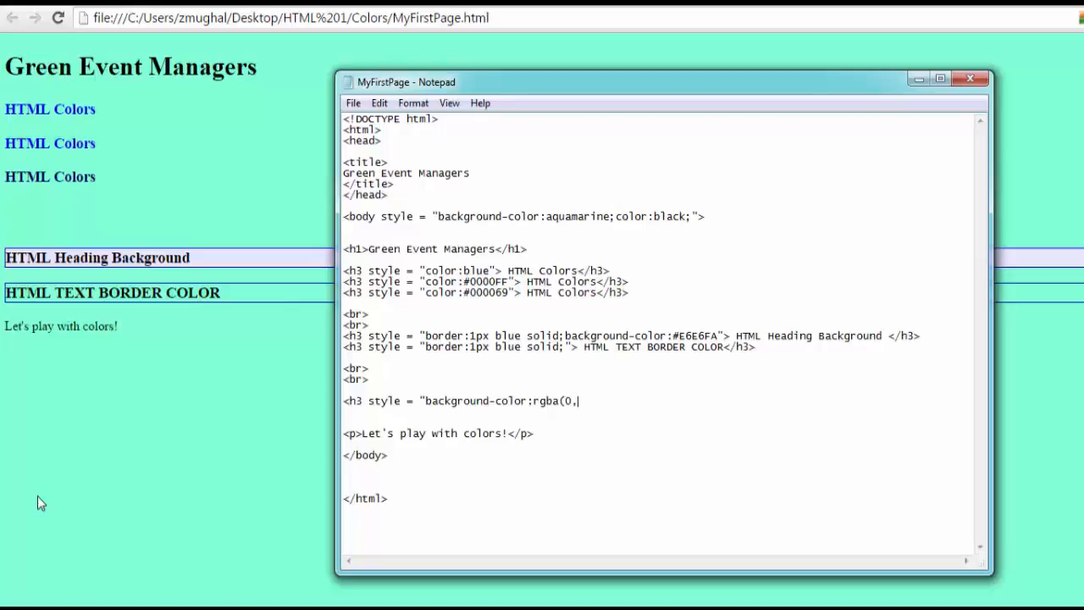
{"action": "type", "text": "0"}
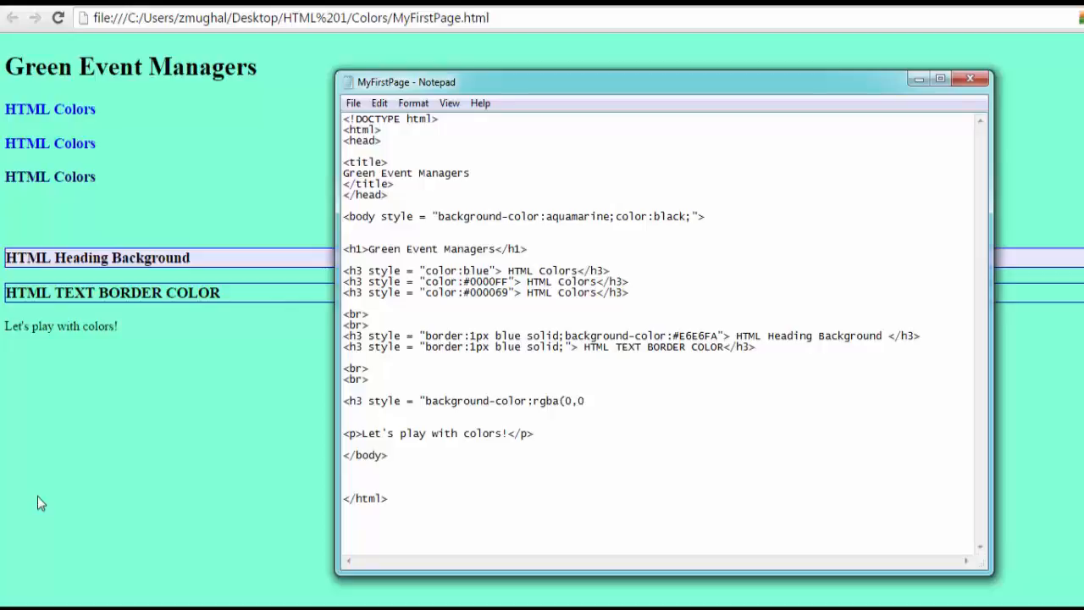
{"action": "type", "text": "25"}
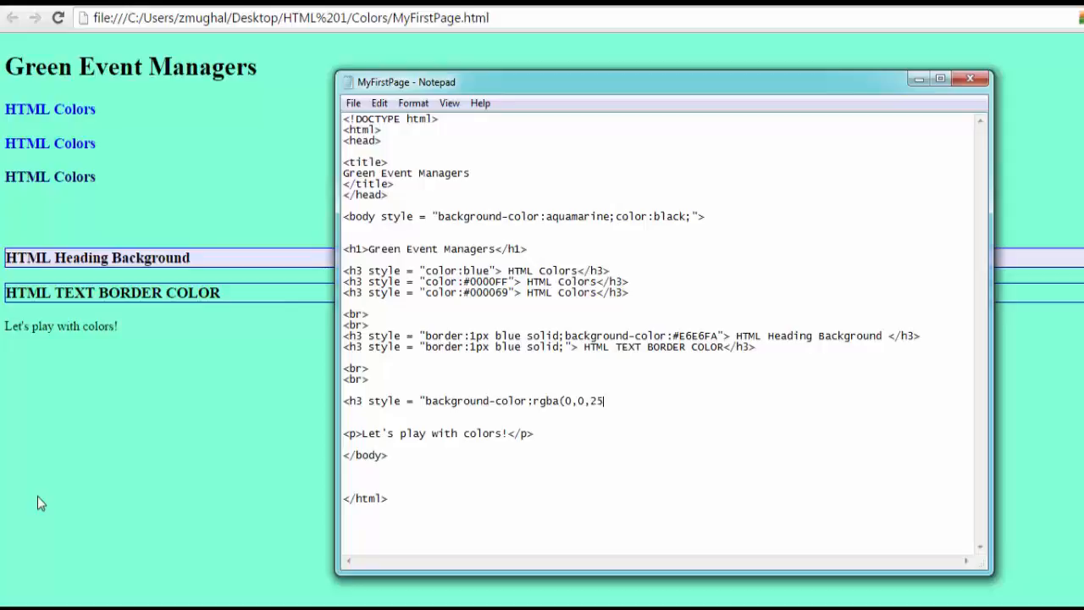
{"action": "type", "text": "5"}
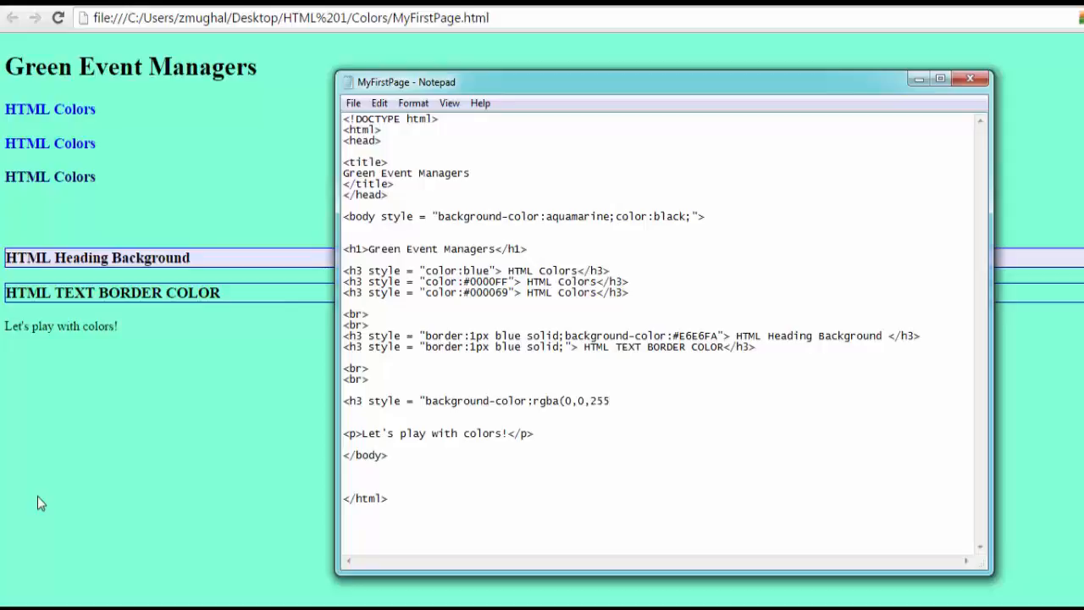
{"action": "type", "text": ",1"}
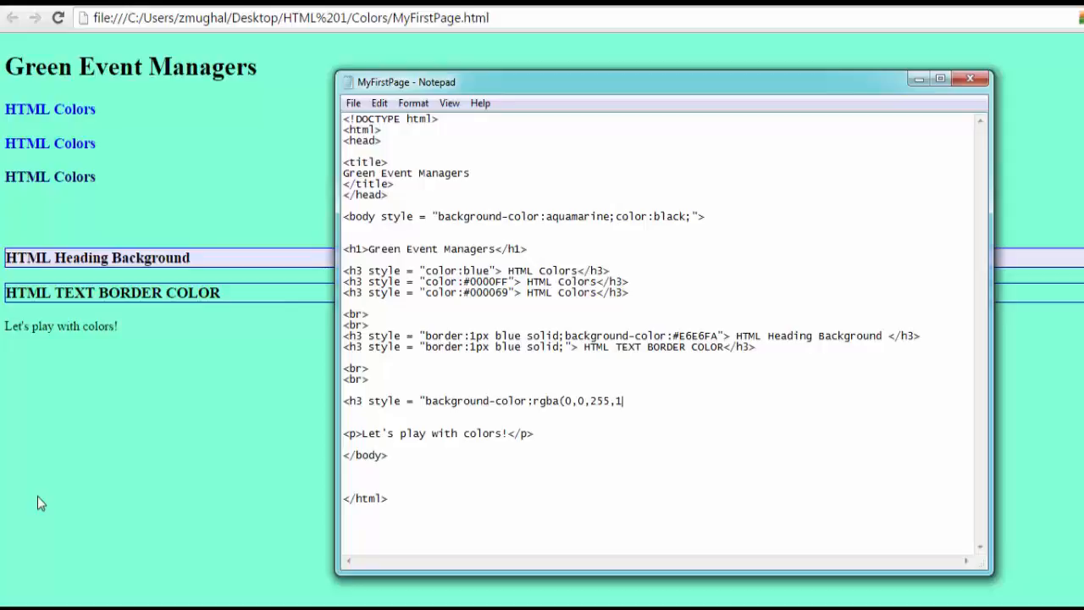
{"action": "type", "text": ")"}
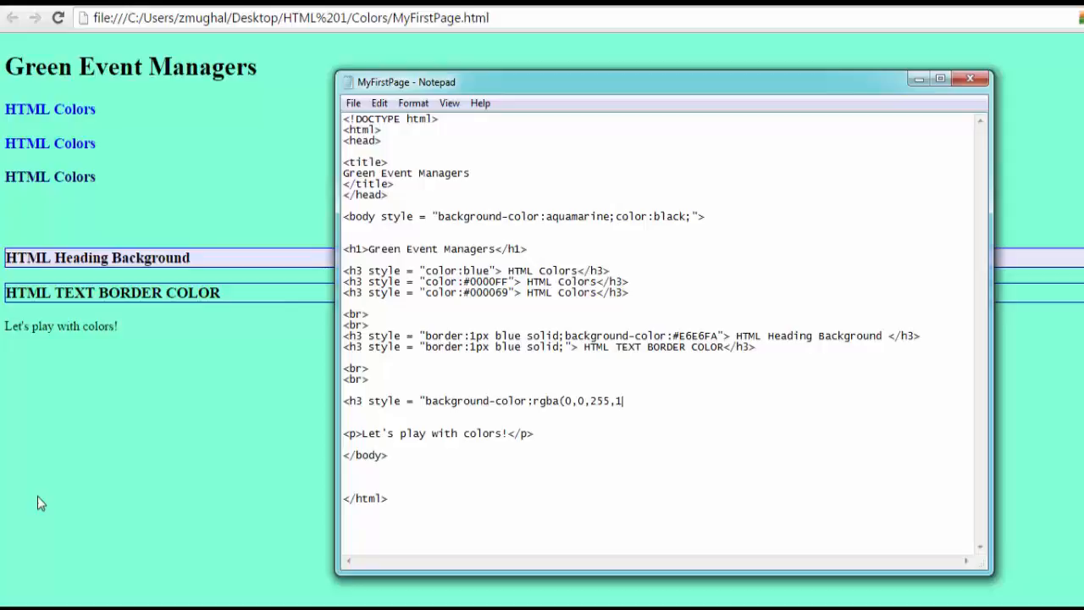
{"action": "type", "text": "\">"}
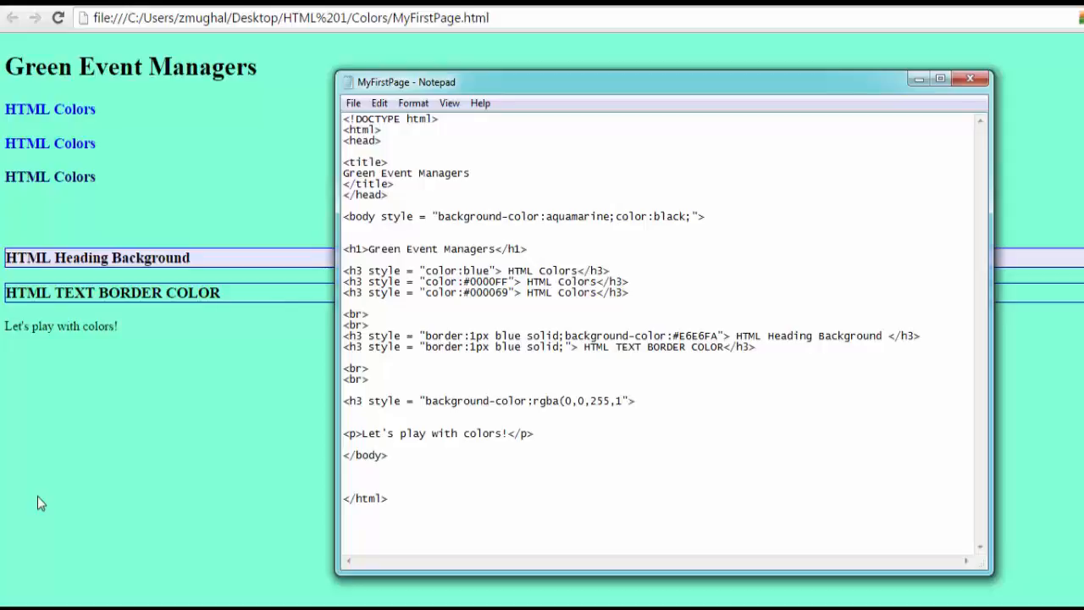
Step: Label the heading 'No Transparency' and begin its closing </h3 tag
{"action": "type", "text": "No Transparen"}
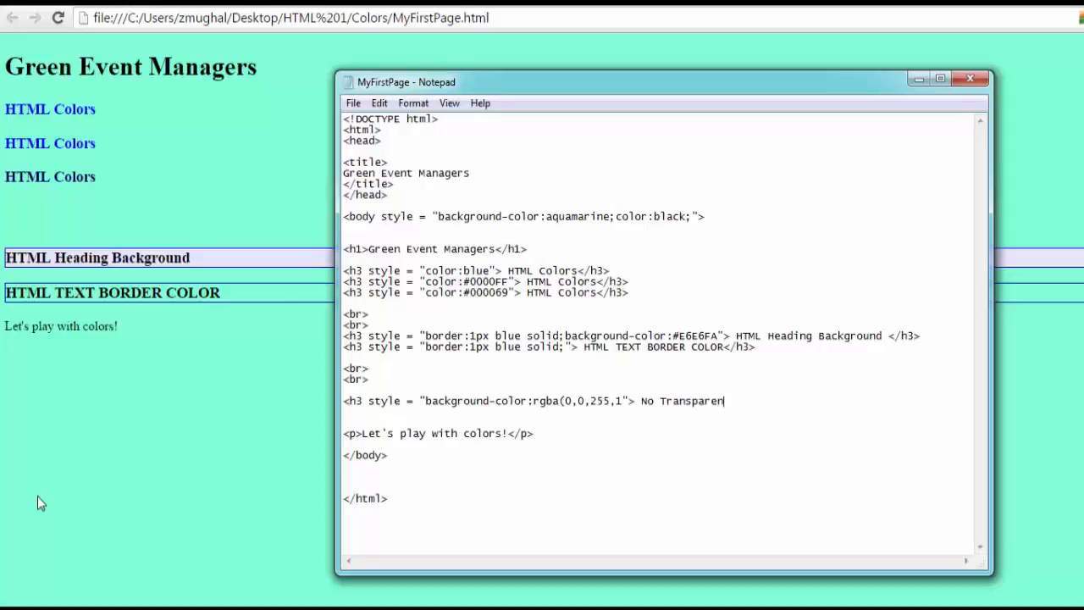
{"action": "type", "text": "cy </h"}
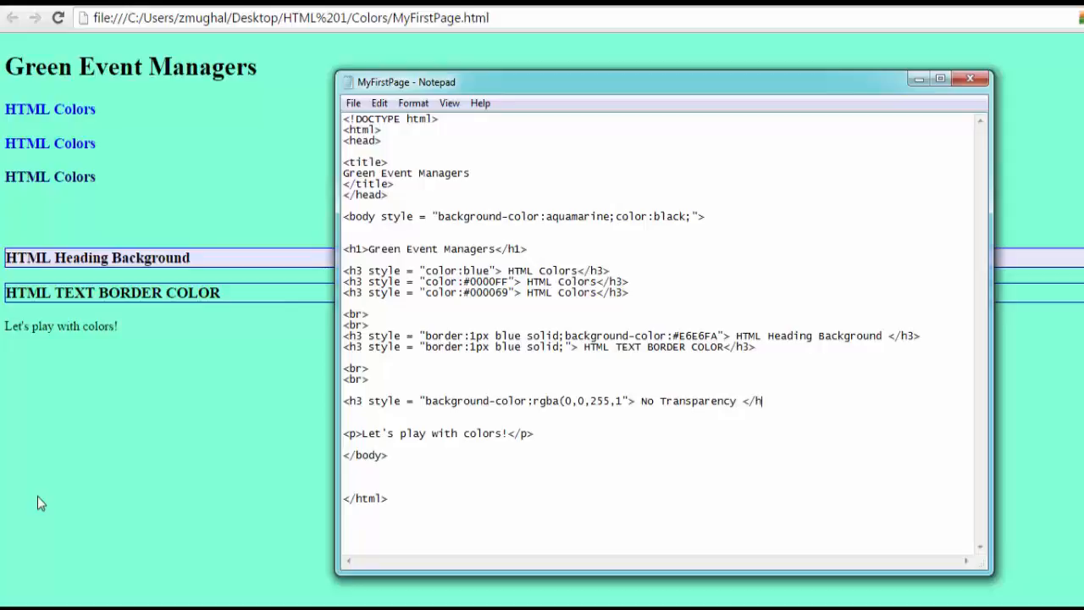
{"action": "type", "text": "3"}
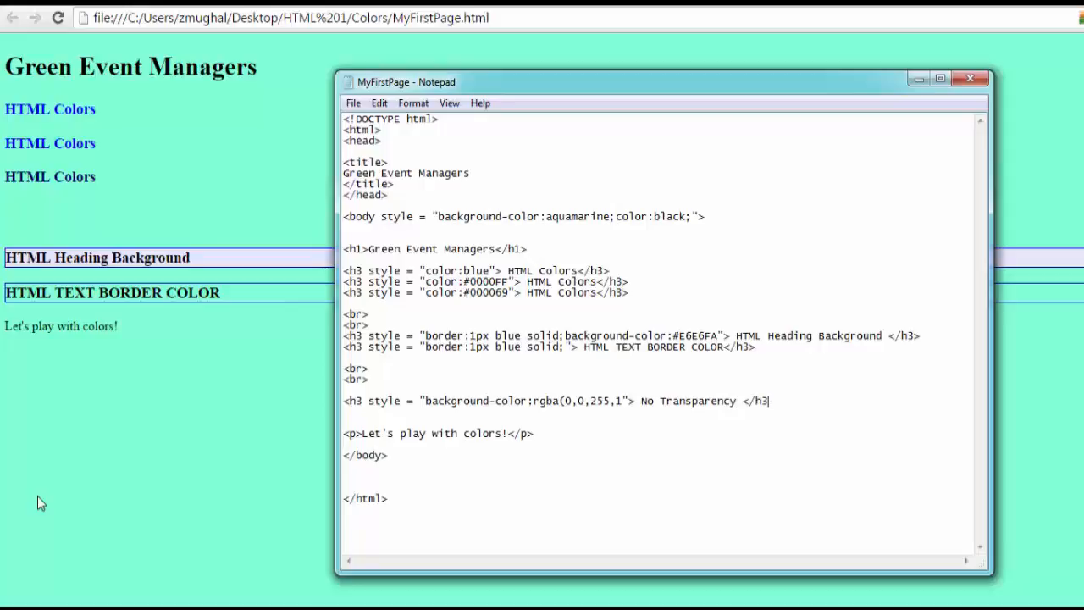
{"action": "mouse_move", "coordinate": [41, 280]}
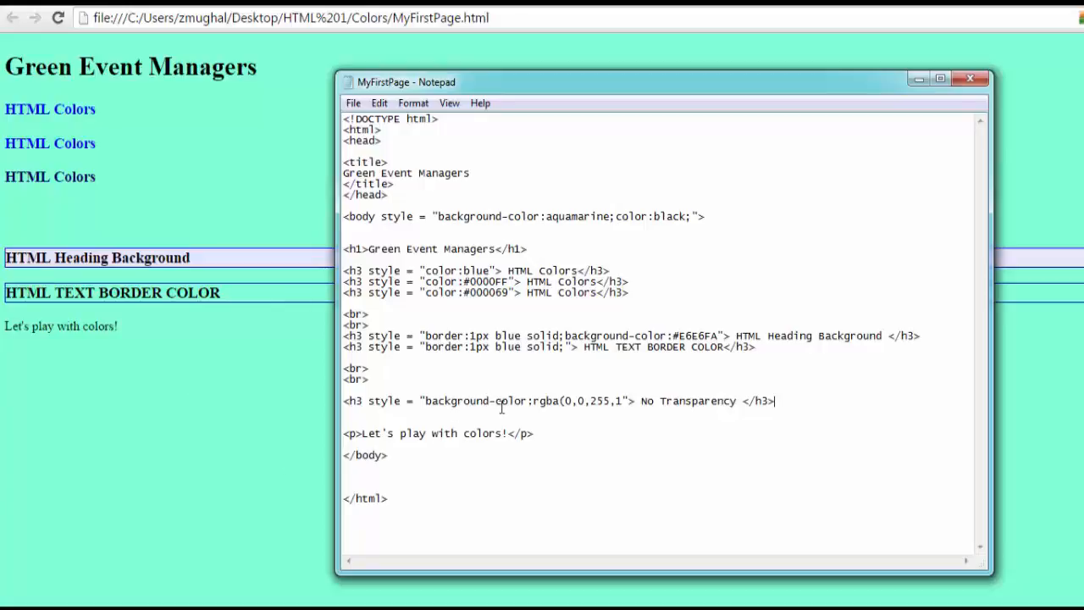
{"action": "mouse_move", "coordinate": [540, 413]}
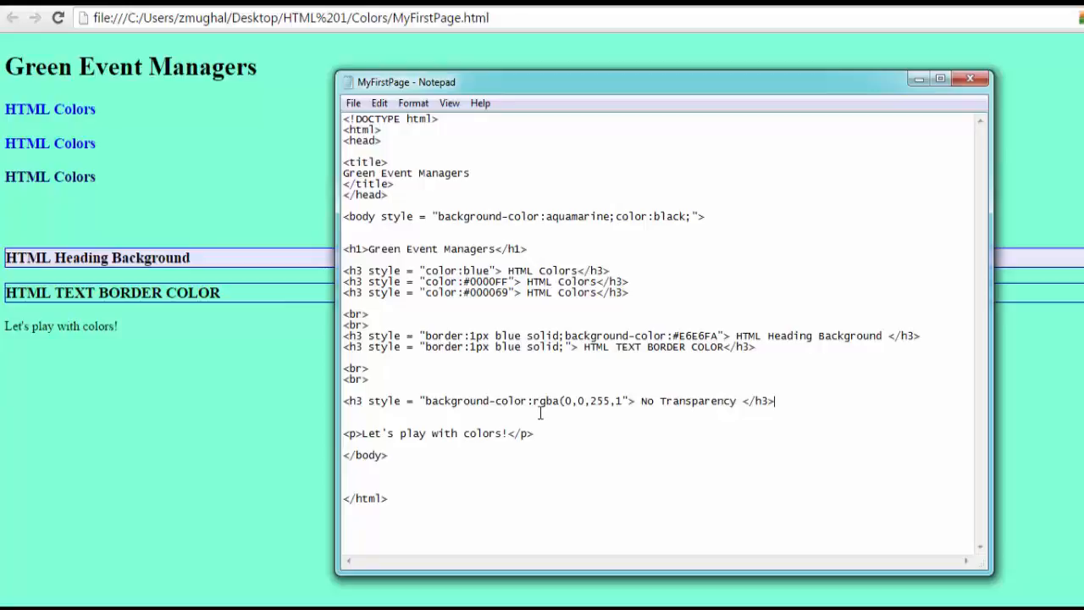
{"action": "mouse_move", "coordinate": [596, 420]}
{"action": "type", "text": ")"}
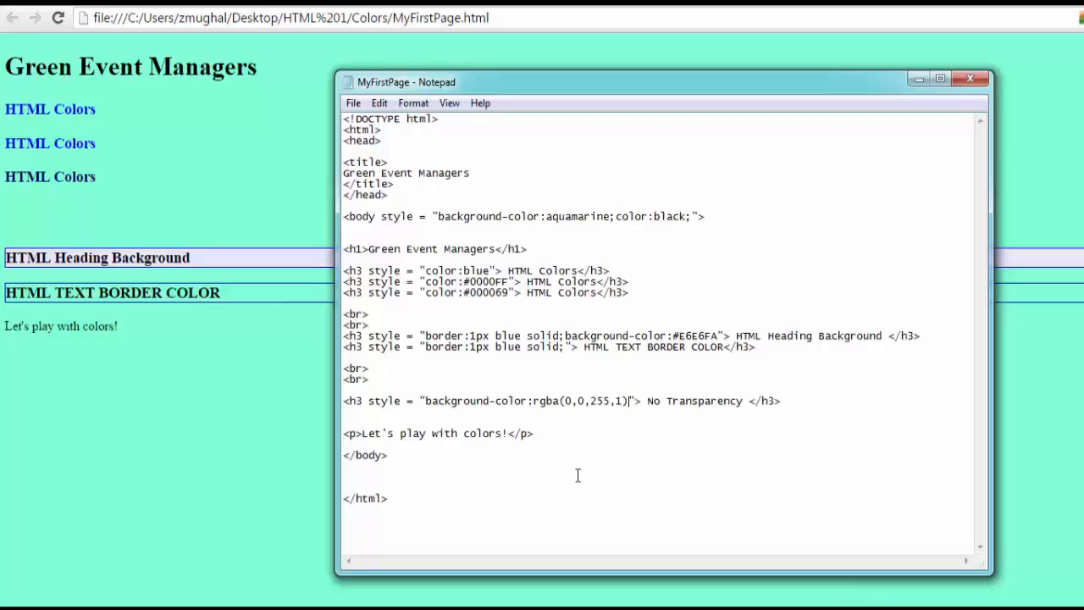
{"action": "mouse_move", "coordinate": [684, 427]}
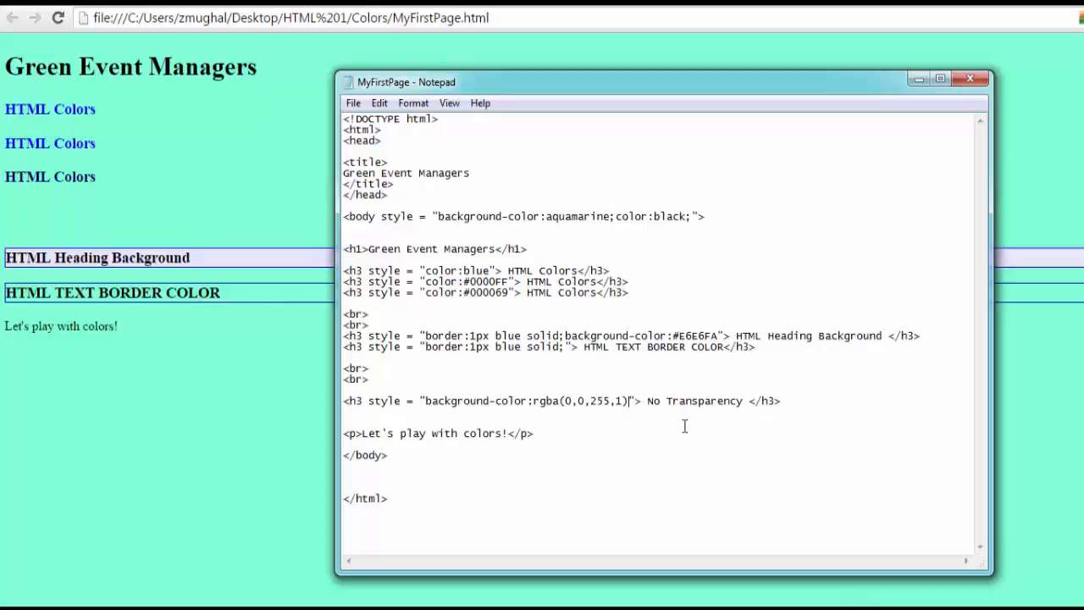
{"action": "mouse_move", "coordinate": [328, 112]}
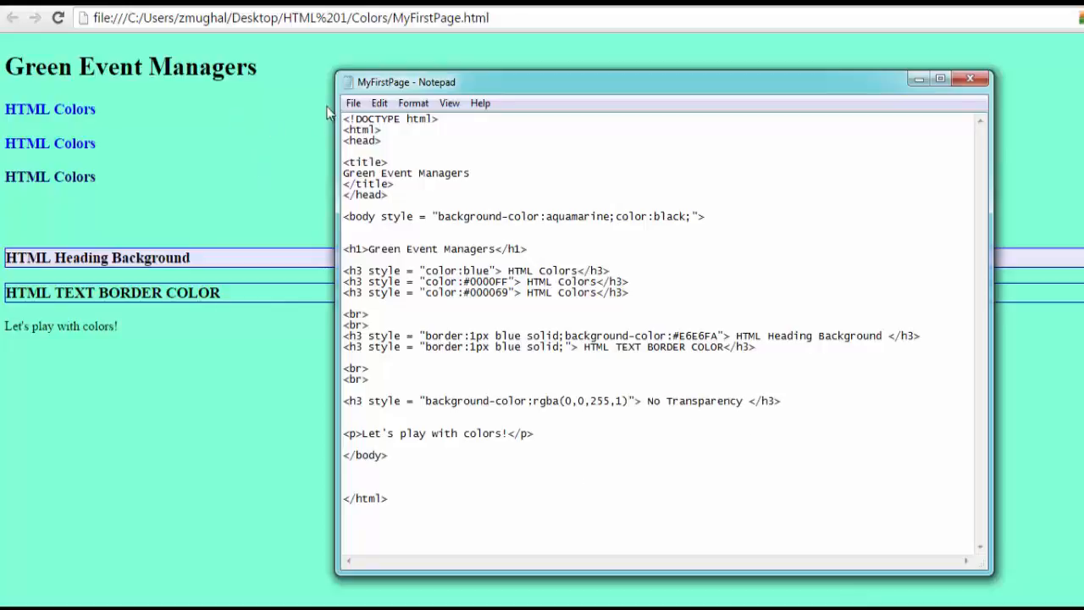
Step: Save the page via Save As as MyFirstPage in the Colors folder
{"action": "left_click", "coordinate": [352, 104]}
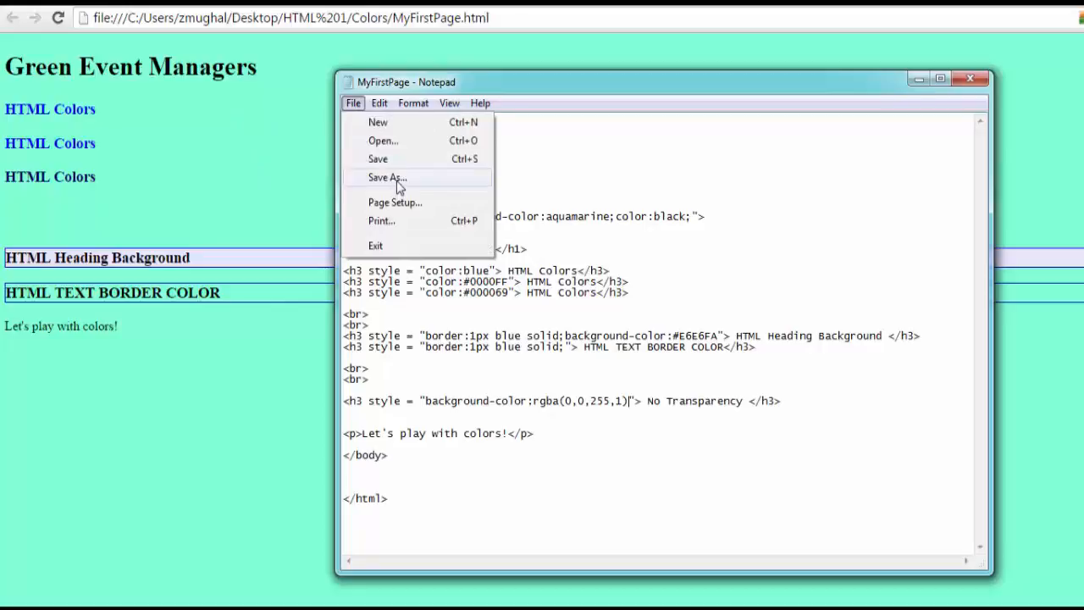
{"action": "left_click", "coordinate": [386, 178]}
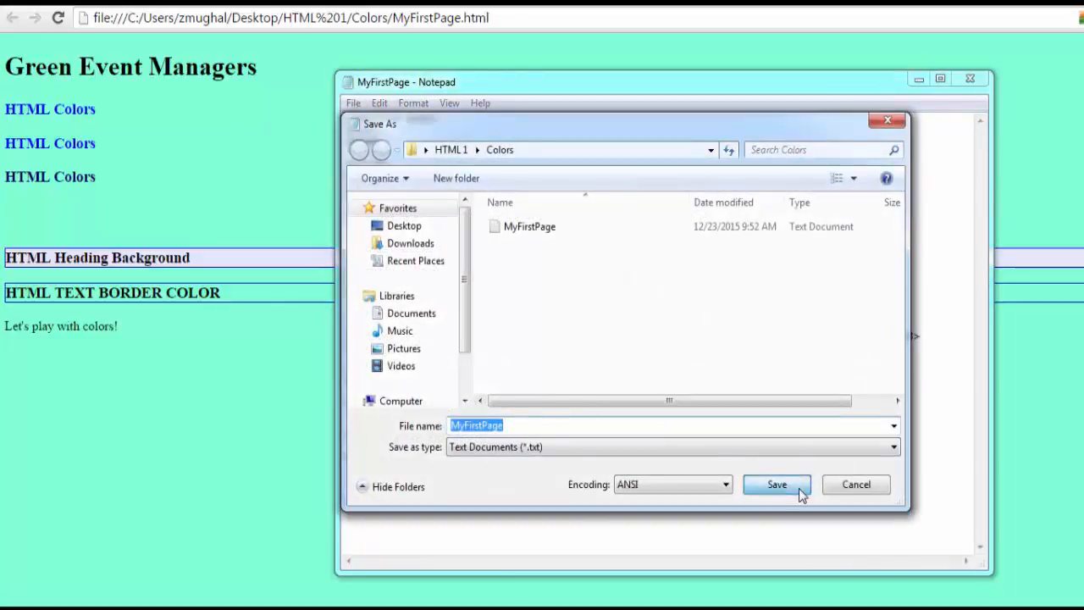
{"action": "left_click", "coordinate": [775, 484]}
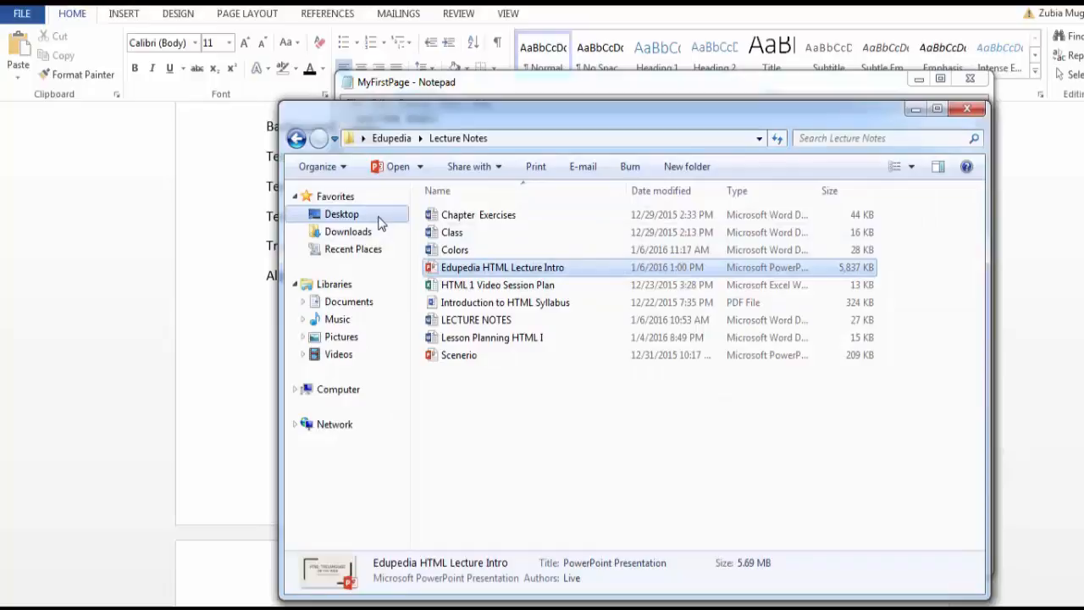
Step: Browse from the Desktop into HTML 1 and then the Colors folder
{"action": "left_click", "coordinate": [342, 213]}
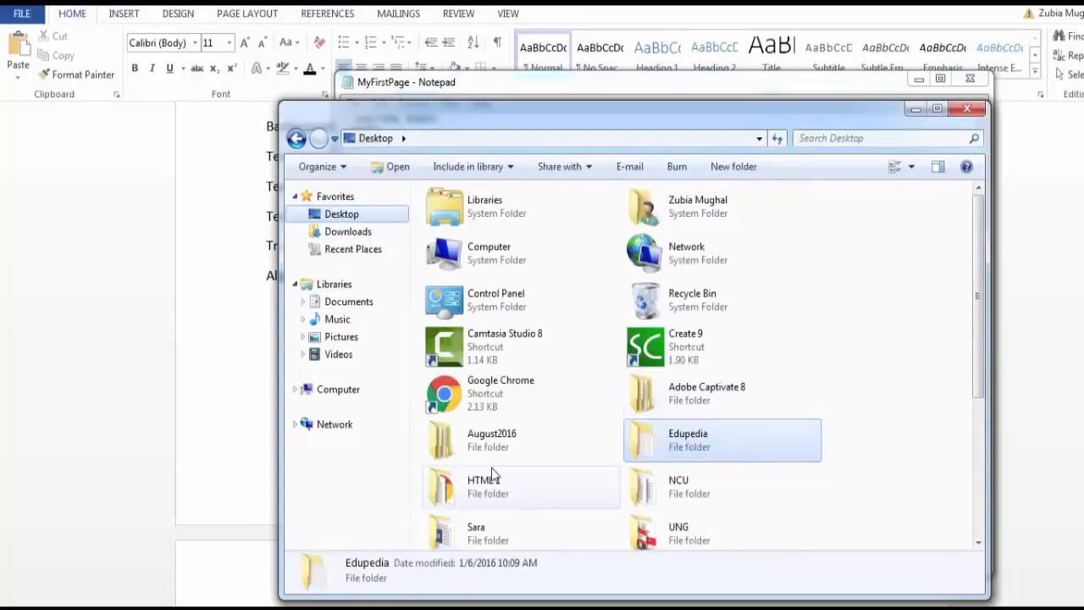
{"action": "double_click", "coordinate": [483, 488]}
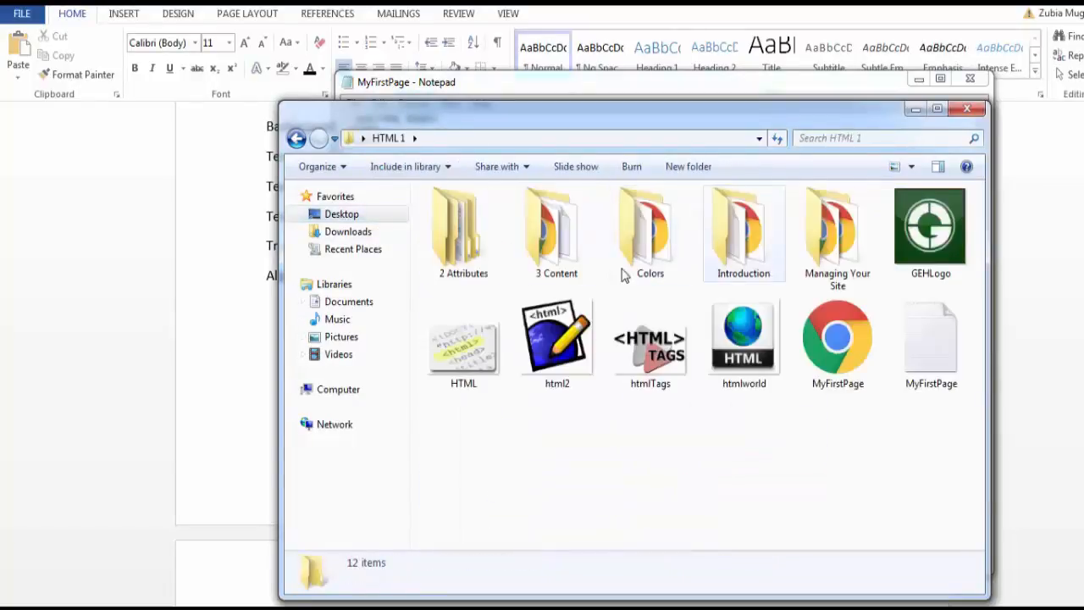
{"action": "double_click", "coordinate": [837, 339]}
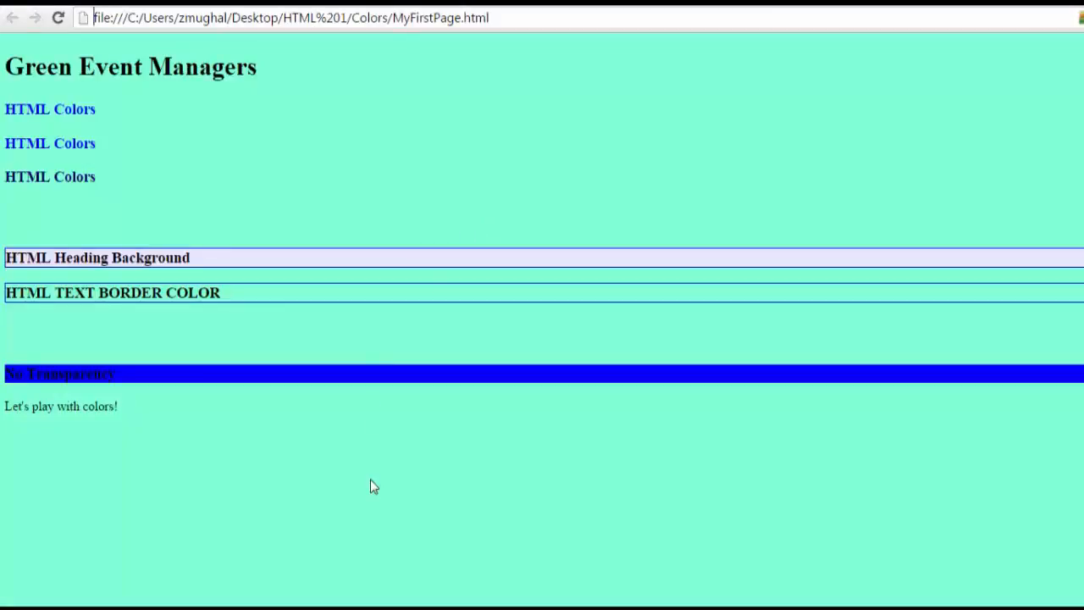
{"action": "mouse_move", "coordinate": [267, 383]}
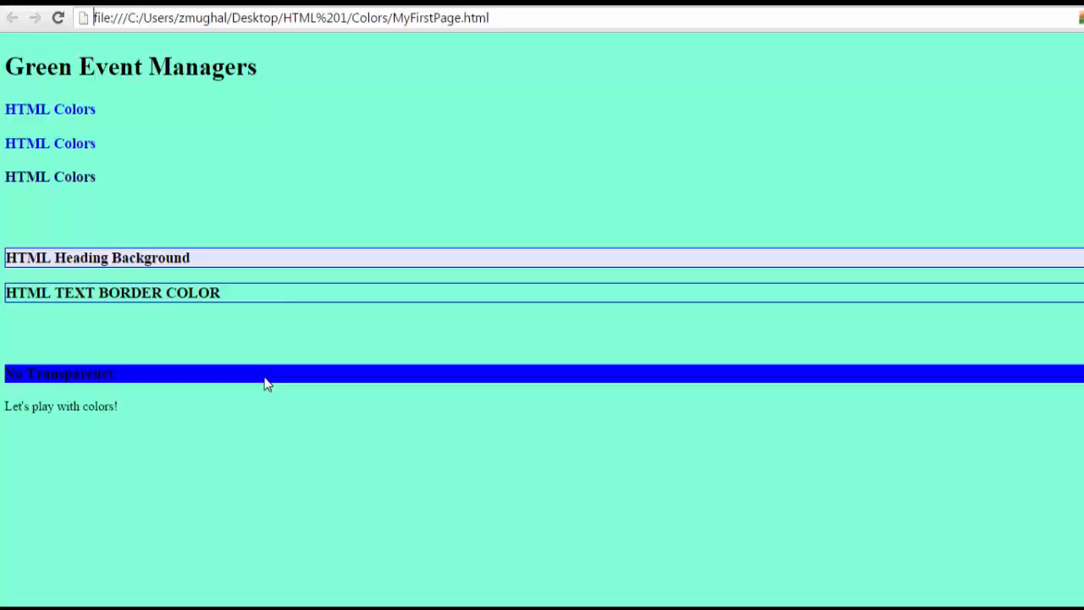
{"action": "mouse_move", "coordinate": [234, 372]}
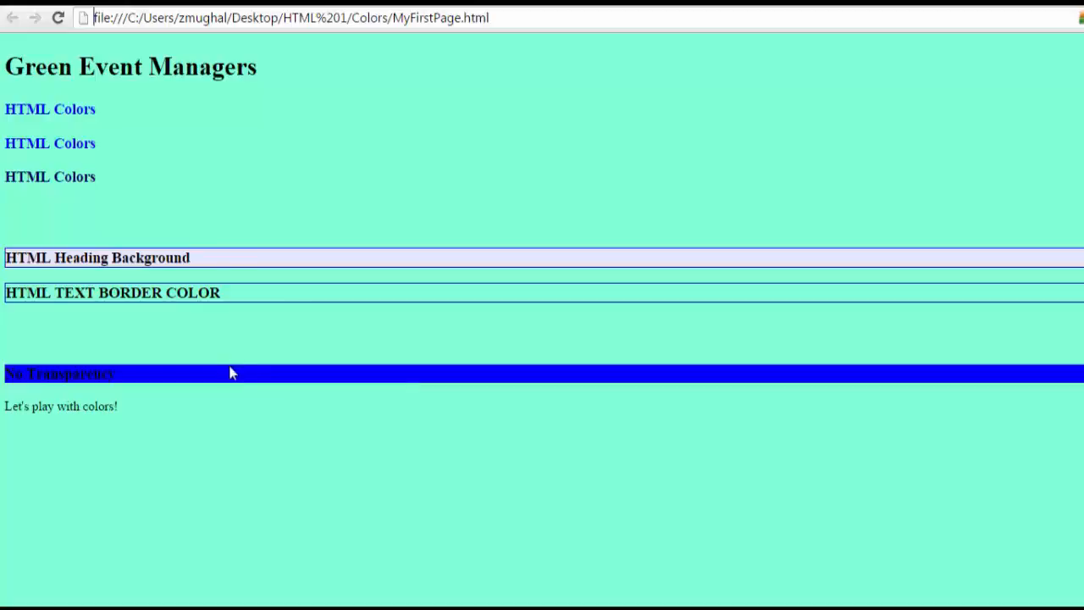
{"action": "mouse_move", "coordinate": [247, 386]}
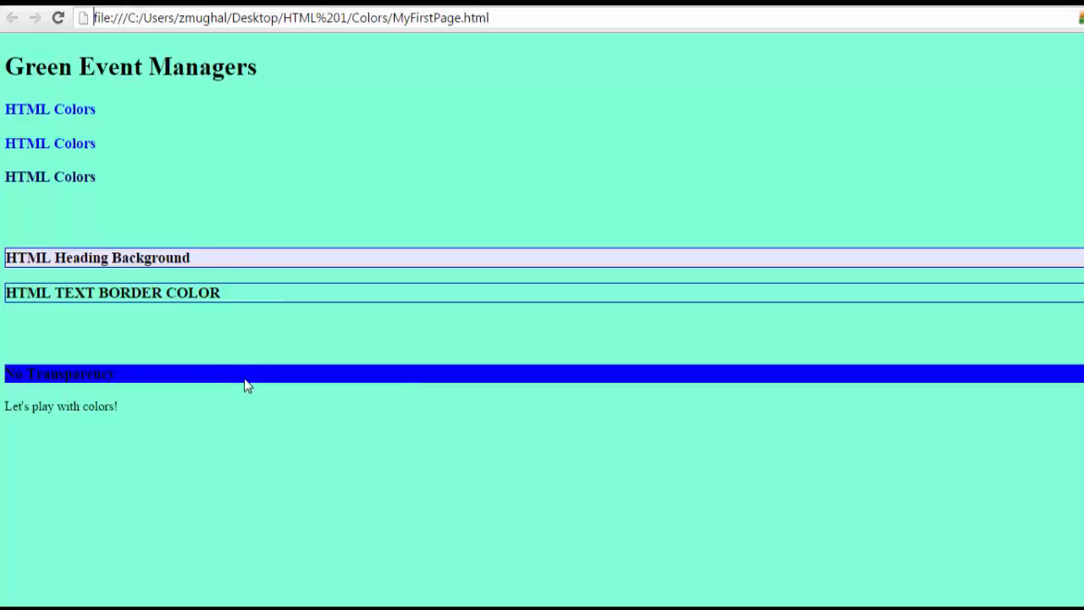
{"action": "mouse_move", "coordinate": [240, 388]}
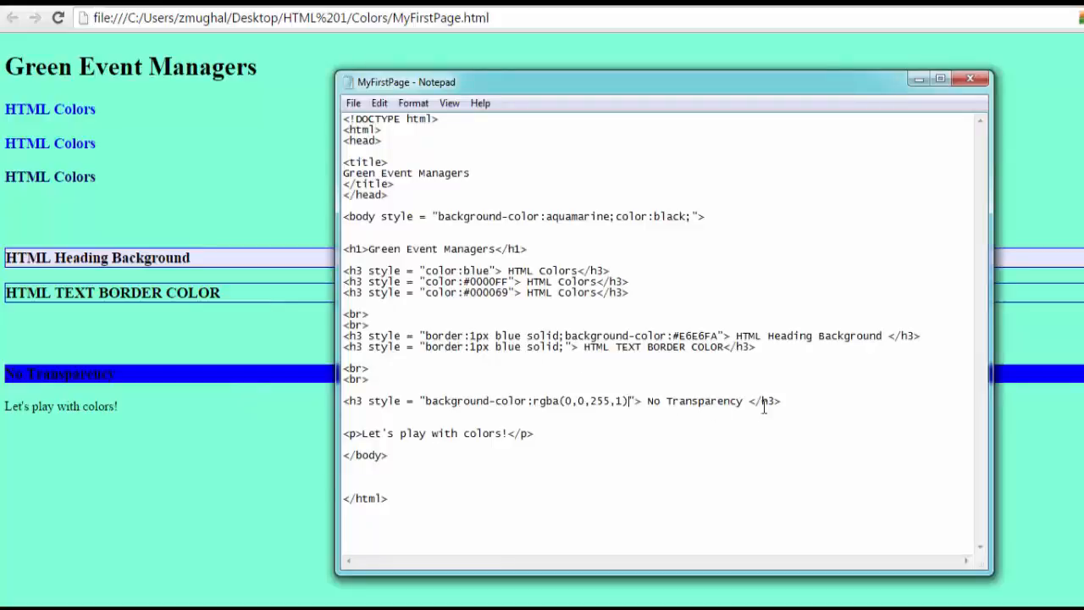
Step: Paste a copy of the rgba h3 line on a new line below the No Transparency heading
{"action": "key", "text": "Return"}
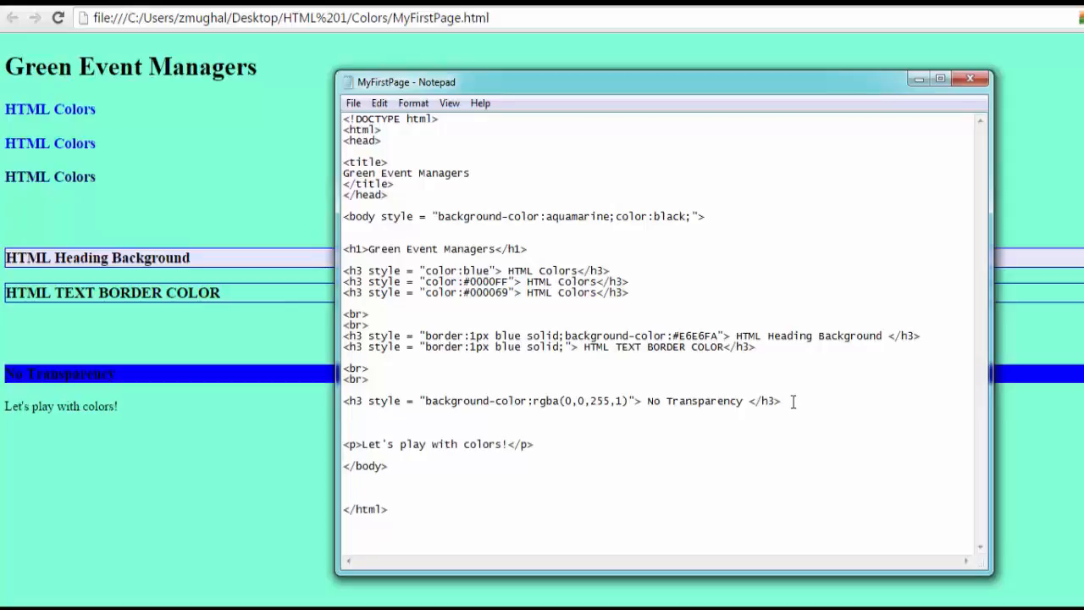
{"action": "mouse_move", "coordinate": [702, 359]}
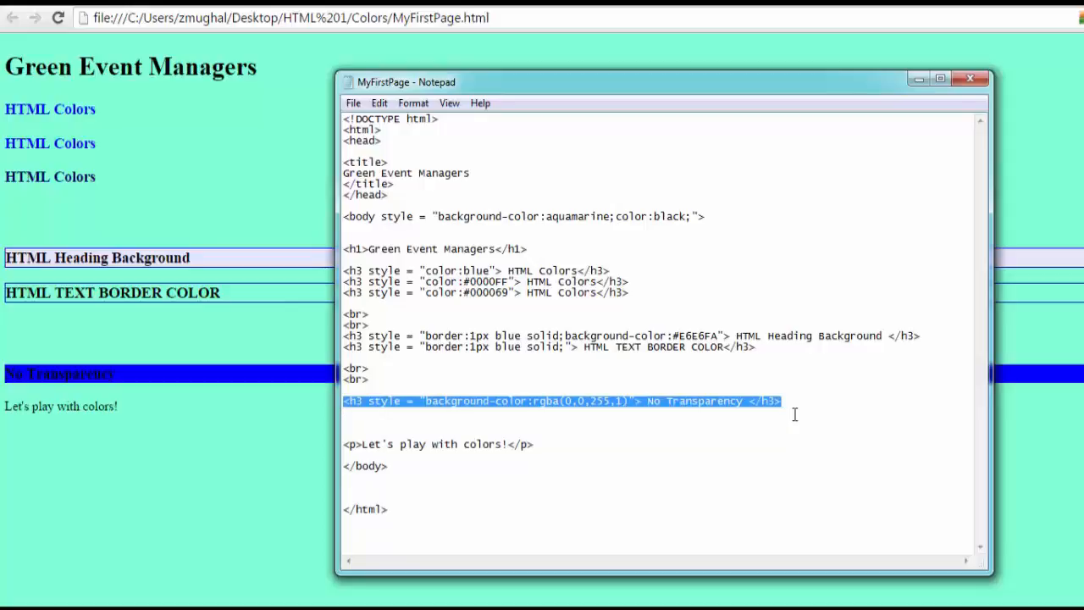
{"action": "left_click", "coordinate": [812, 414]}
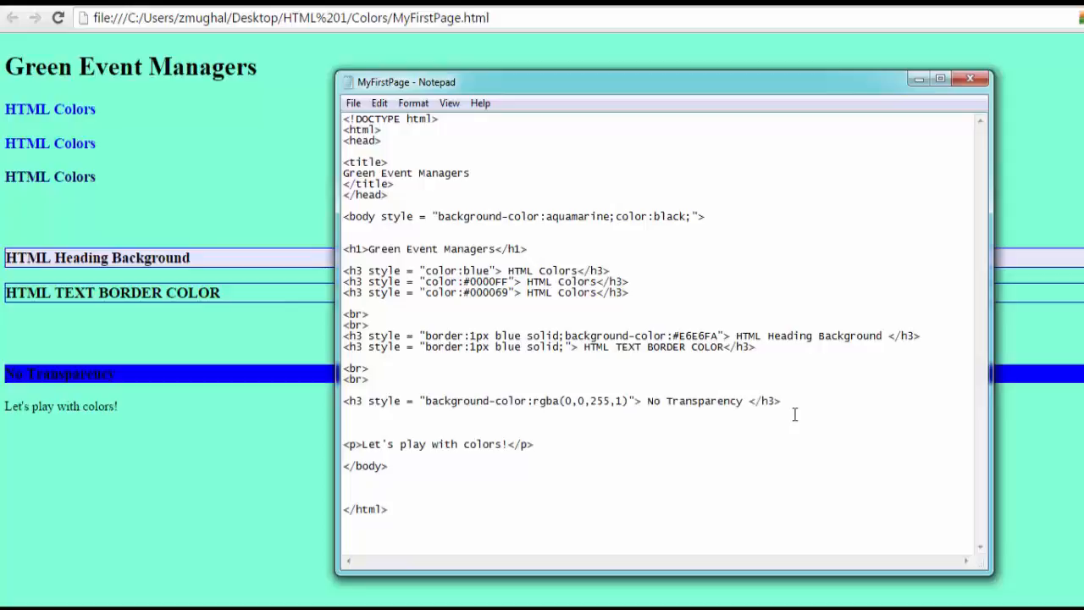
{"action": "type", "text": "<h3 style = \"background-color:rgba(0,0,255,1)\"> No Transparency </h3>"}
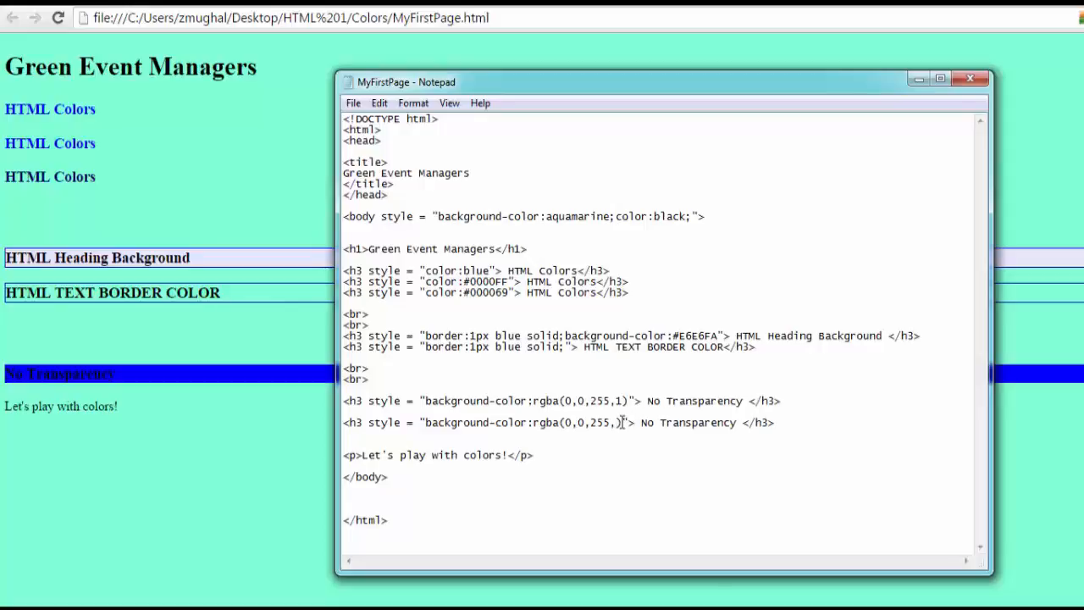
Step: Change the copy's alpha to 0.5 and its label to '50% Transparency', then start saving
{"action": "type", "text": "0"}
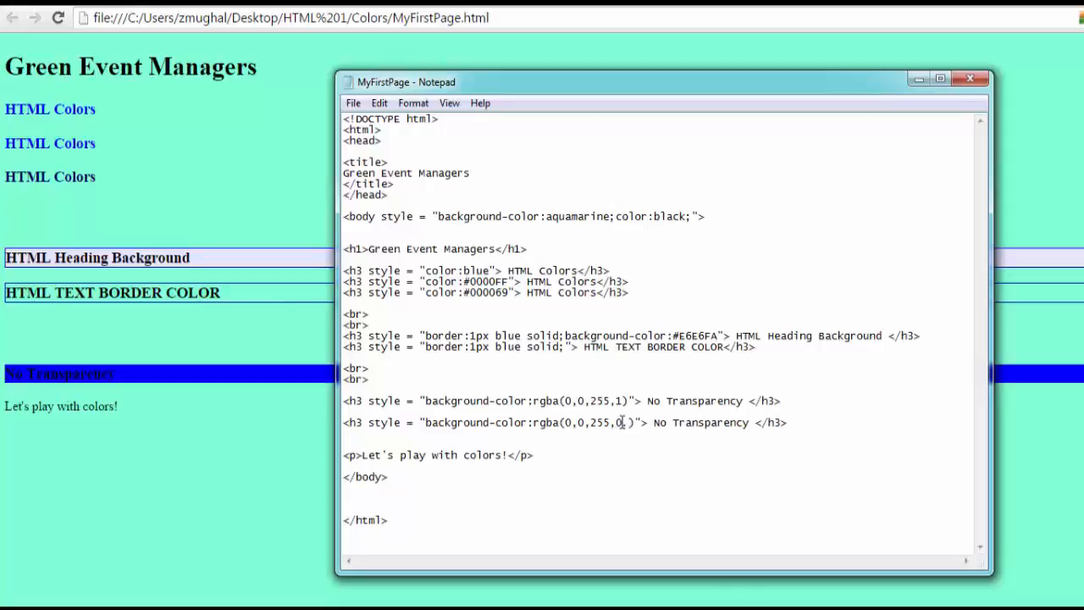
{"action": "type", "text": ".5"}
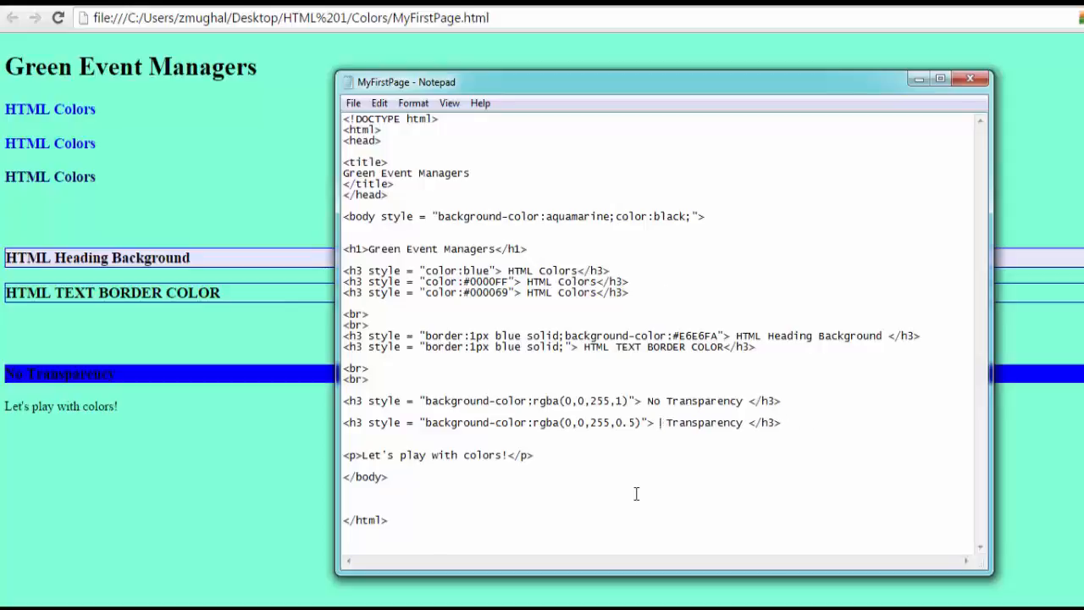
{"action": "type", "text": "50"}
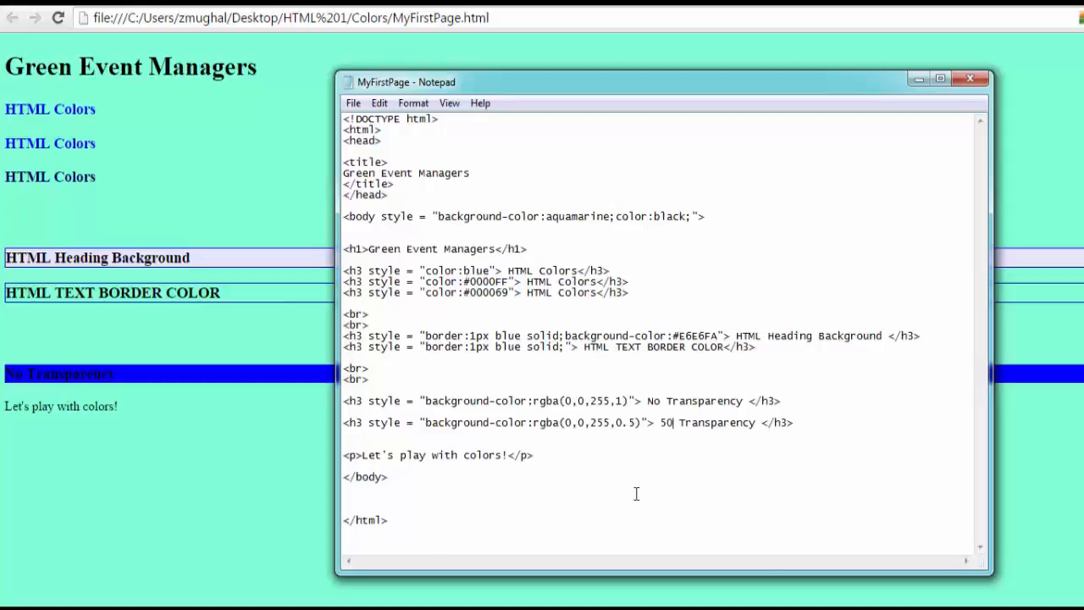
{"action": "type", "text": "%"}
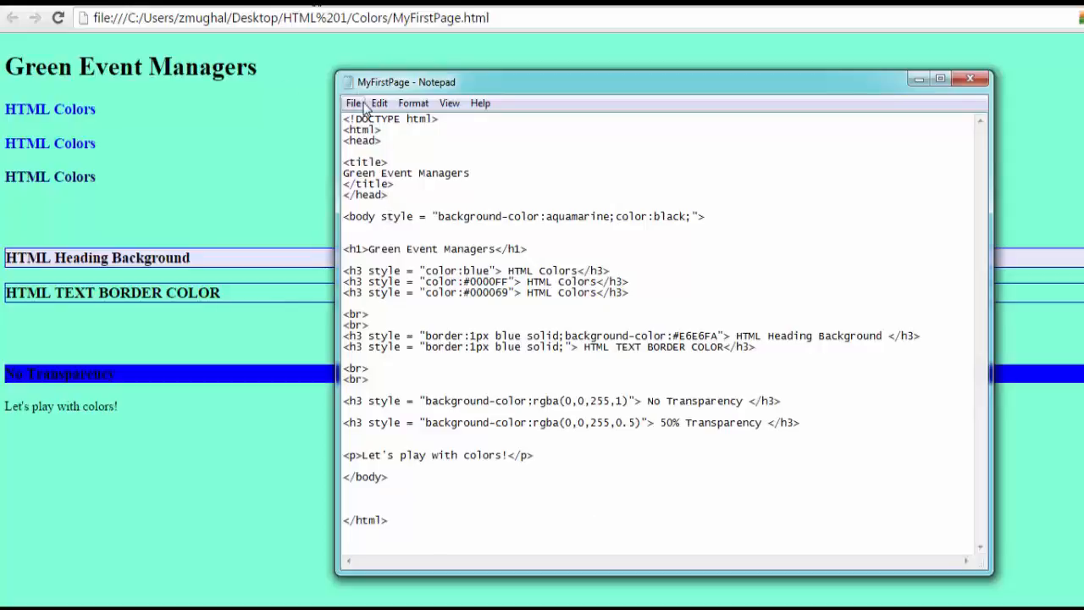
{"action": "left_click", "coordinate": [352, 103]}
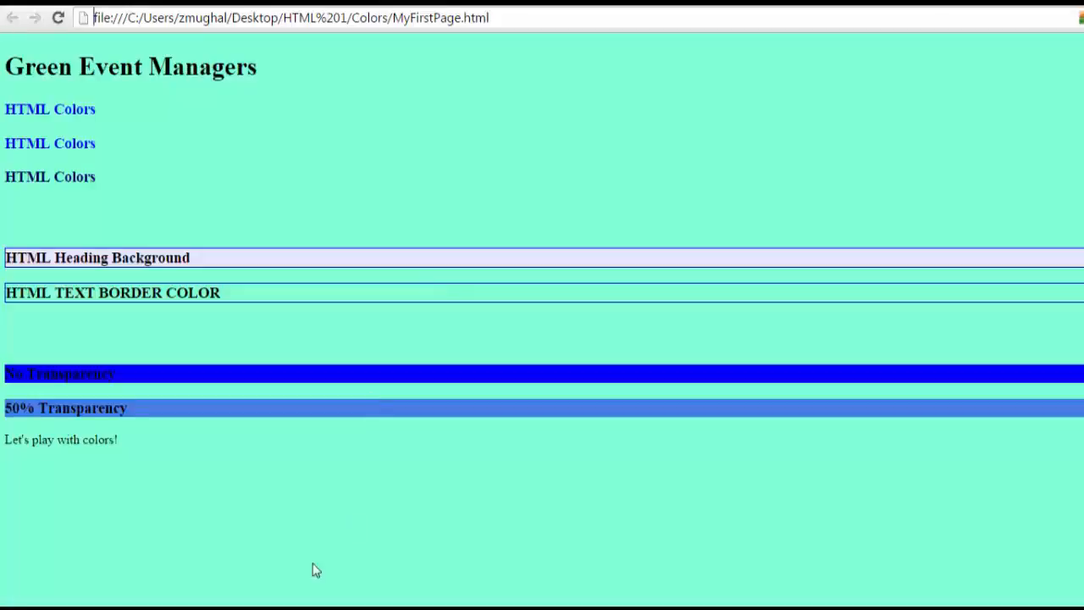
{"action": "mouse_move", "coordinate": [134, 422]}
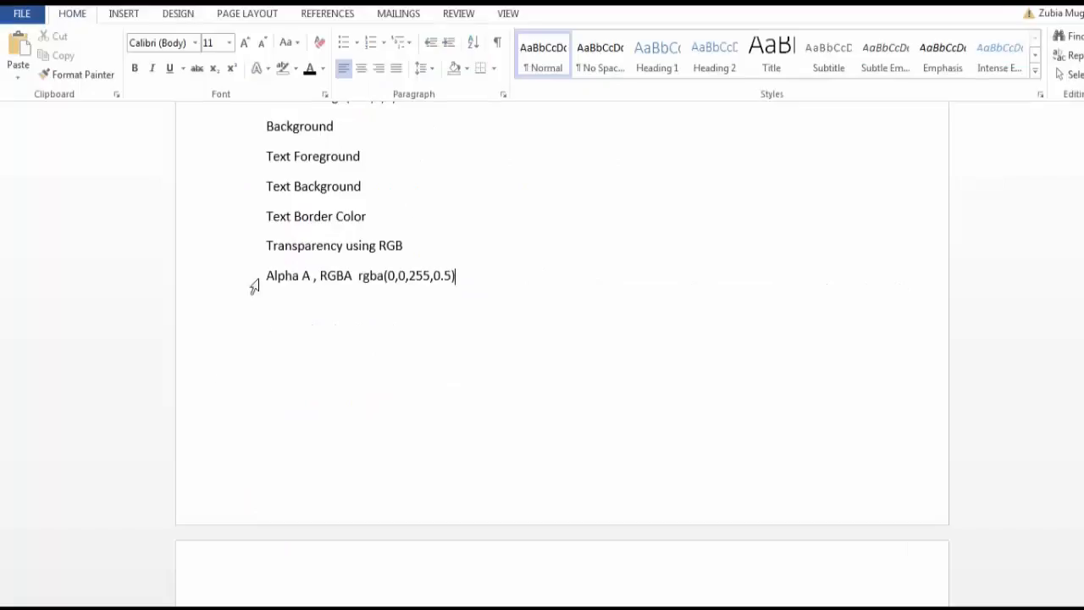
{"action": "scroll", "scroll_direction": "up", "scroll_amount": 3}
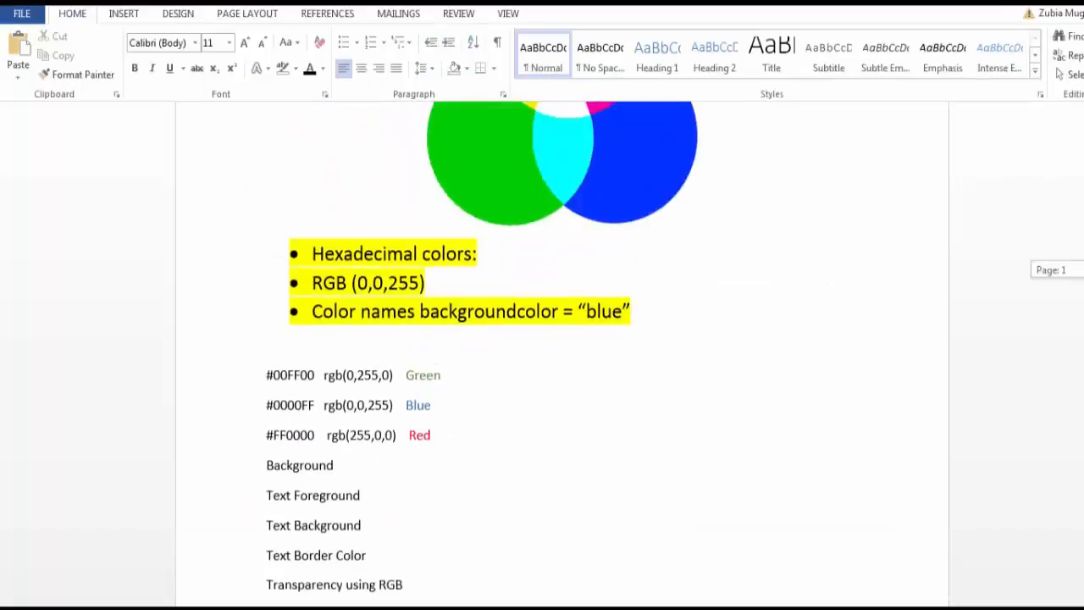
{"action": "scroll", "scroll_direction": "down", "scroll_amount": 3}
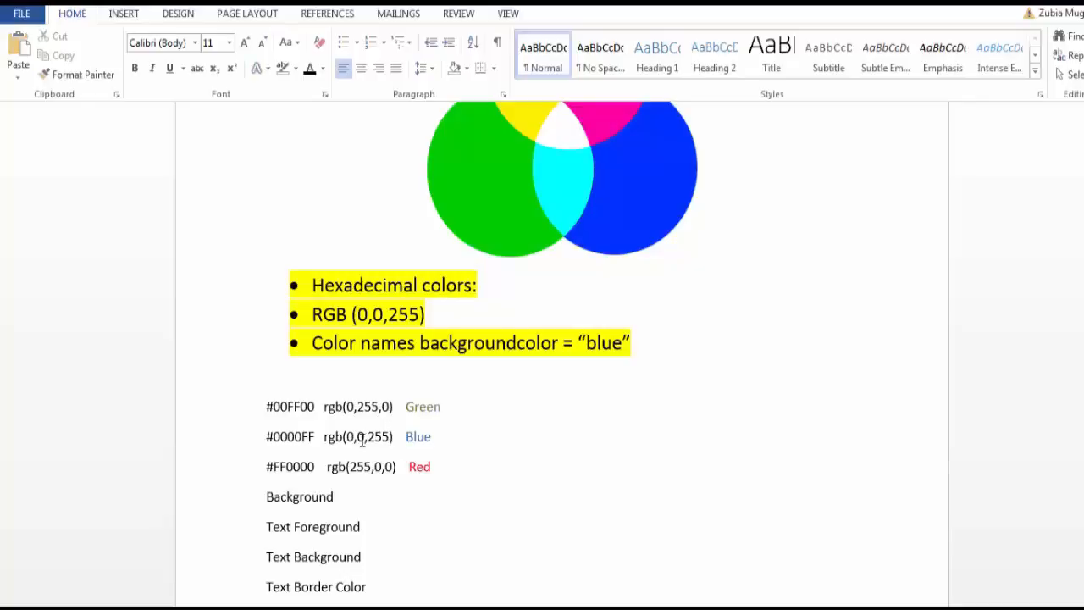
{"action": "mouse_move", "coordinate": [353, 440]}
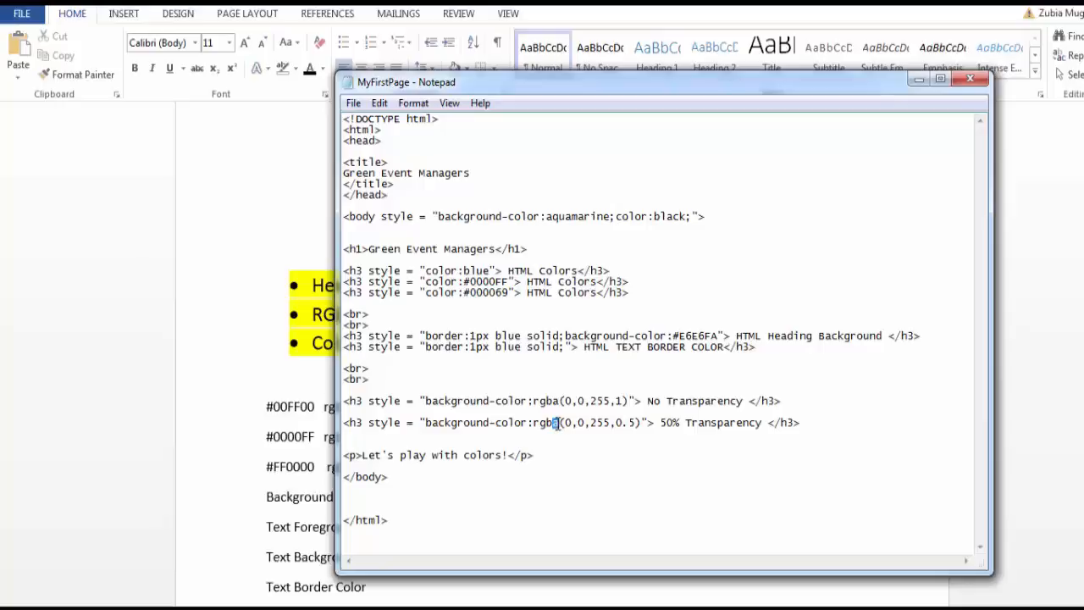
{"action": "mouse_move", "coordinate": [717, 427]}
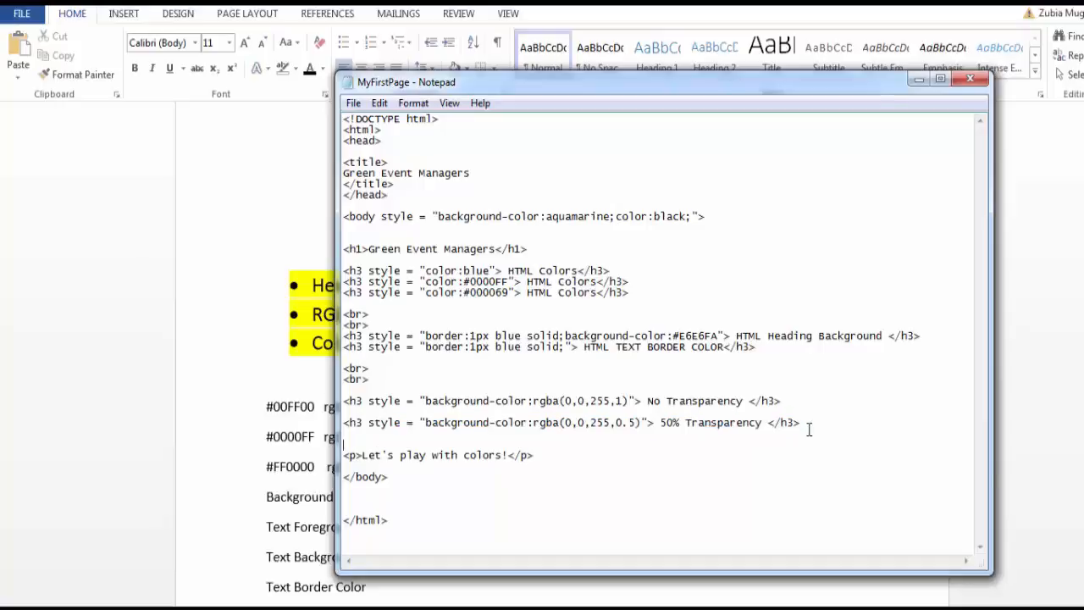
Step: Paste the 50% h3 line, set alpha 0.1 and relabel it 'More Transparency'
{"action": "type", "text": "<h3 style = \"background-color:rgba(0,0,255,0.5)\"> 50% Transparency </h3>"}
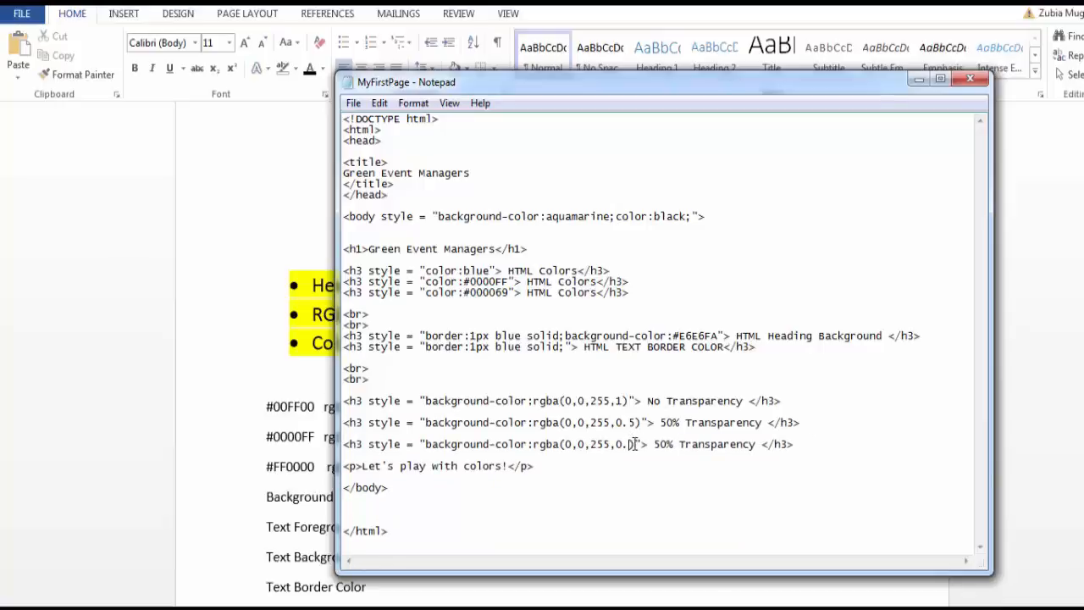
{"action": "type", "text": "1"}
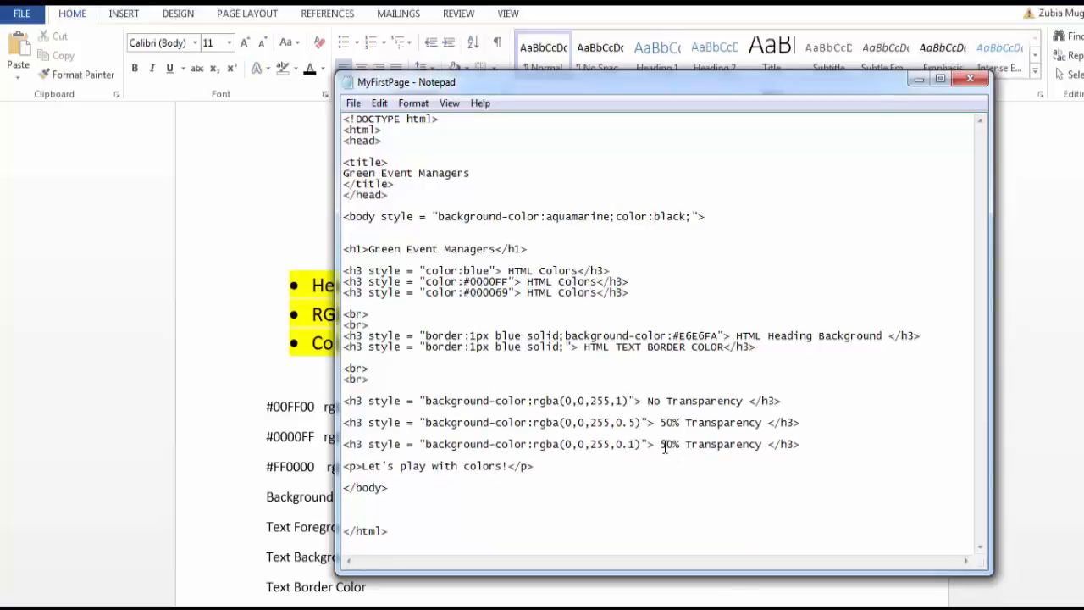
{"action": "left_click_drag", "start_coordinate": [344, 443], "coordinate": [664, 443]}
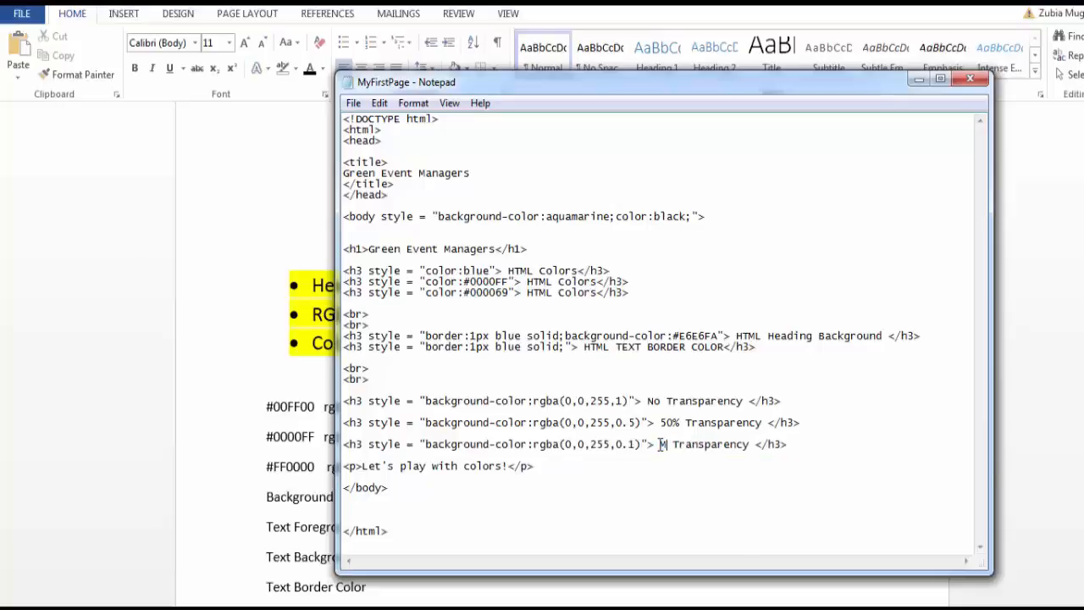
{"action": "type", "text": "ore"}
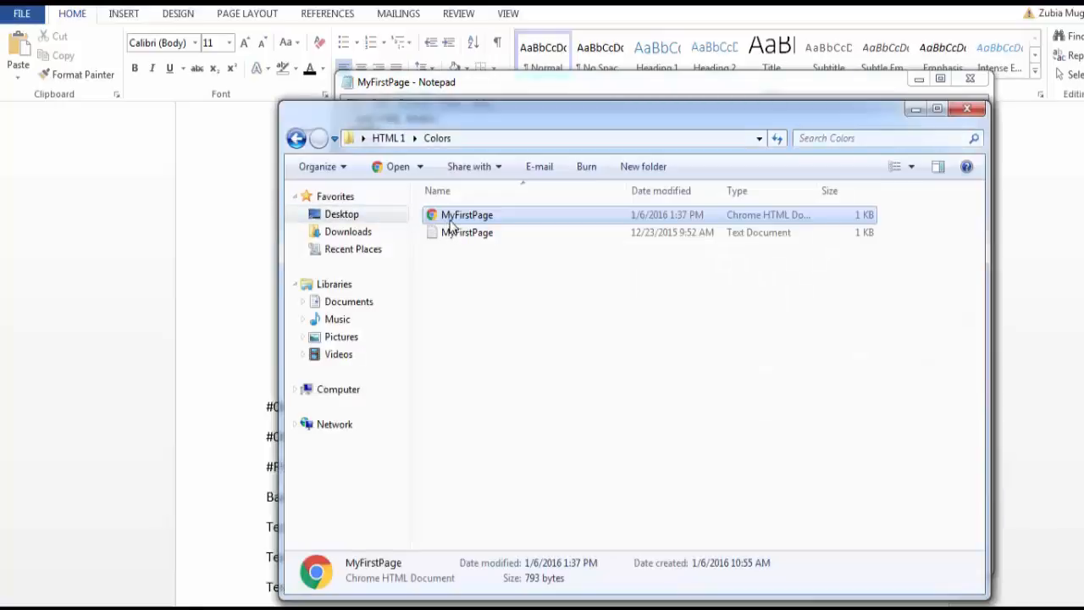
Step: Open MyFirstPage in Chrome to view the faint More Transparency bar
{"action": "double_click", "coordinate": [467, 213]}
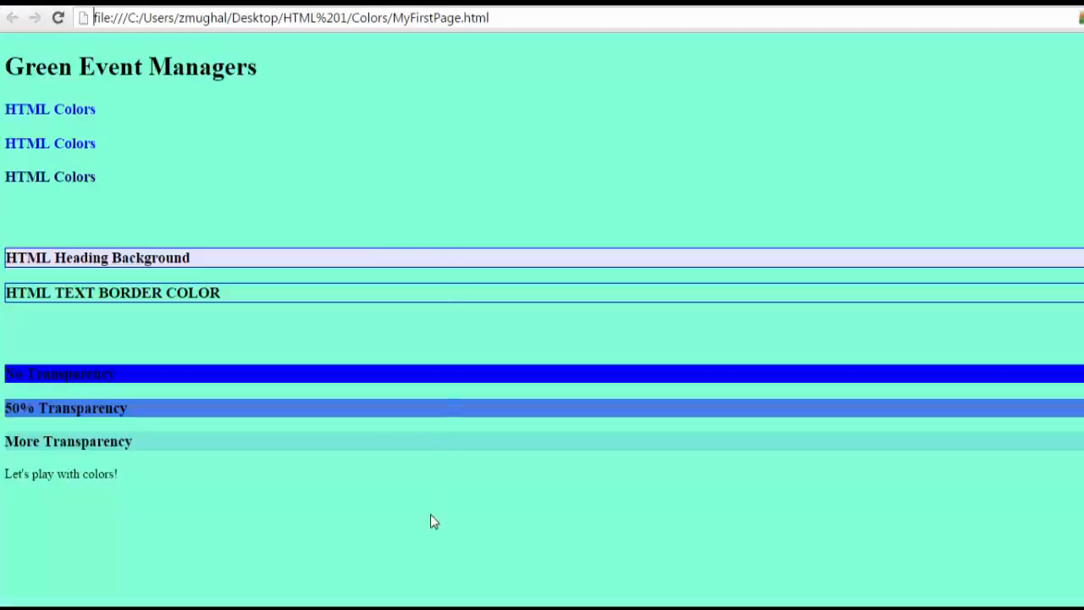
{"action": "mouse_move", "coordinate": [156, 451]}
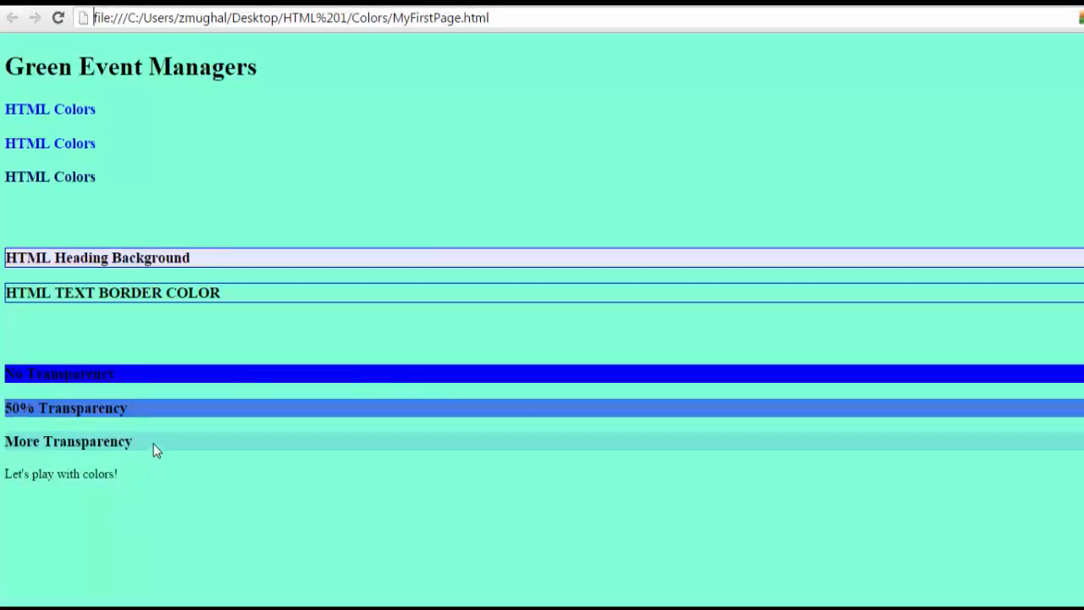
{"action": "mouse_move", "coordinate": [308, 467]}
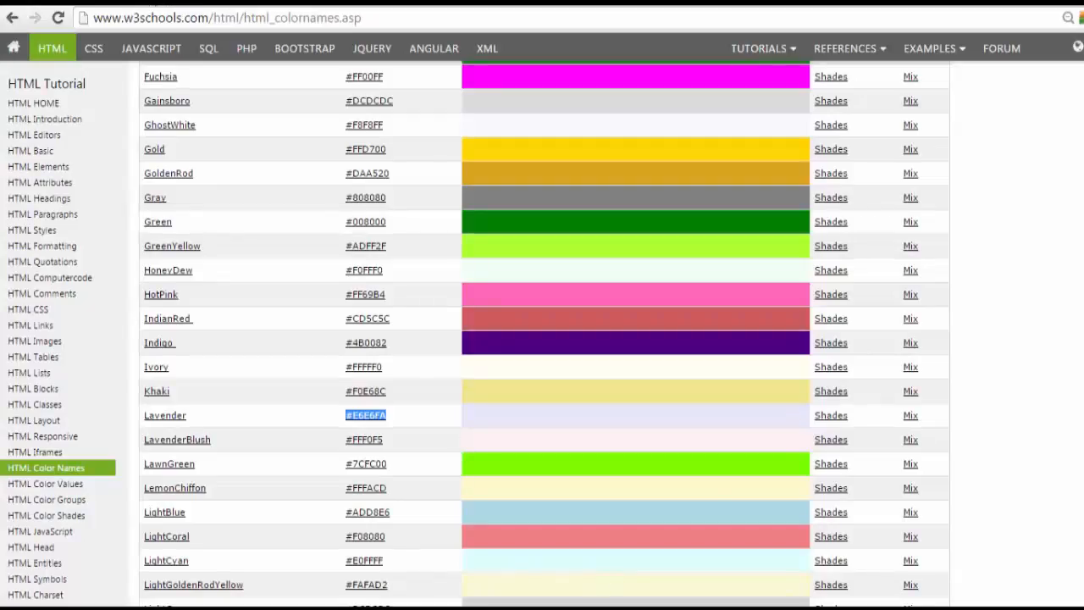
Step: Scroll up through the W3Schools HTML colour names table
{"action": "scroll", "scroll_direction": "up", "scroll_amount": 3}
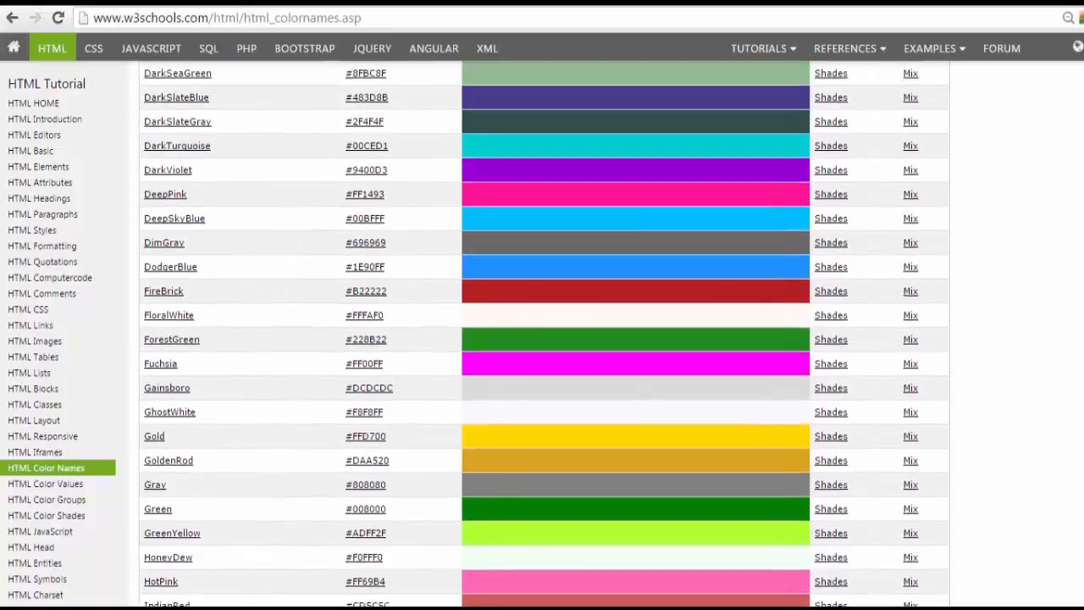
{"action": "scroll", "scroll_direction": "up", "scroll_amount": 3}
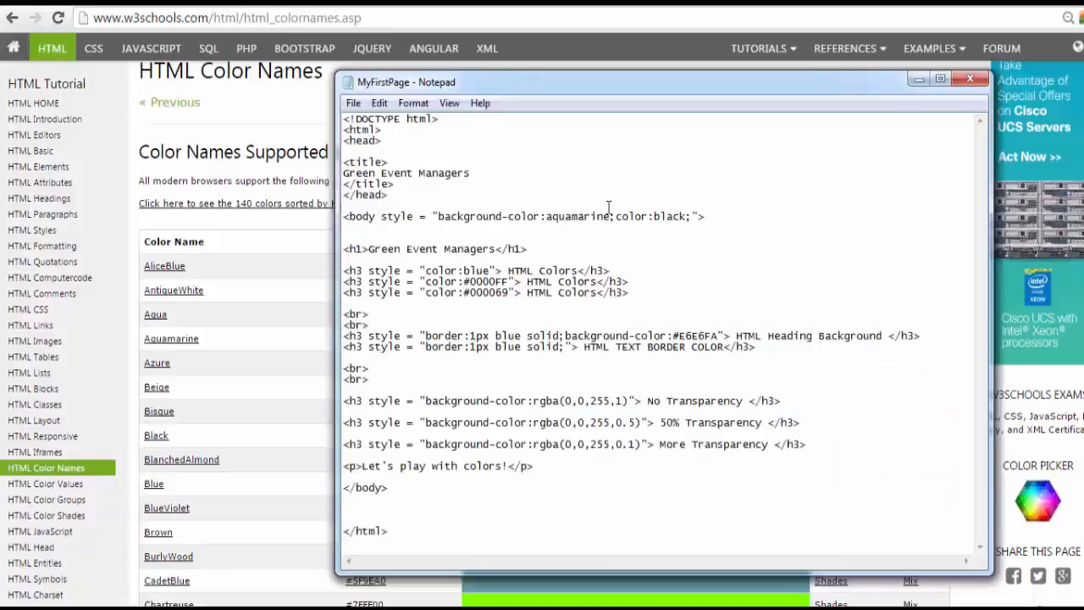
Step: Replace the body's background-color value aquamarine with bisque, keeping the text colour black
{"action": "left_click", "coordinate": [604, 216]}
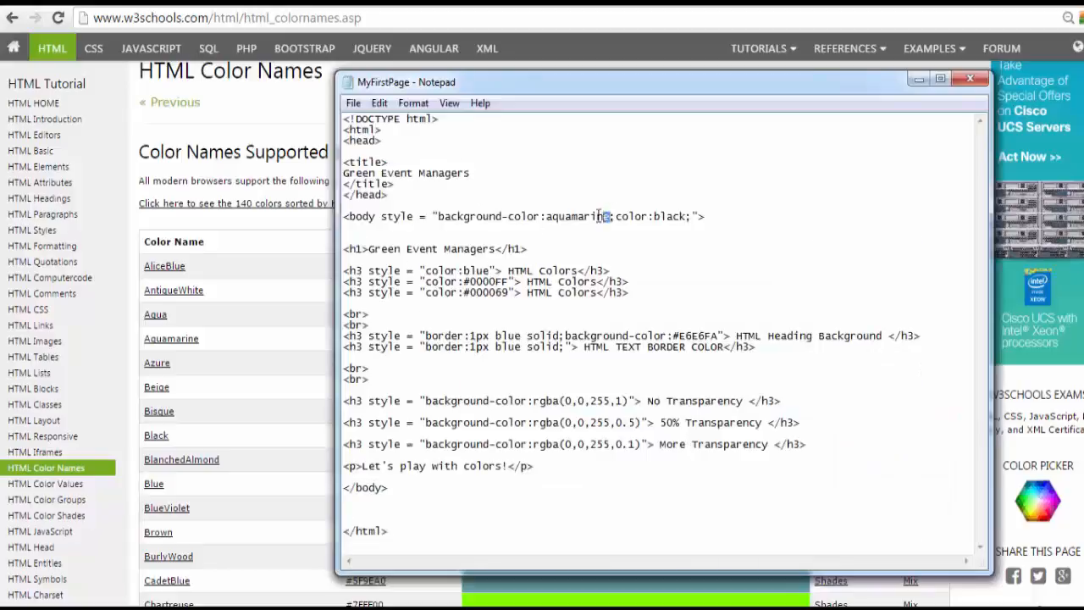
{"action": "double_click", "coordinate": [579, 216]}
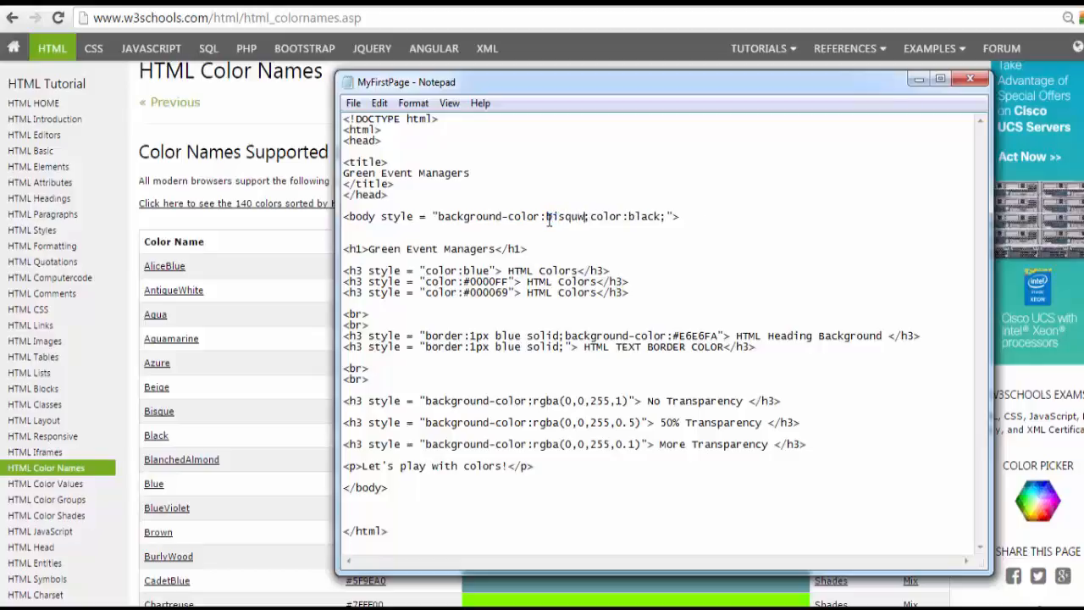
{"action": "type", "text": "bisque"}
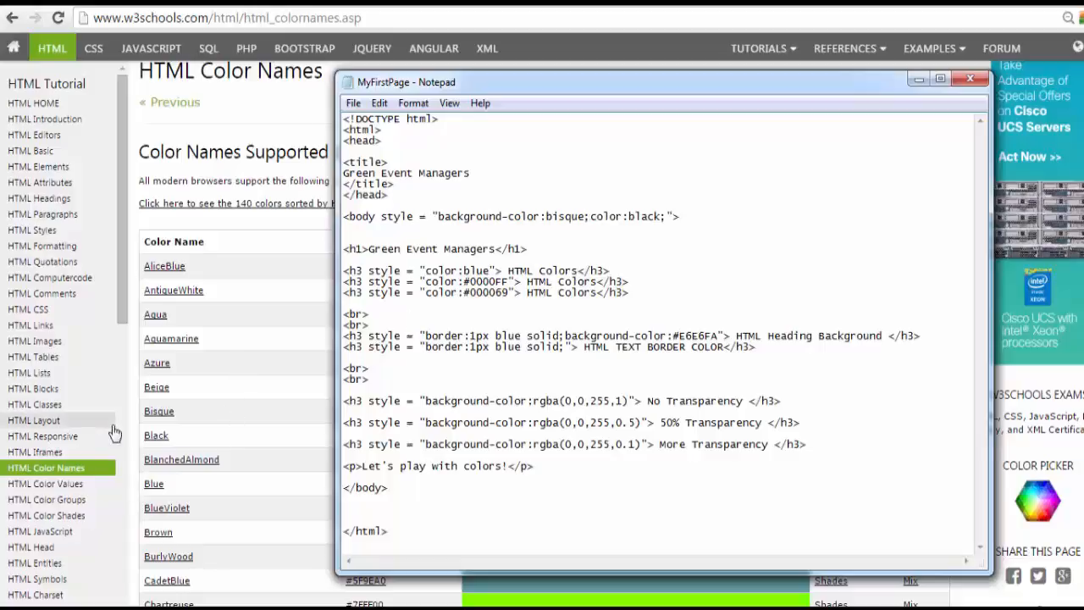
{"action": "mouse_move", "coordinate": [160, 411]}
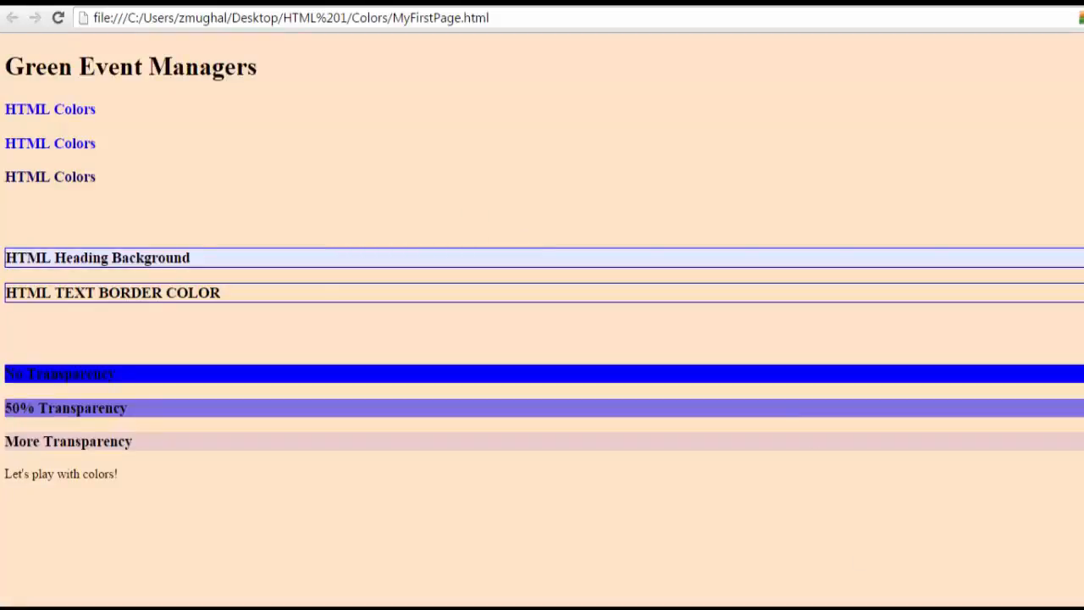
{"action": "mouse_move", "coordinate": [67, 569]}
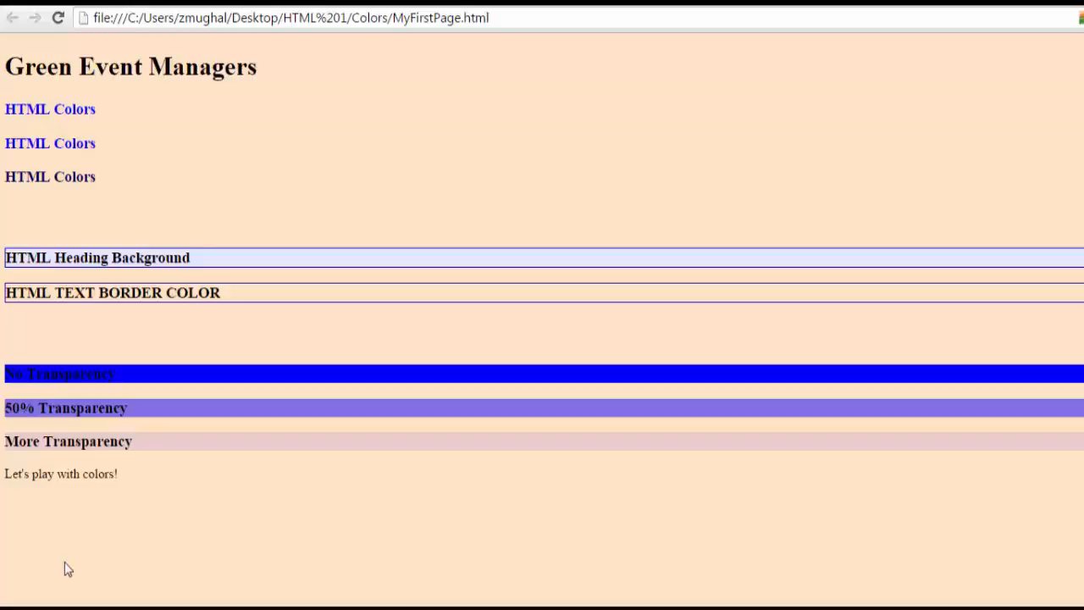
{"action": "mouse_move", "coordinate": [122, 406]}
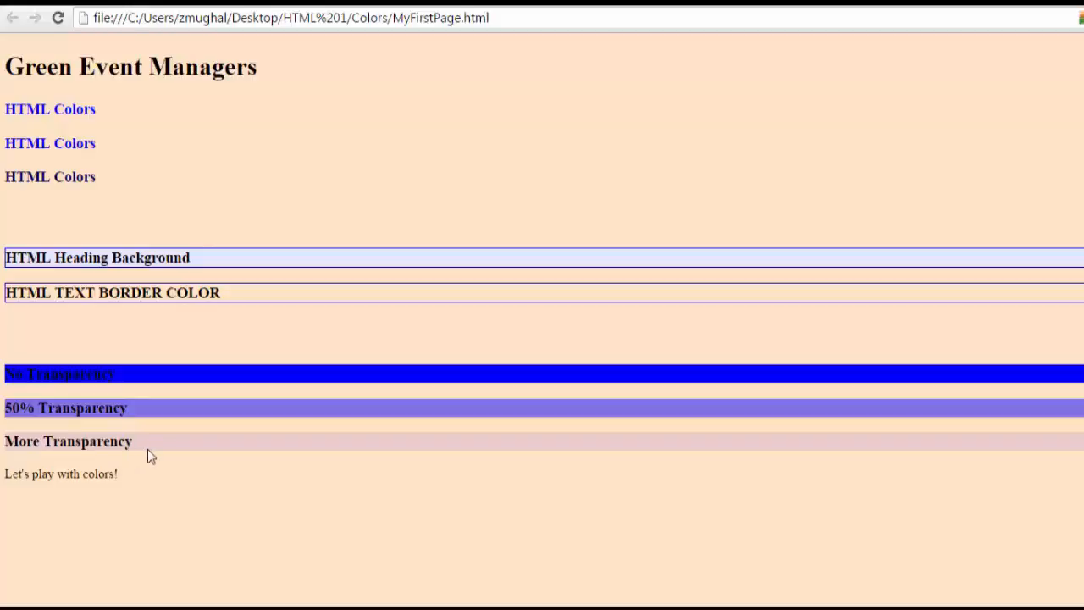
{"action": "mouse_move", "coordinate": [151, 450]}
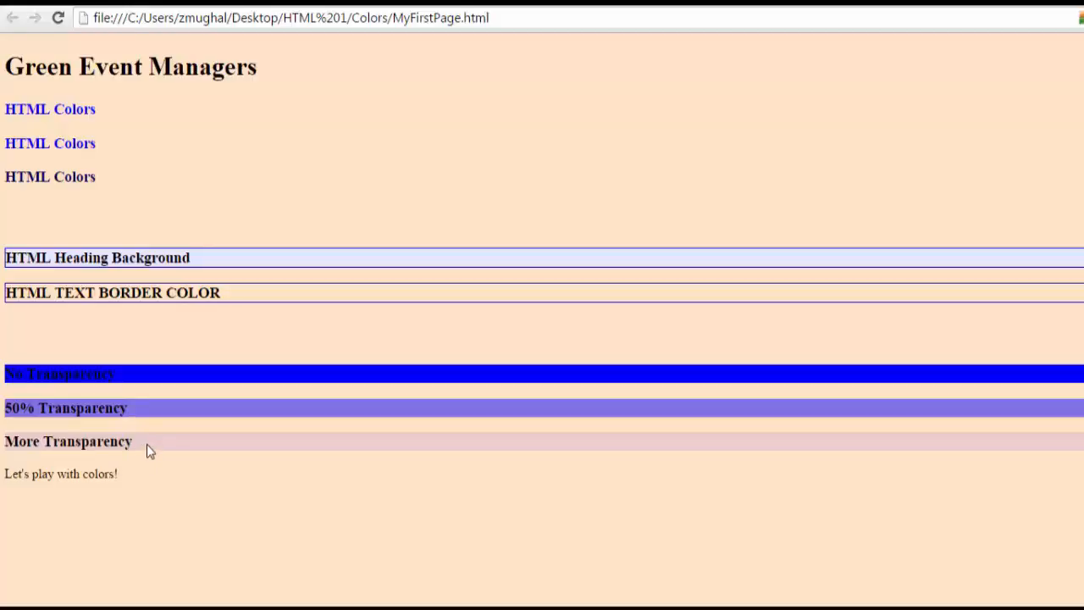
{"action": "mouse_move", "coordinate": [277, 403]}
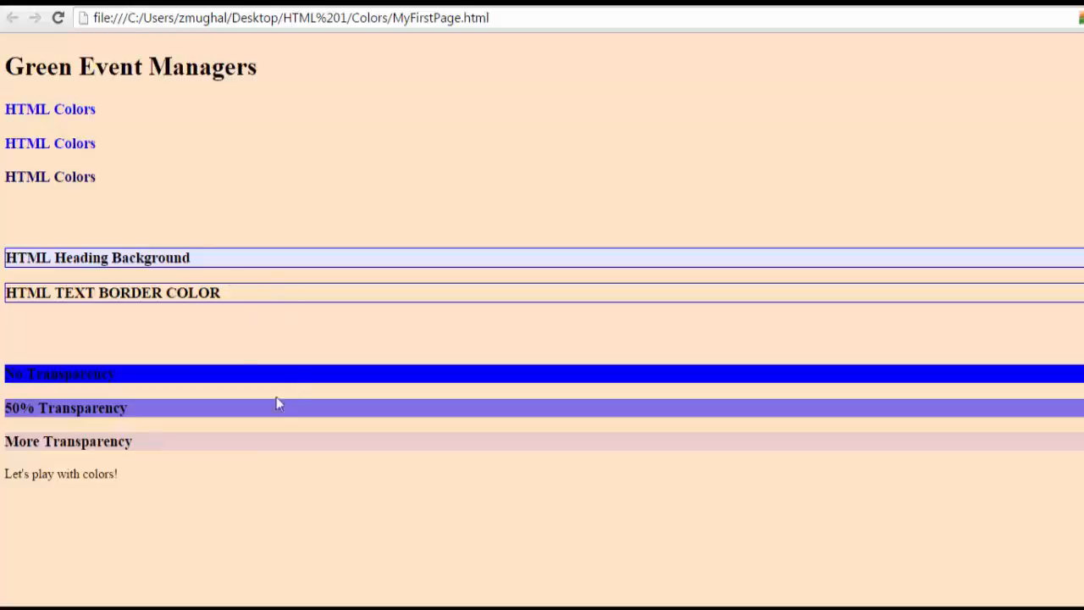
{"action": "mouse_move", "coordinate": [439, 334]}
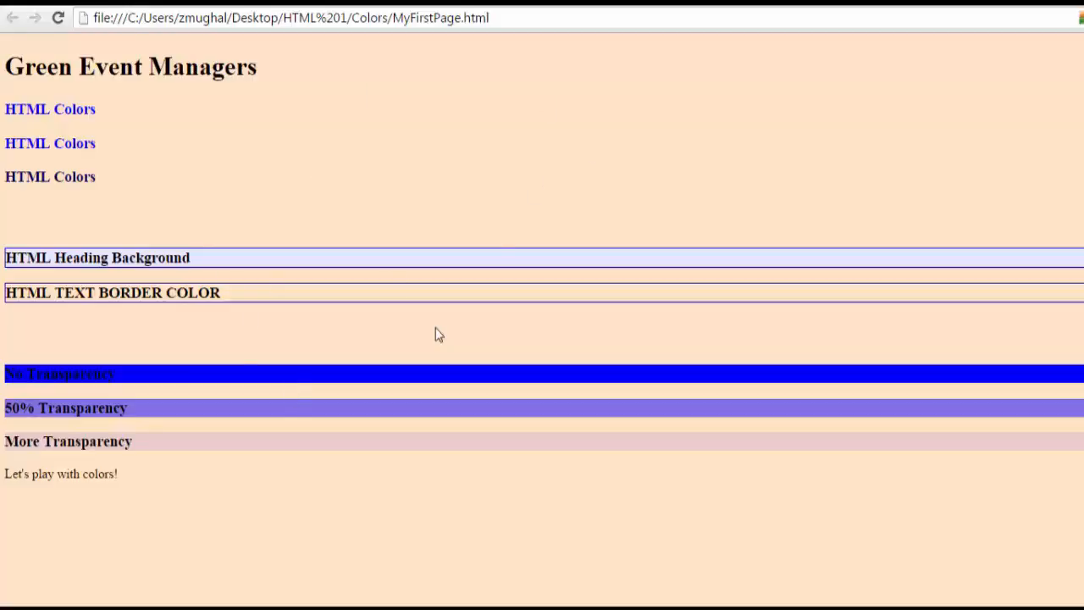
{"action": "mouse_move", "coordinate": [415, 408]}
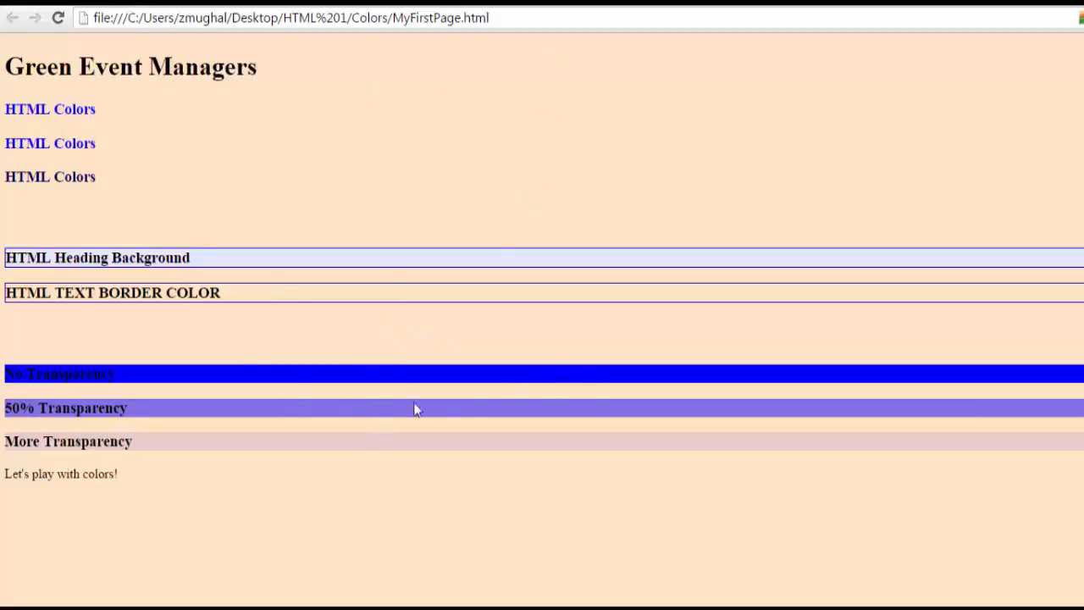
{"action": "mouse_move", "coordinate": [356, 447]}
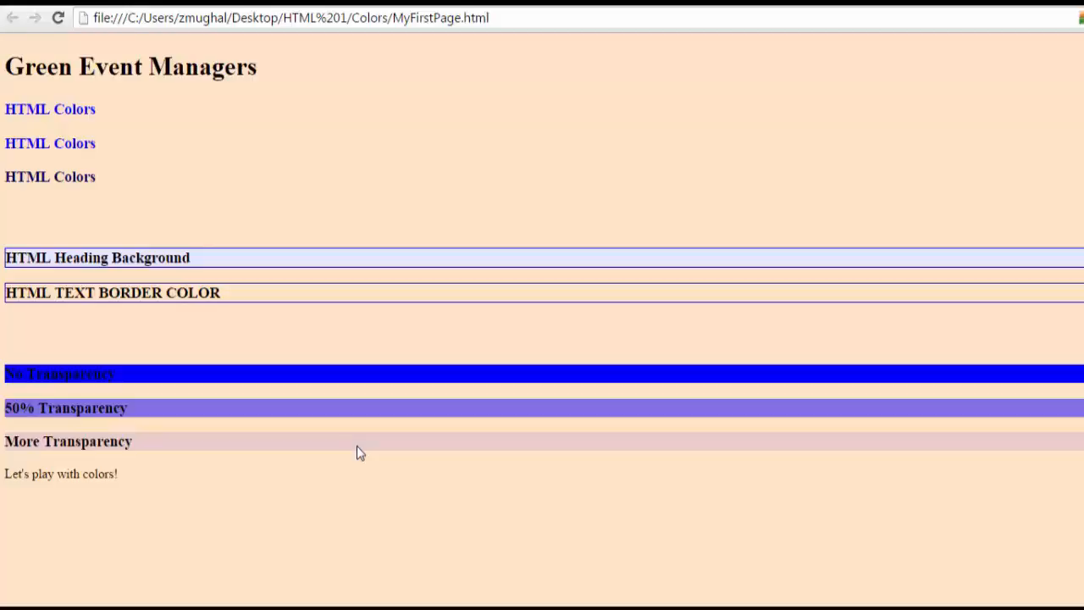
{"action": "mouse_move", "coordinate": [359, 450]}
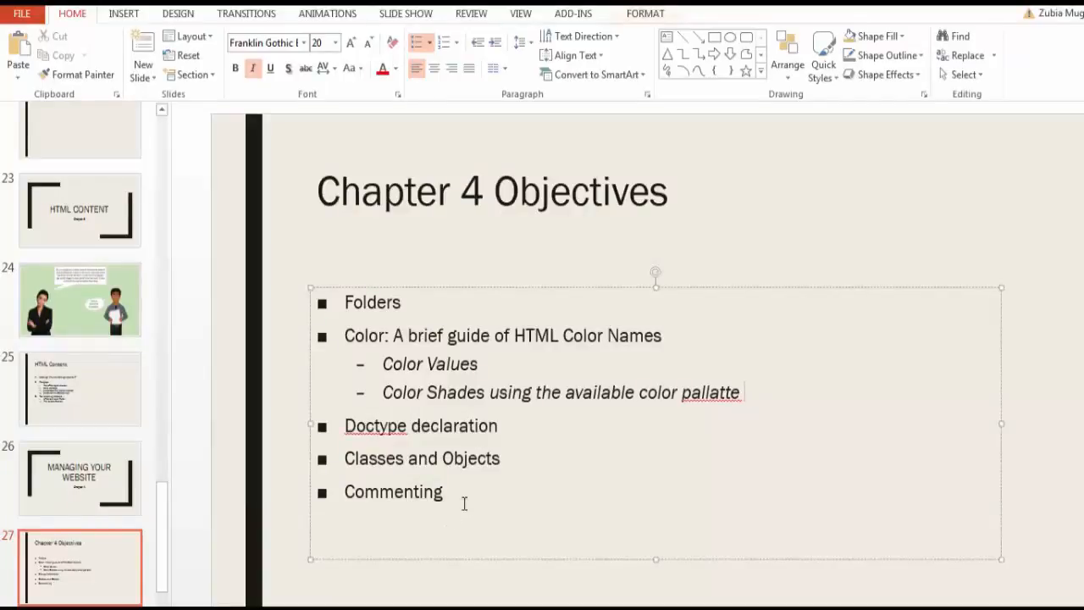
Step: Select the Commenting bullet on the Chapter 4 Objectives slide in PowerPoint
{"action": "left_click_drag", "start_coordinate": [342, 458], "coordinate": [444, 491]}
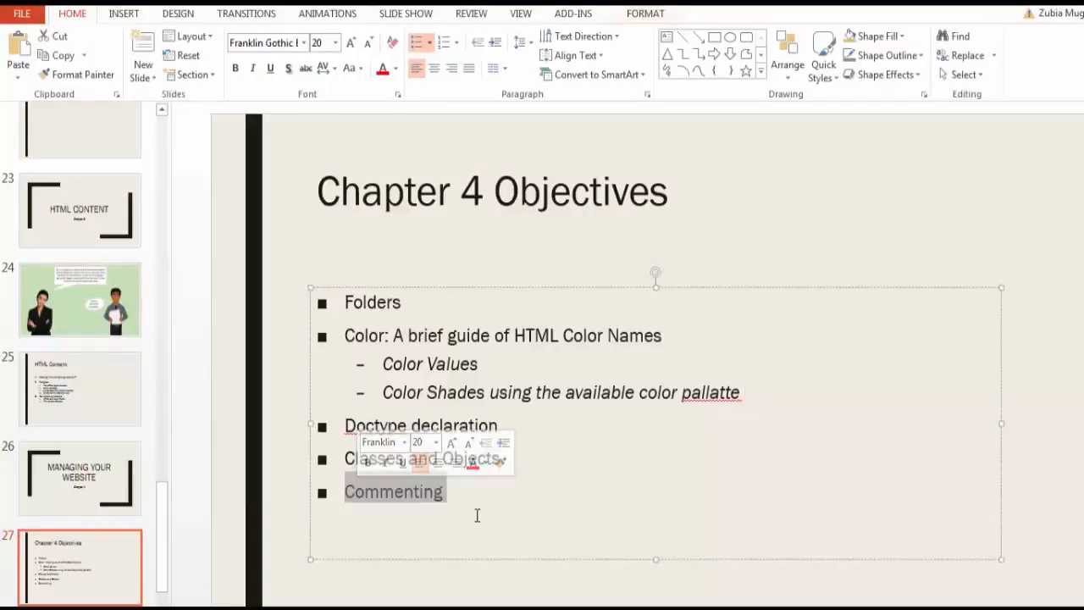